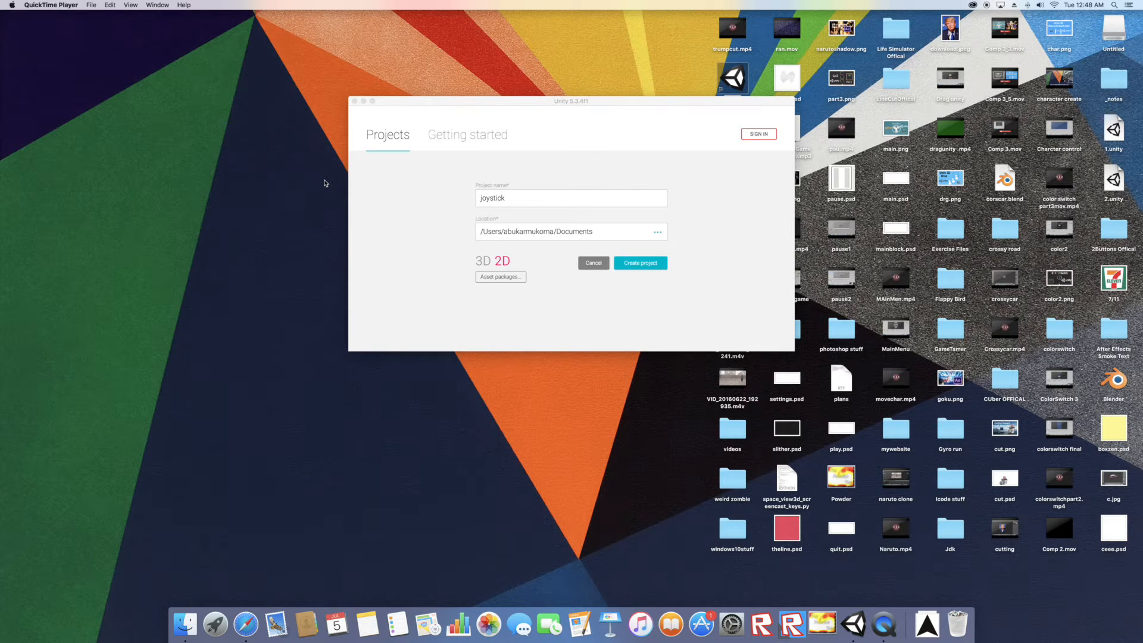
pyautogui.moveTo(464, 254)
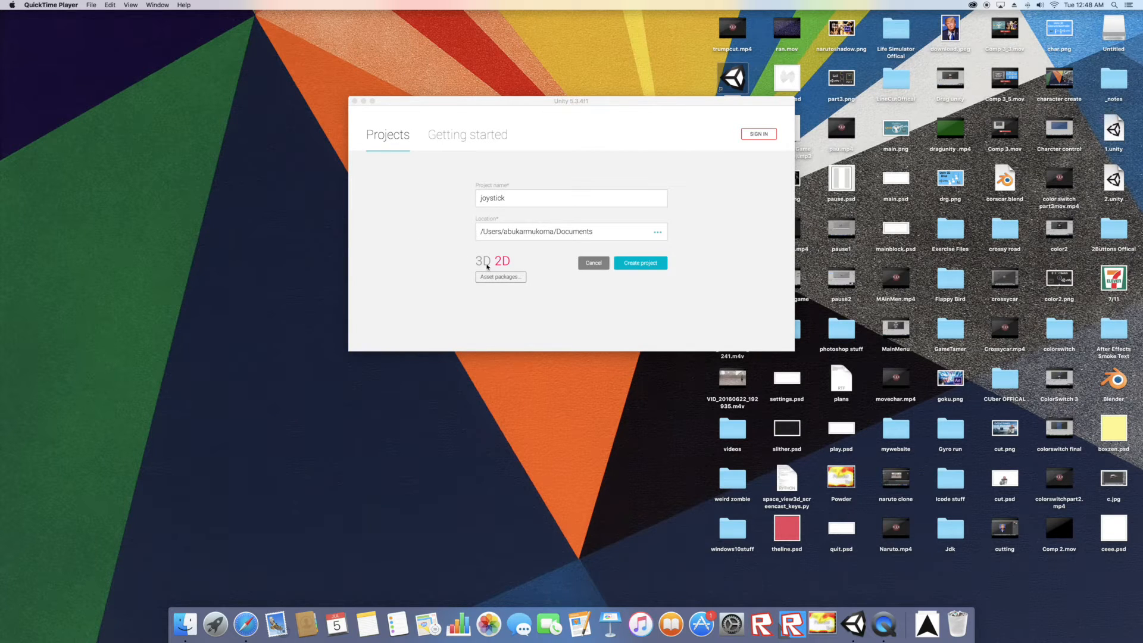
pyautogui.moveTo(527, 264)
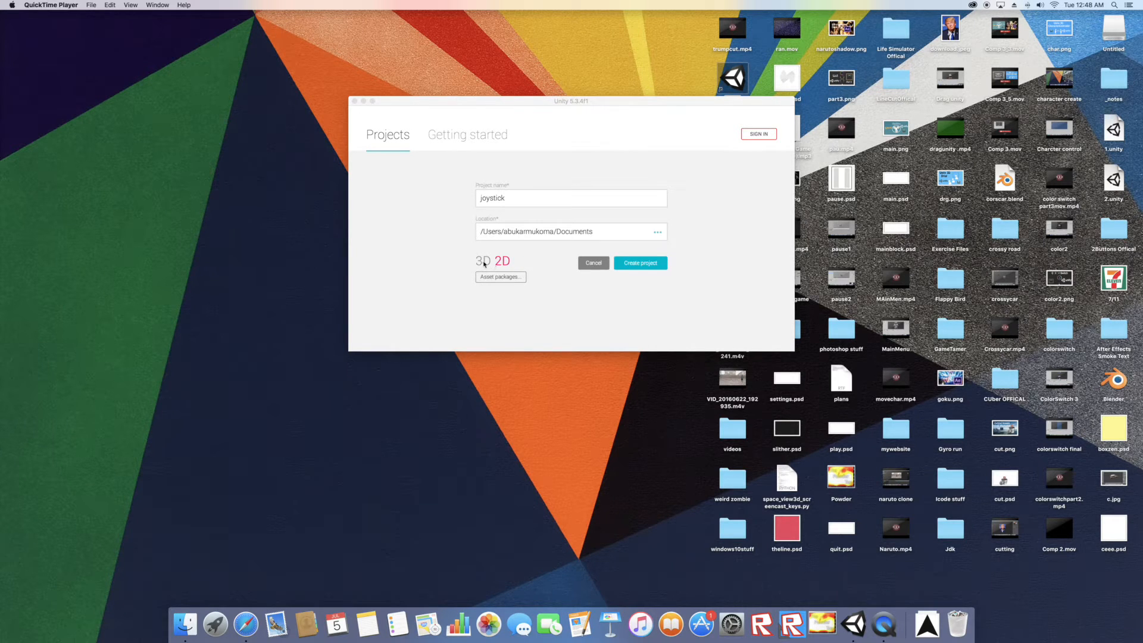
pyautogui.moveTo(635, 319)
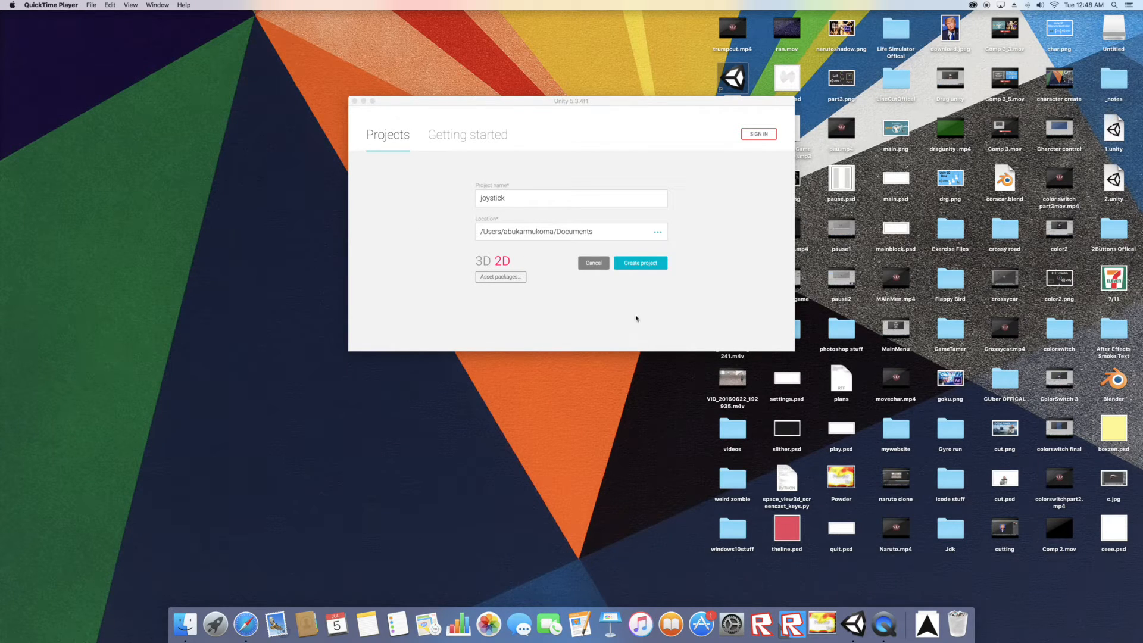
pyautogui.moveTo(562, 319)
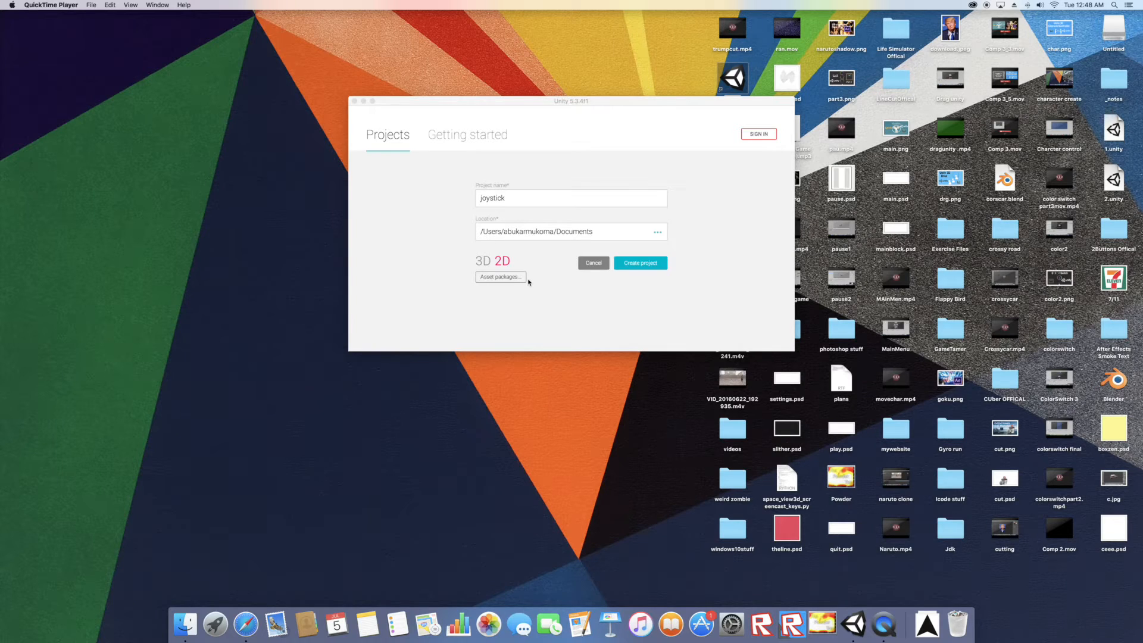
# Create the new 2D joystick project in Unity.
pyautogui.click(560, 197)
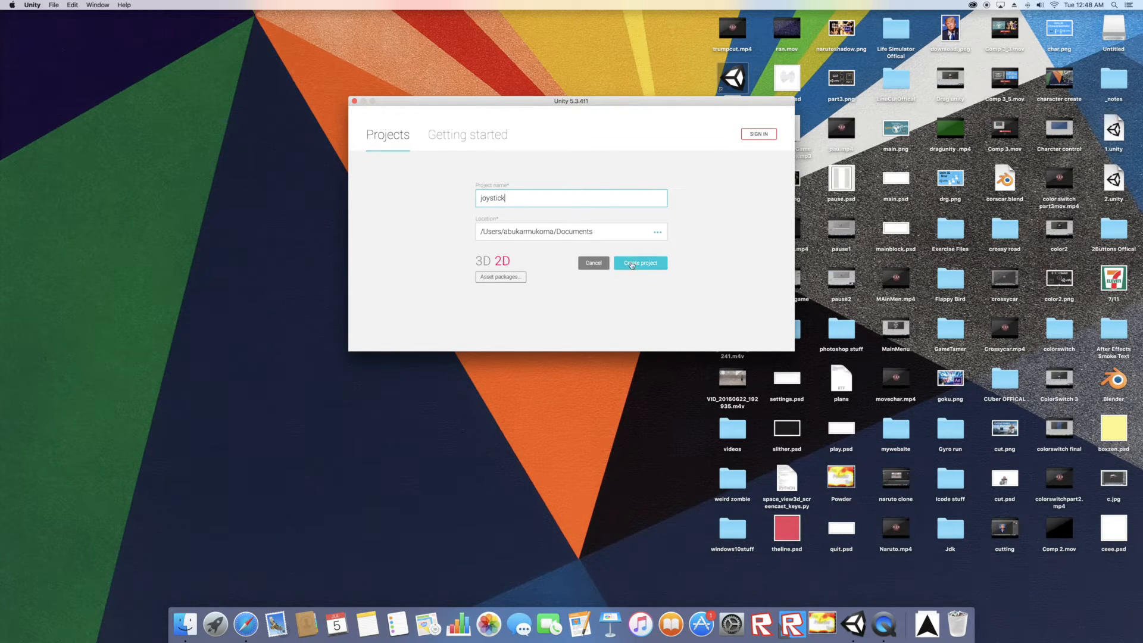
pyautogui.click(639, 262)
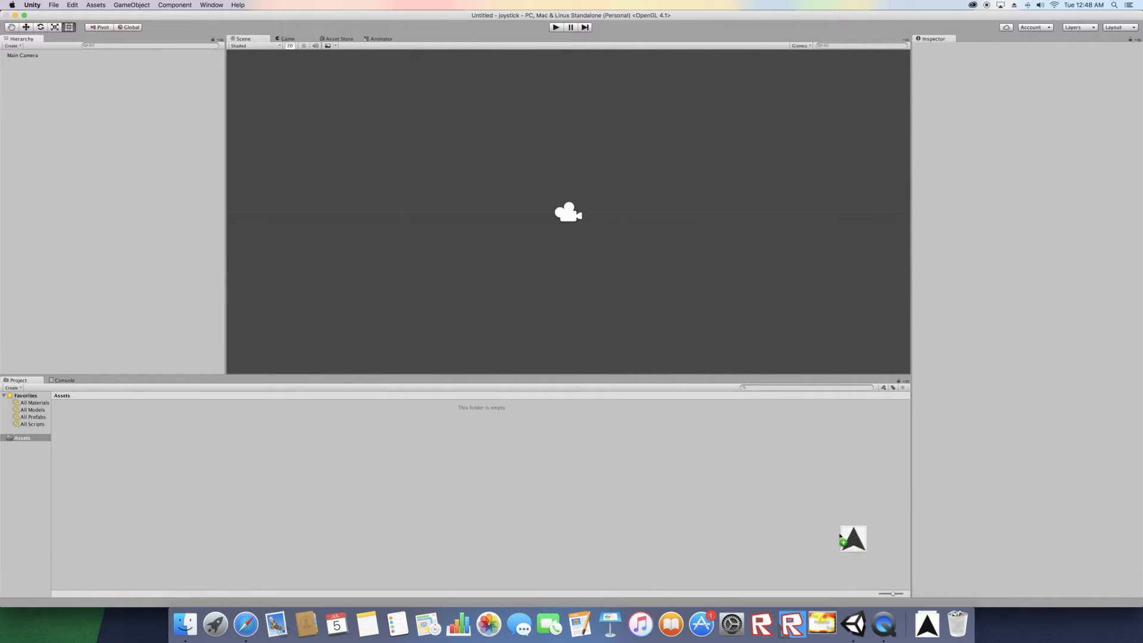
# Import the ceee, images, mainblock, theline and main sprites from the desktop into Assets.
pyautogui.moveTo(852, 538); pyautogui.dragTo(73, 419)
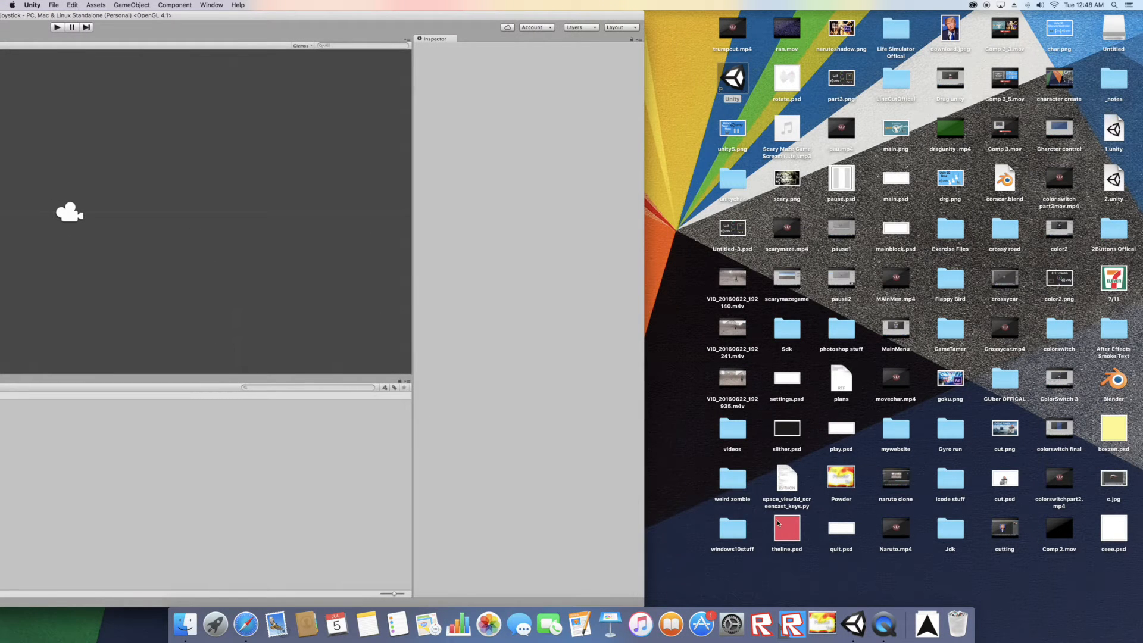
pyautogui.click(787, 525)
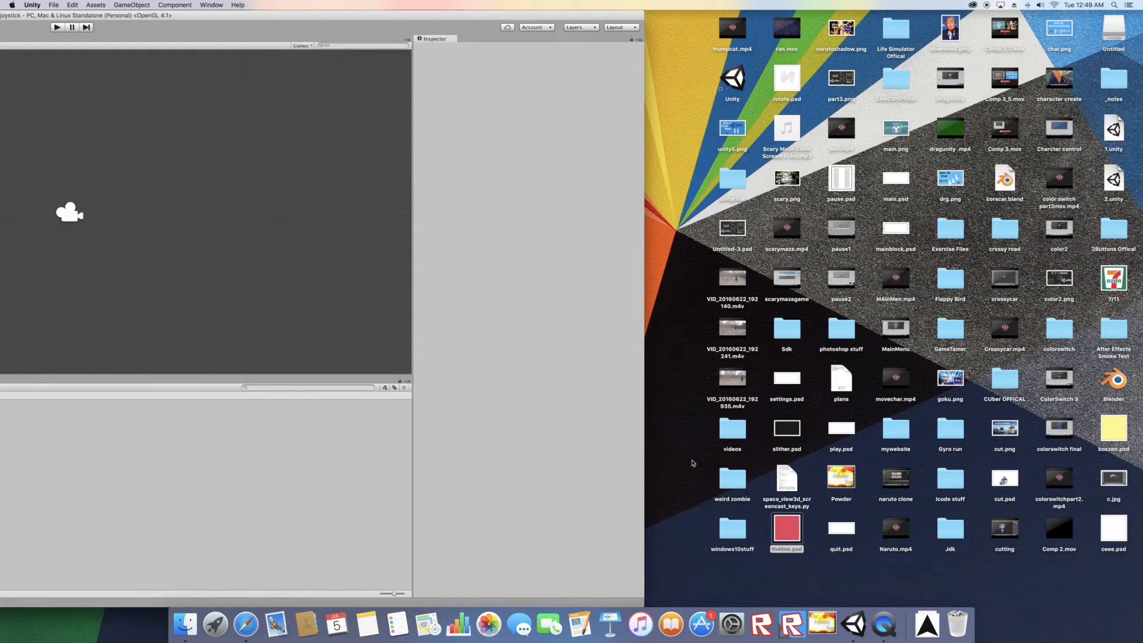
pyautogui.moveTo(1113, 529); pyautogui.dragTo(305, 502)
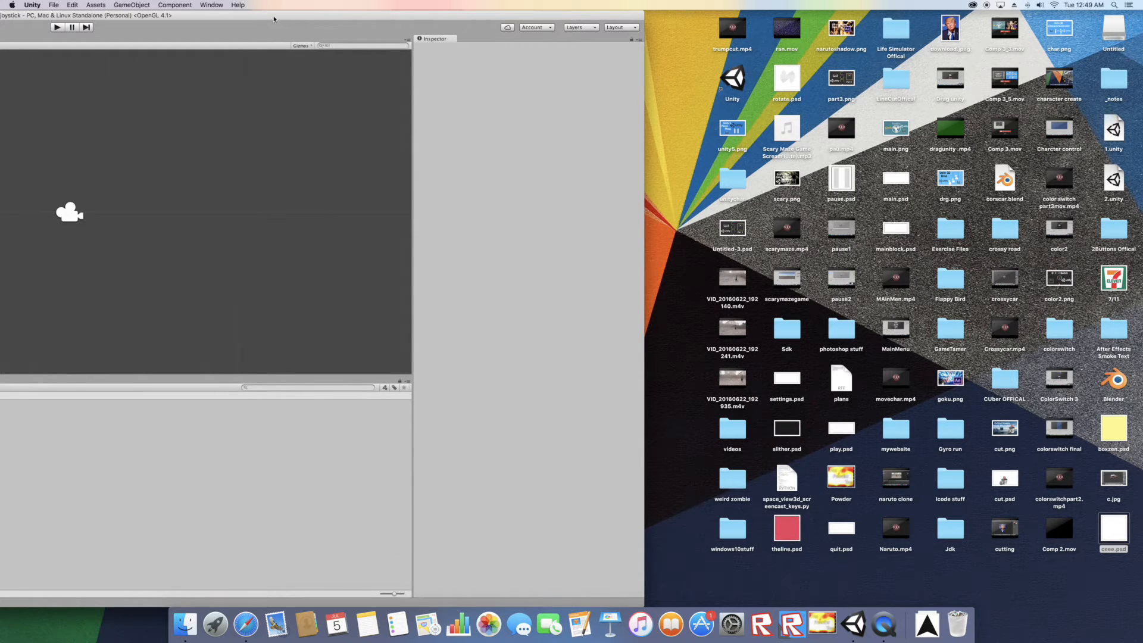
pyautogui.moveTo(800, 409)
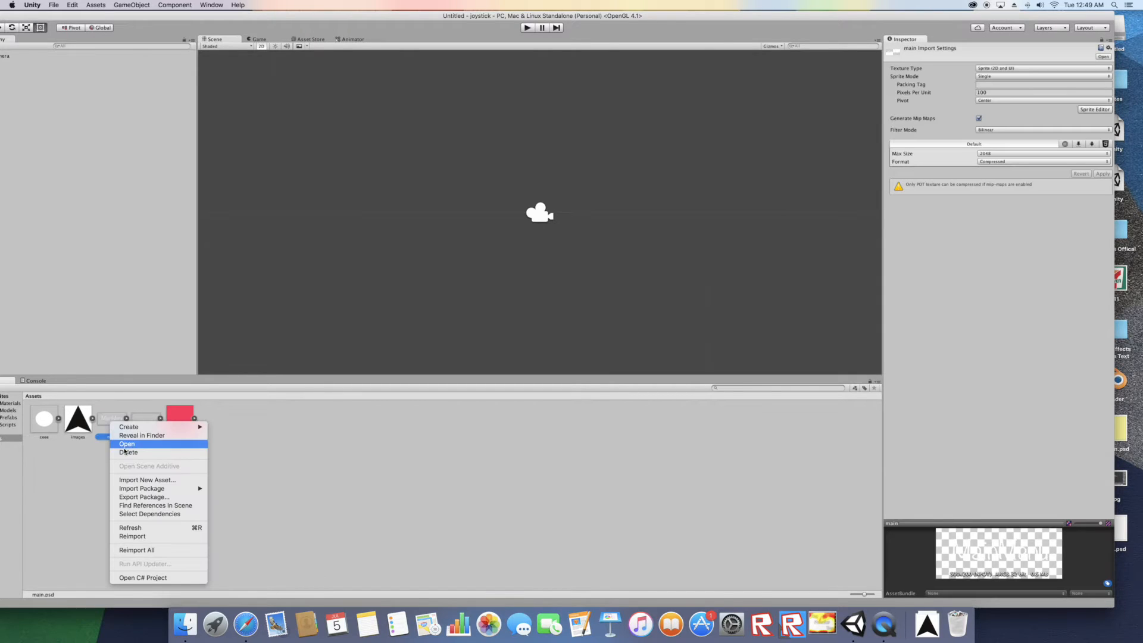
# Delete the main image asset from the project.
pyautogui.click(129, 452)
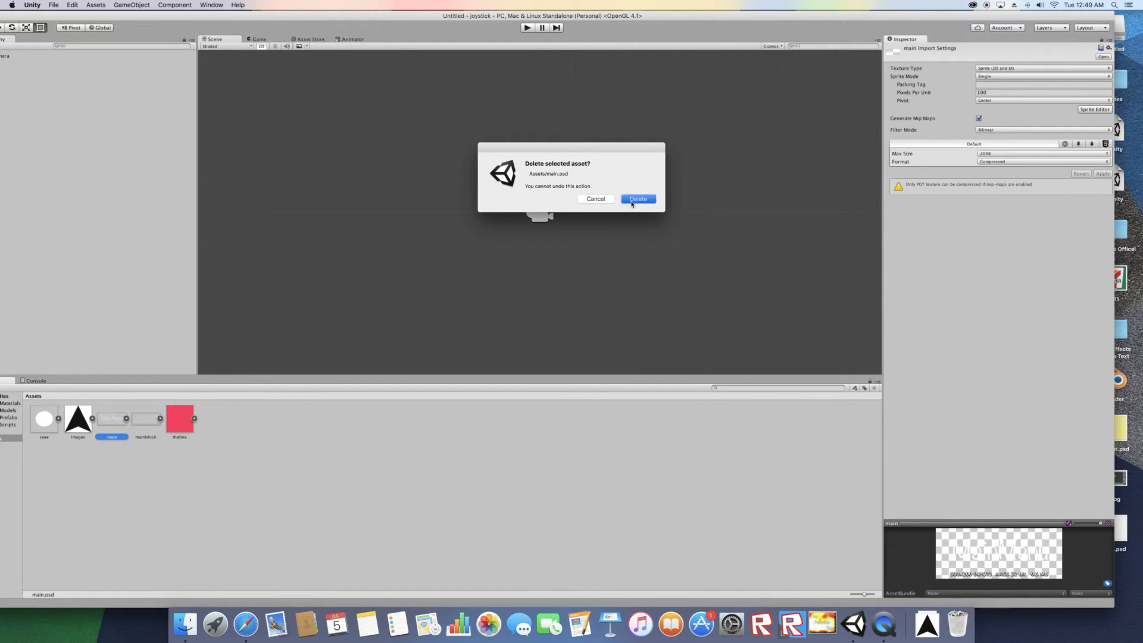
pyautogui.click(637, 199)
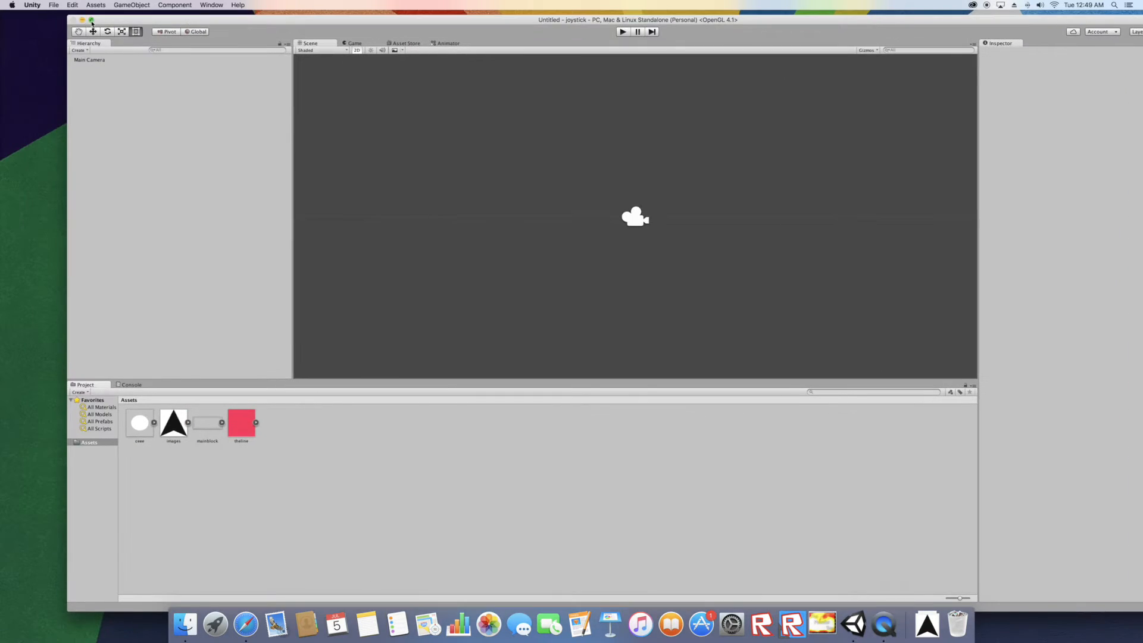
# Place theline and mainblock in the scene with mainblock Position X 0.18, removing the duplicate block.
pyautogui.click(355, 43)
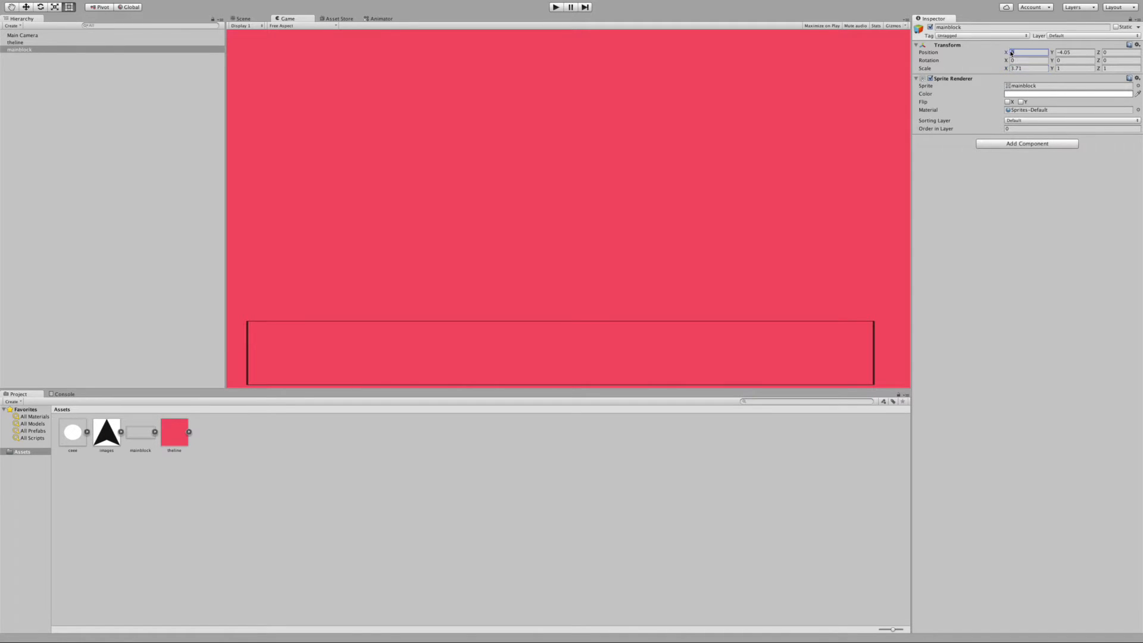
pyautogui.write('0.18')
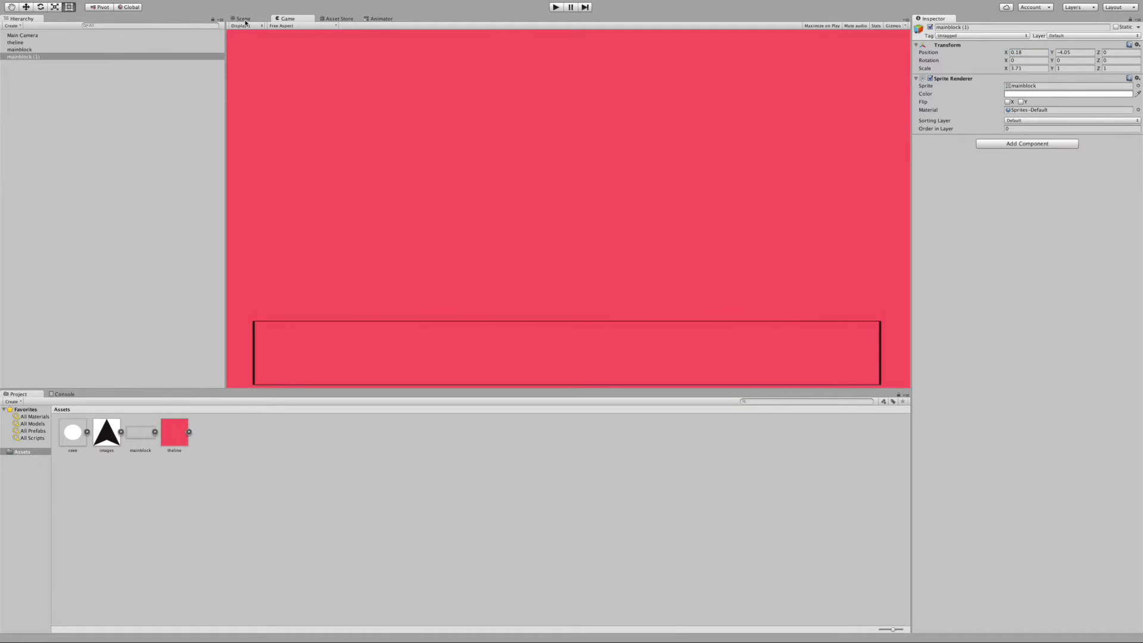
pyautogui.click(242, 18)
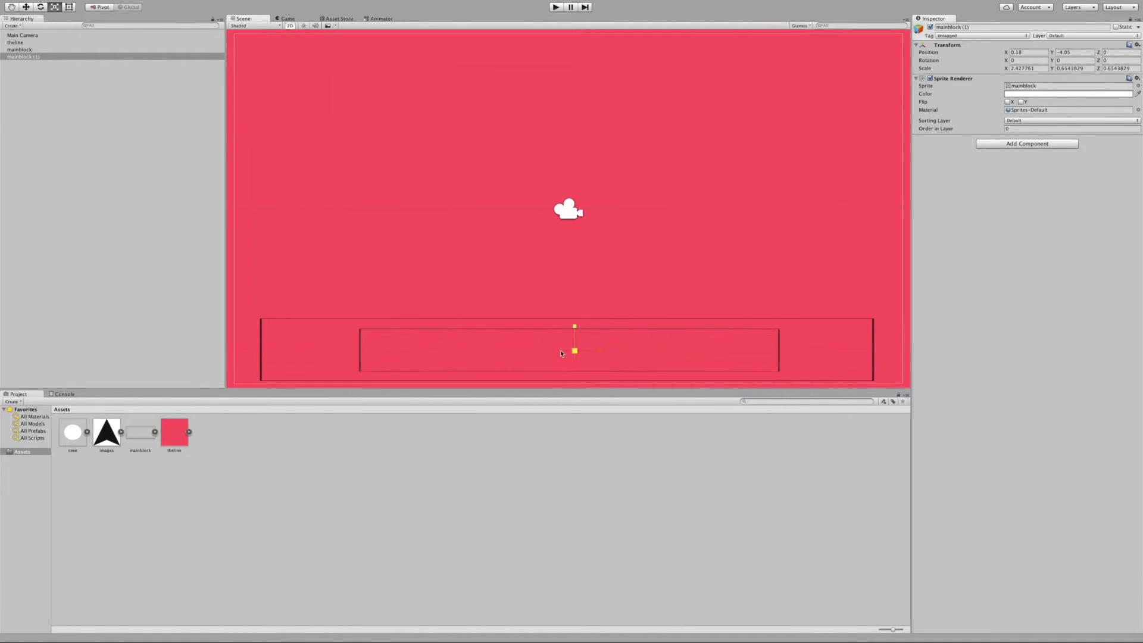
pyautogui.click(288, 18)
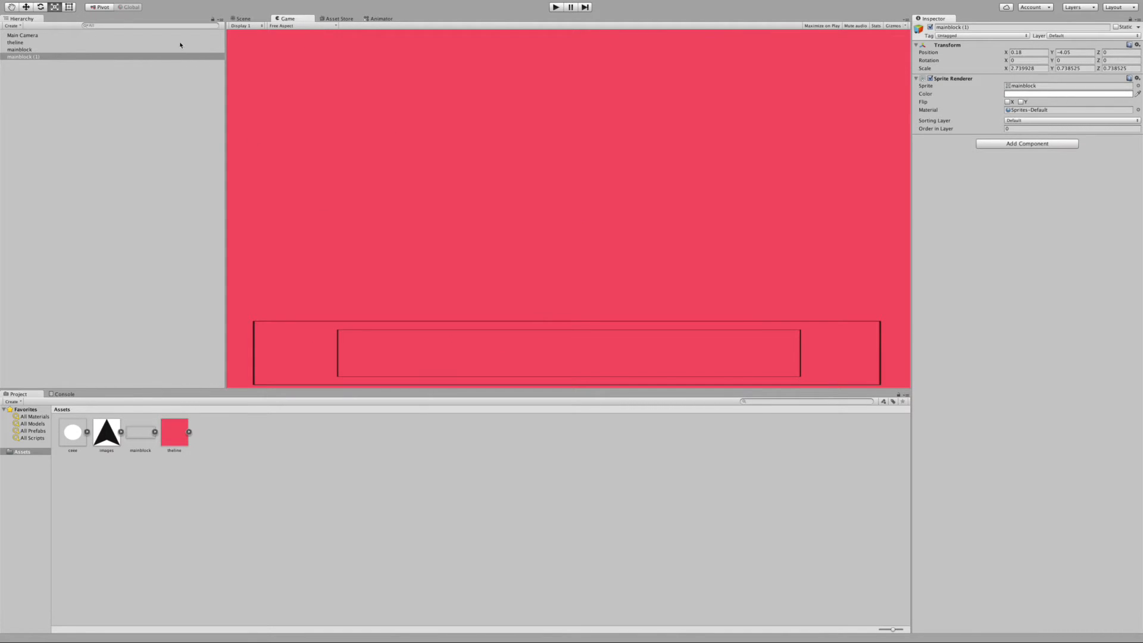
pyautogui.rightClick(23, 56)
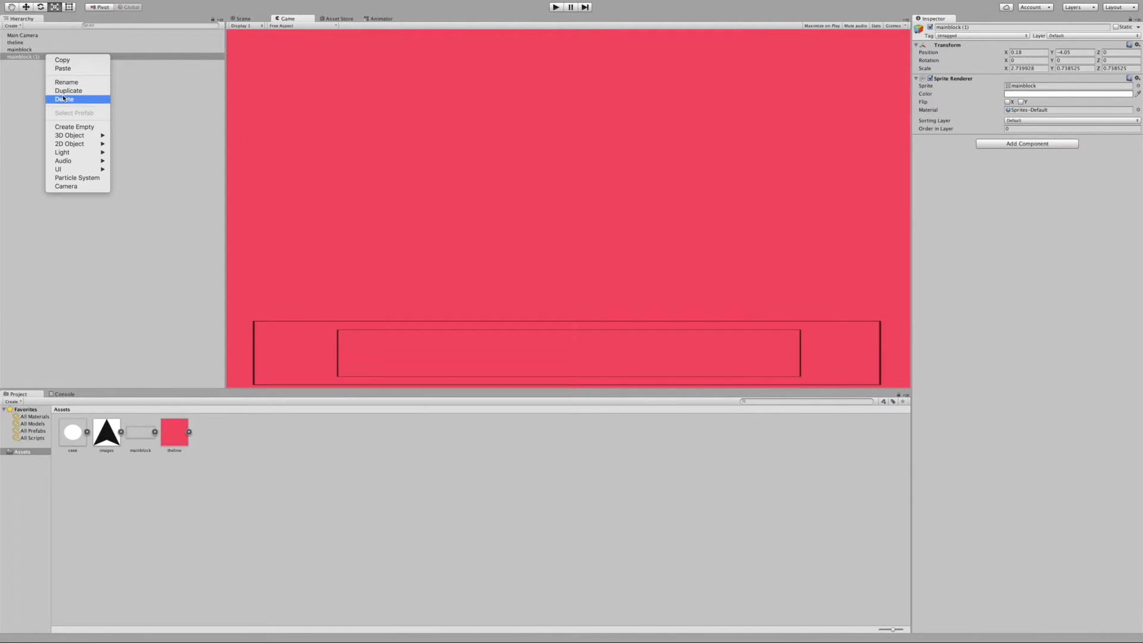
pyautogui.click(65, 99)
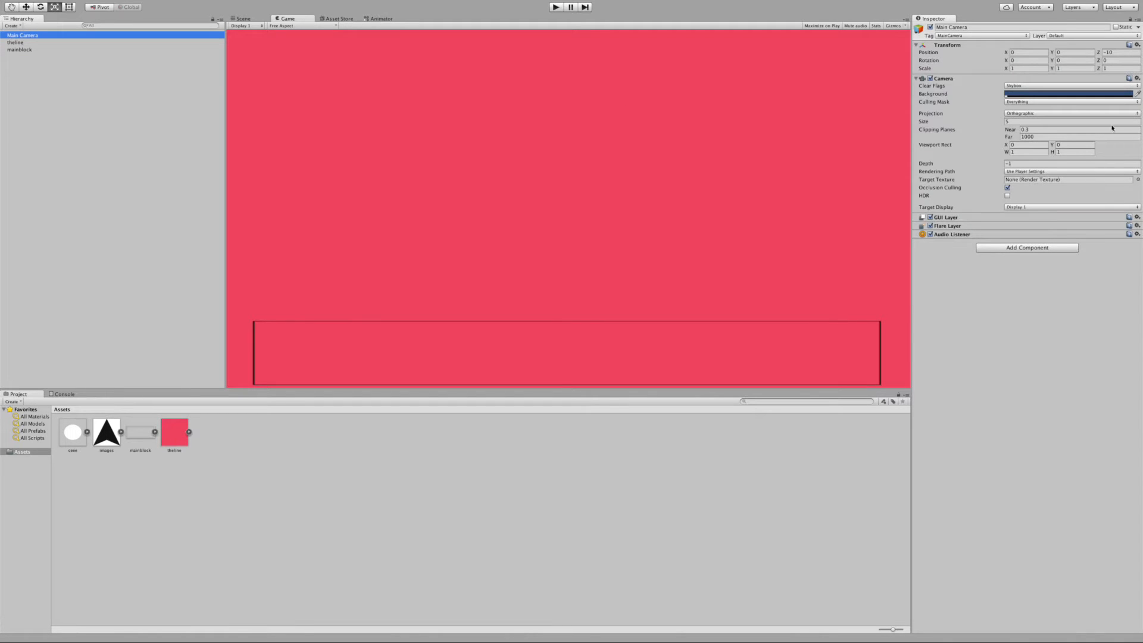
# Tint theline's Sprite Renderer purple and add the images arrow sprite to the scene.
pyautogui.click(15, 42)
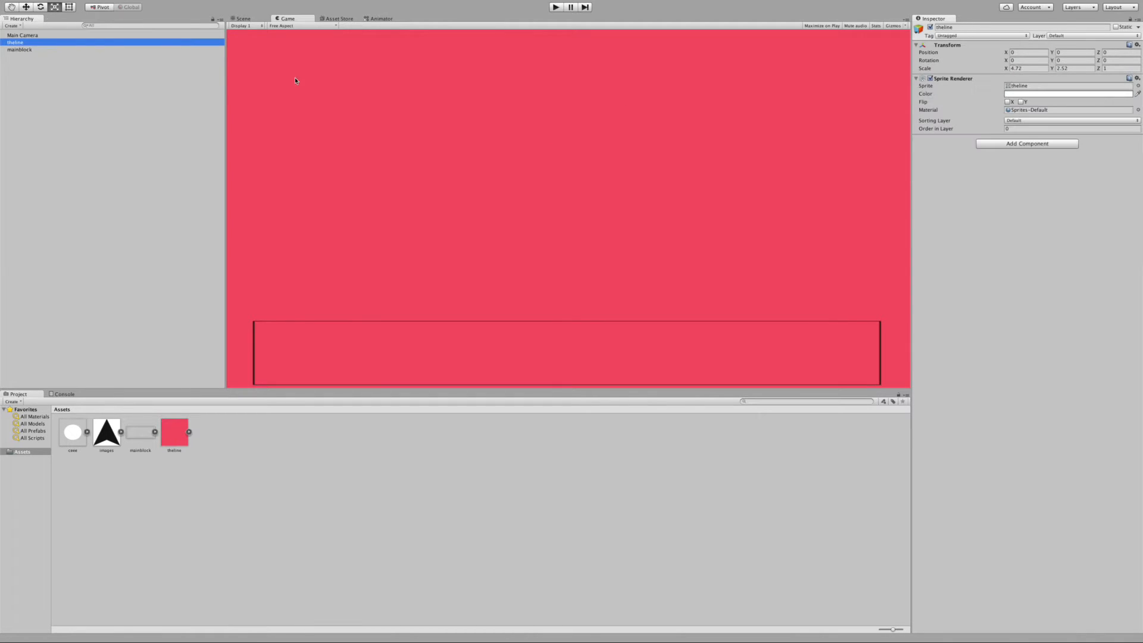
pyautogui.click(1068, 93)
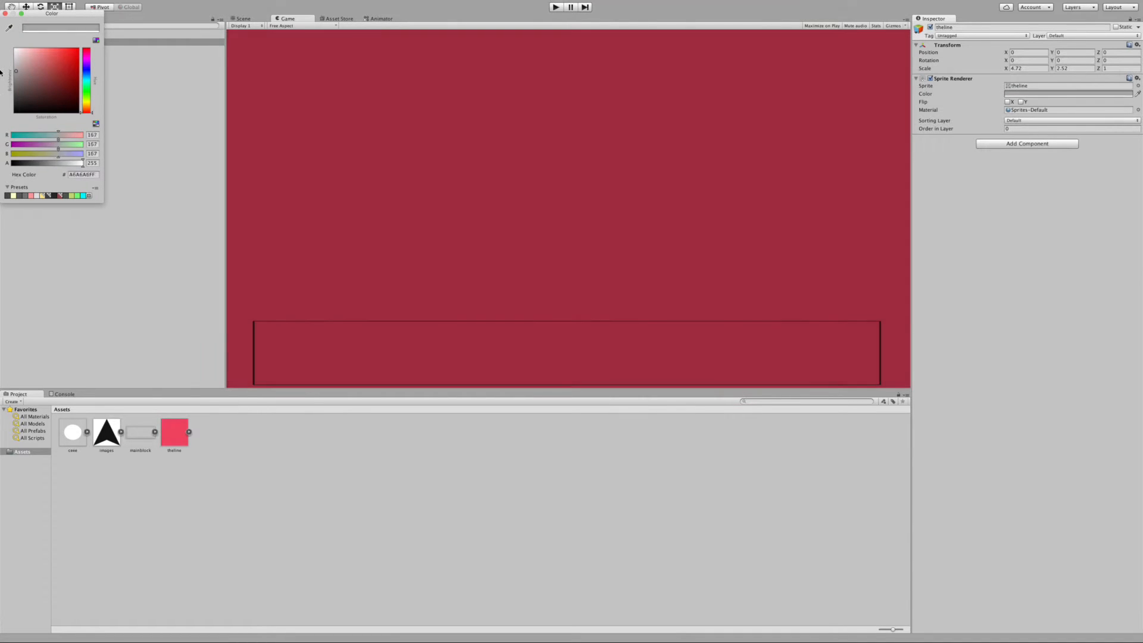
pyautogui.click(73, 68)
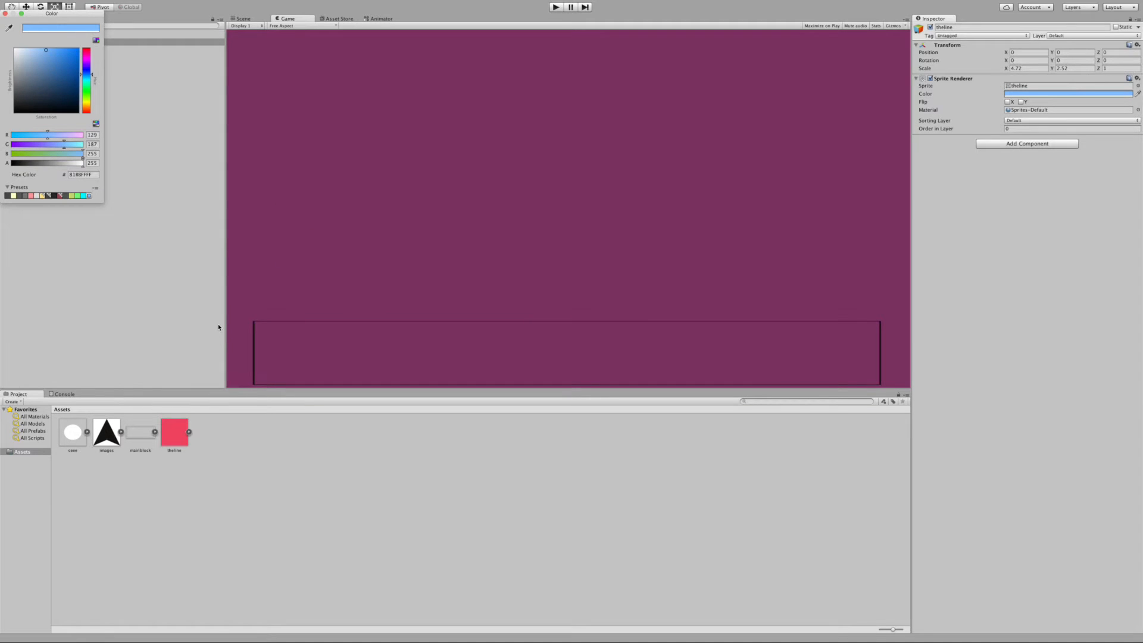
pyautogui.moveTo(113, 232)
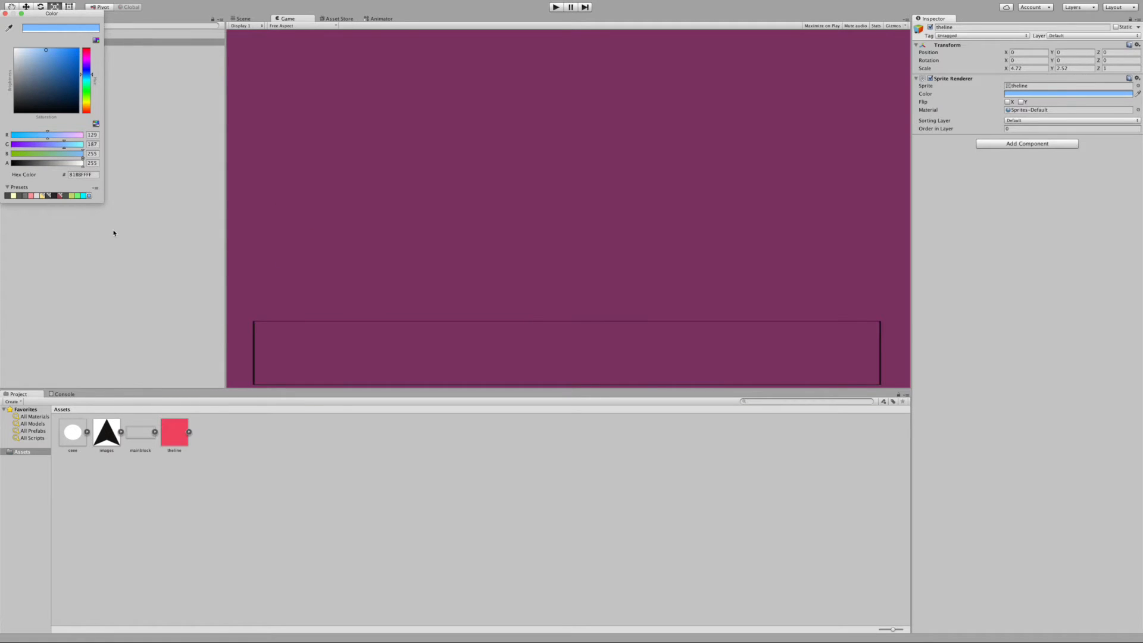
pyautogui.moveTo(96, 263)
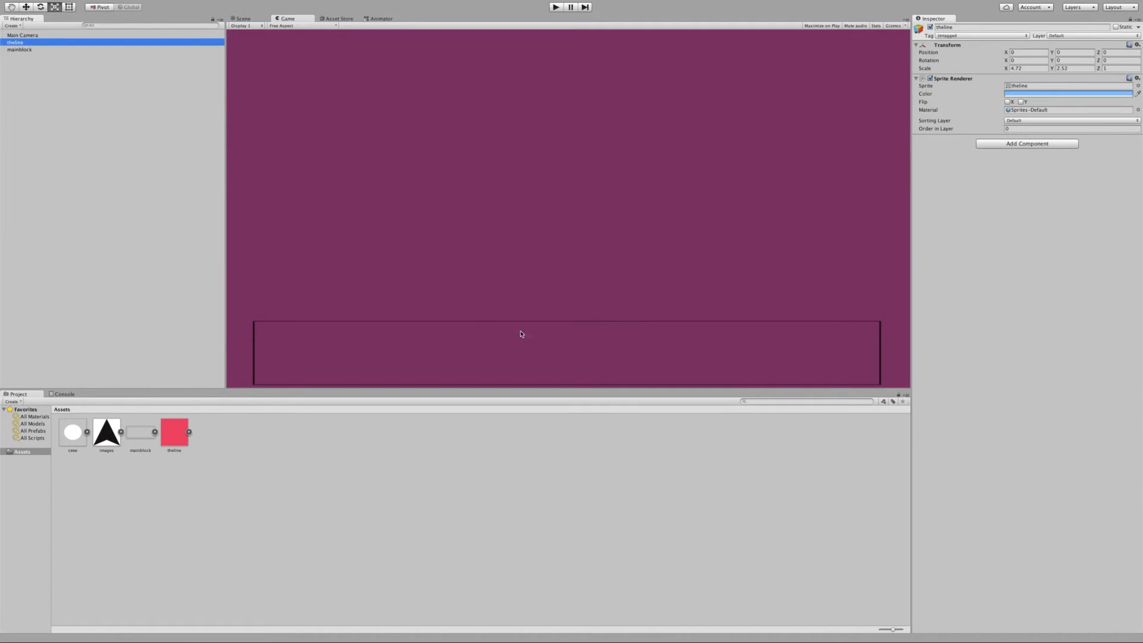
pyautogui.click(21, 48)
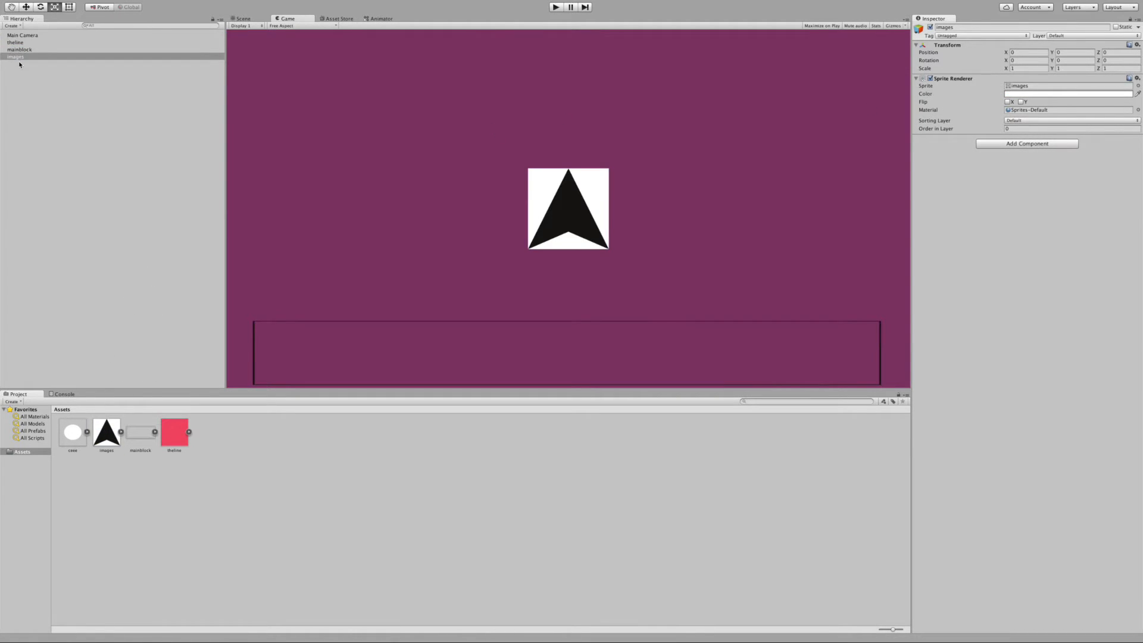
# Add a Rigidbody to the ceee ball and freeze its position on the Z axis.
pyautogui.rightClick(15, 57)
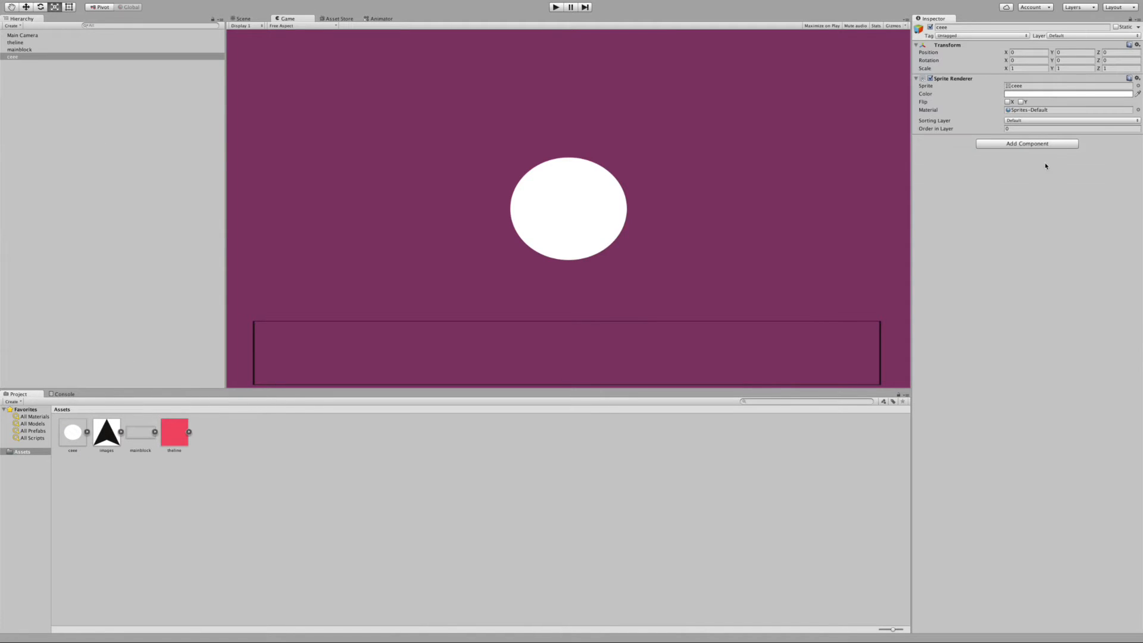
pyautogui.click(1027, 143)
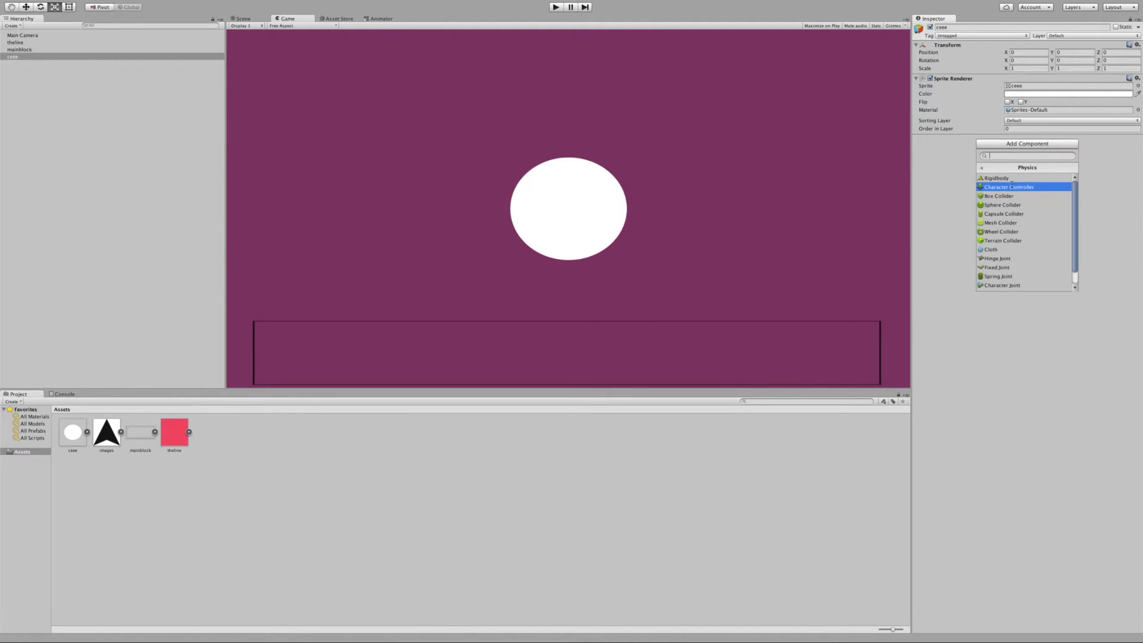
pyautogui.click(996, 177)
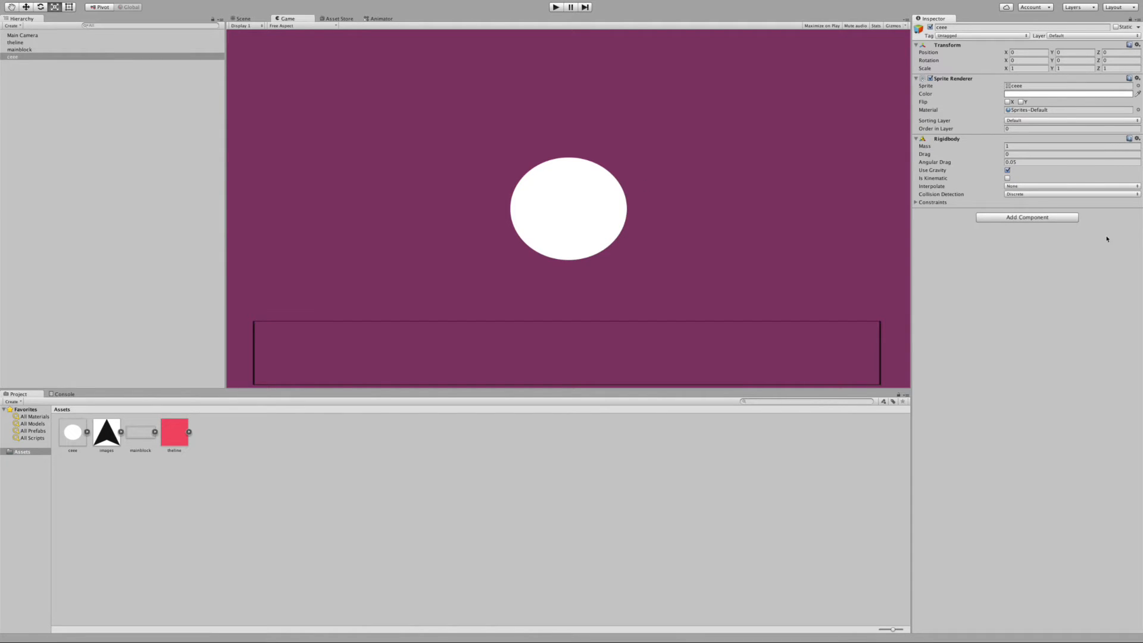
pyautogui.click(1027, 217)
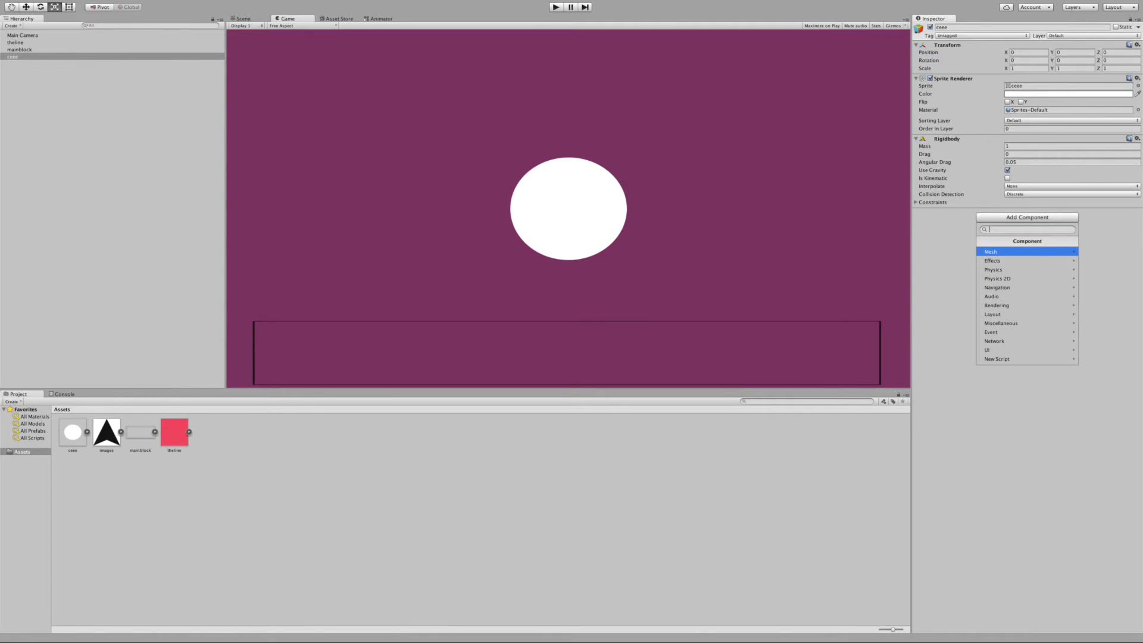
pyautogui.click(916, 203)
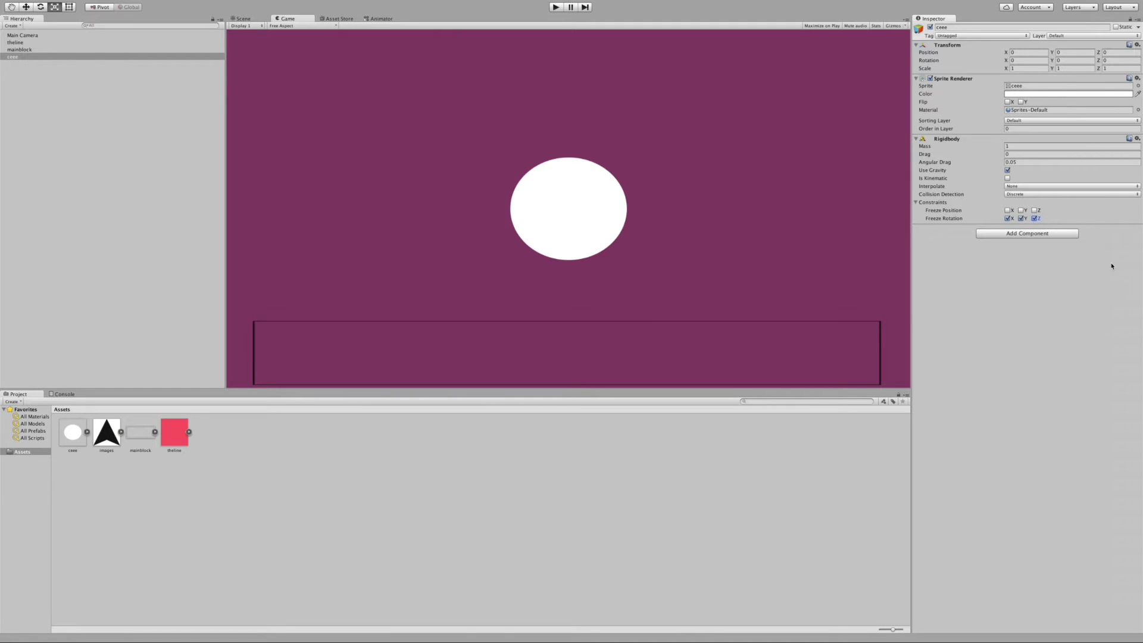
pyautogui.click(1033, 209)
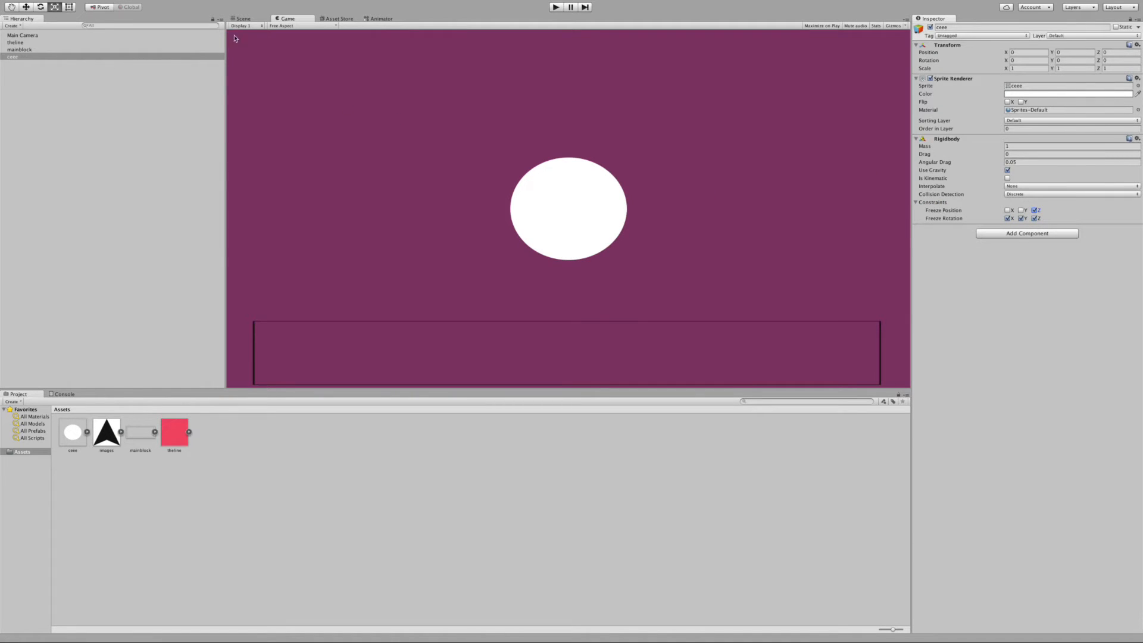
# Scale the ball down to about 0.37 so it sits above the platform.
pyautogui.click(243, 18)
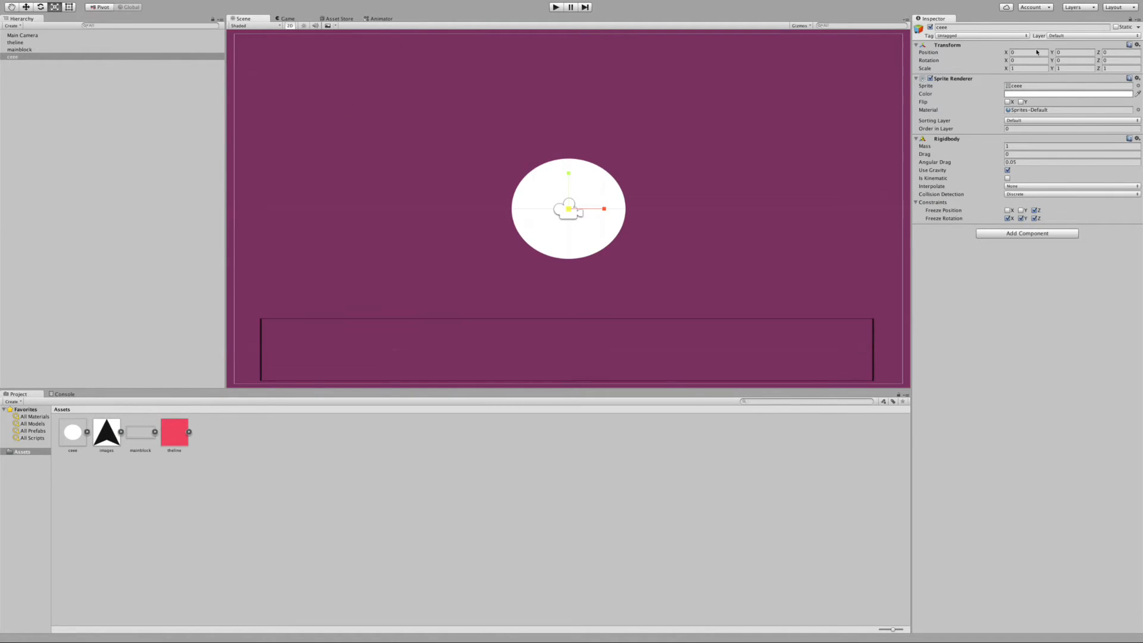
pyautogui.write('0.88')
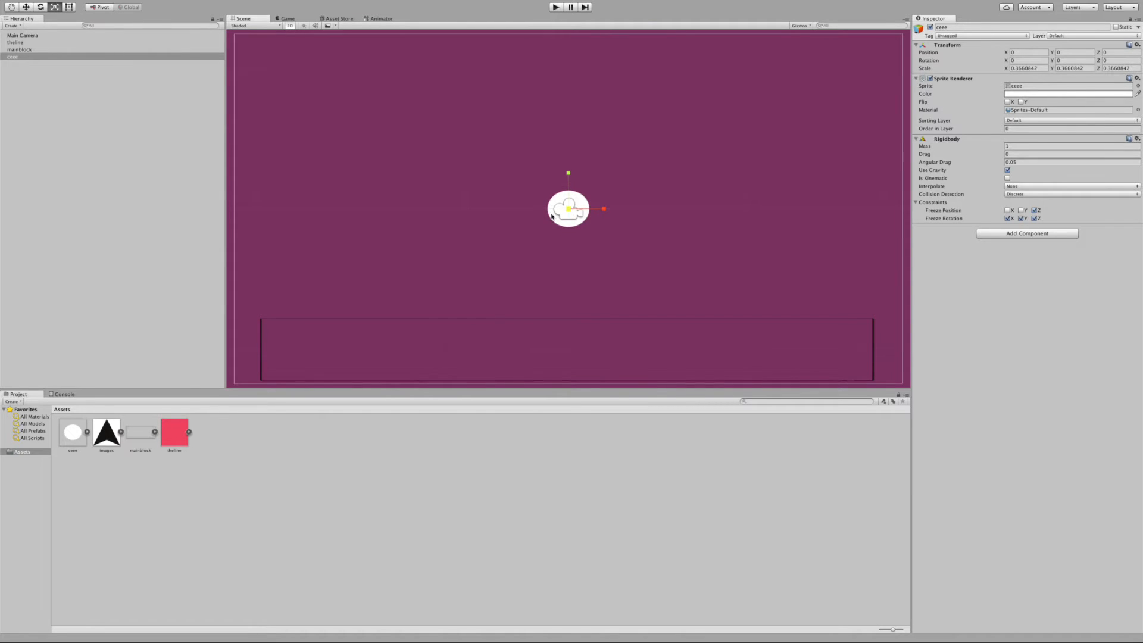
pyautogui.click(291, 25)
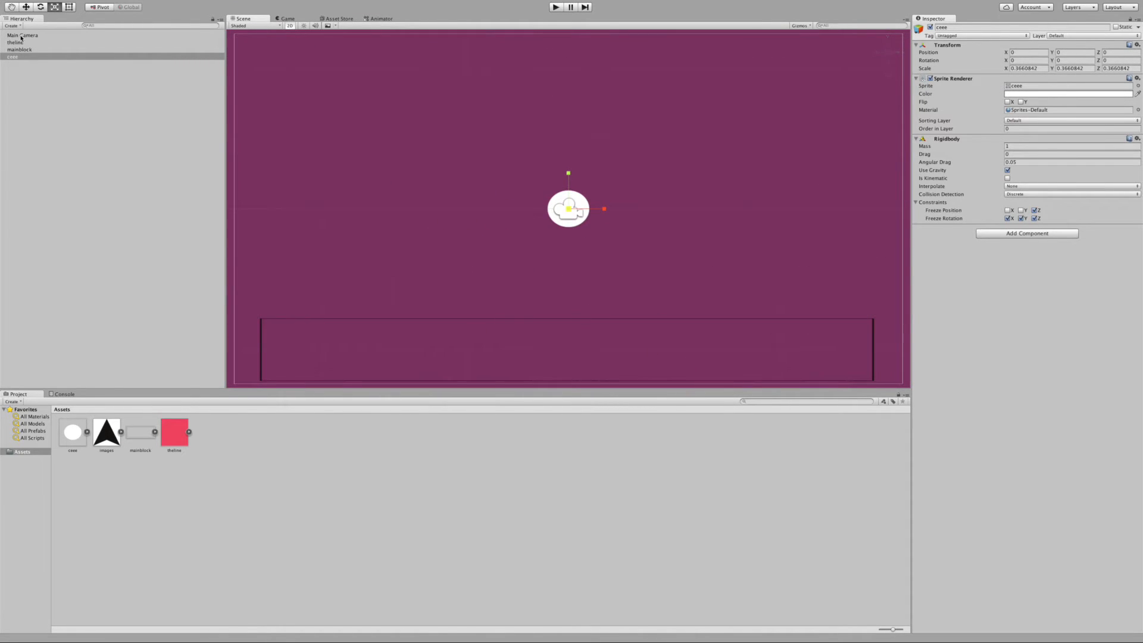
# Select mainblock, view the game preview and bring up the GameObject creation menu.
pyautogui.click(1027, 142)
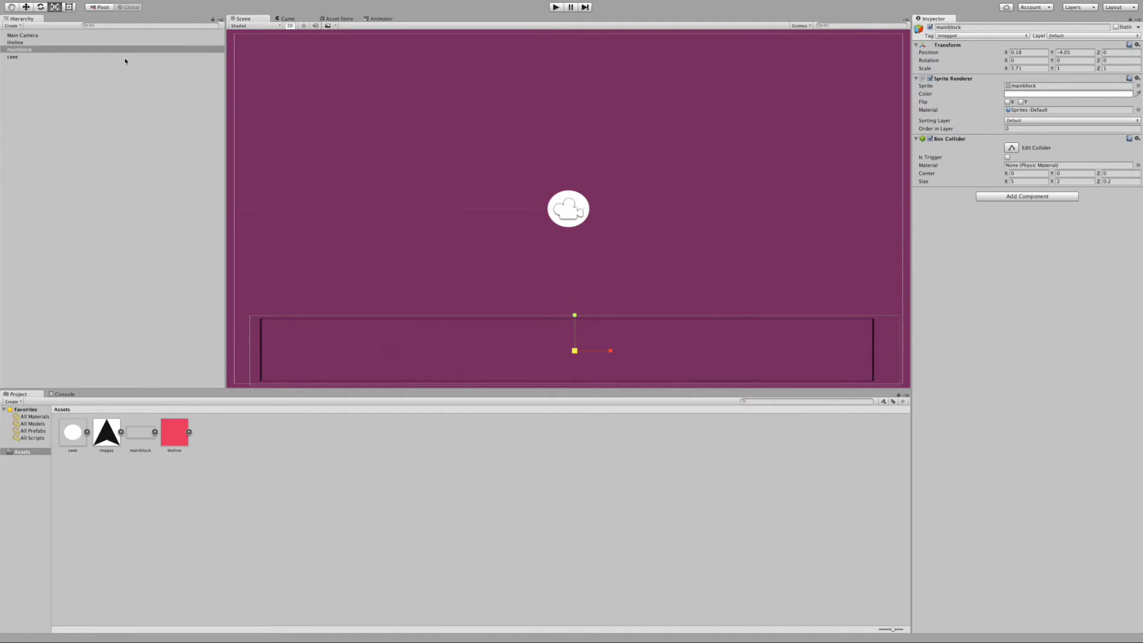
pyautogui.click(288, 18)
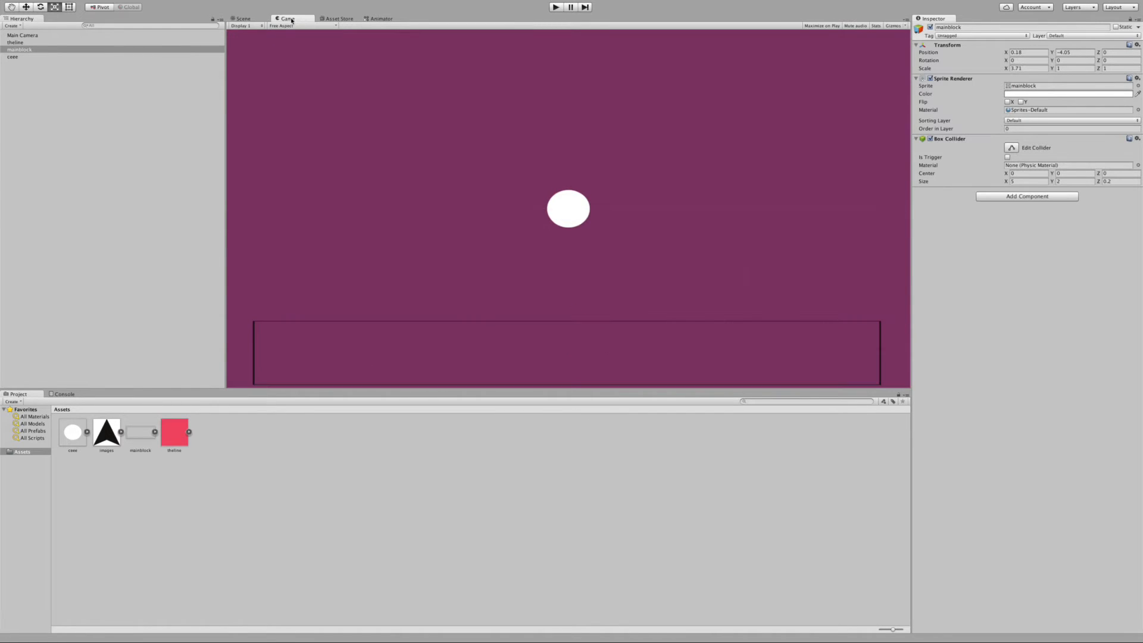
pyautogui.click(132, 5)
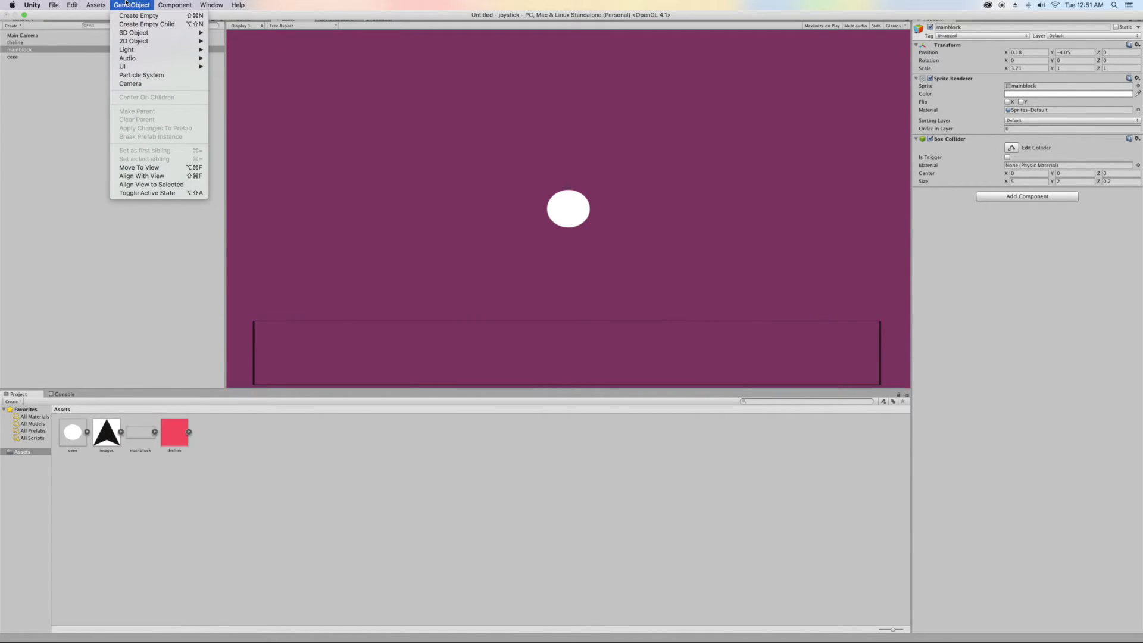
pyautogui.moveTo(123, 67)
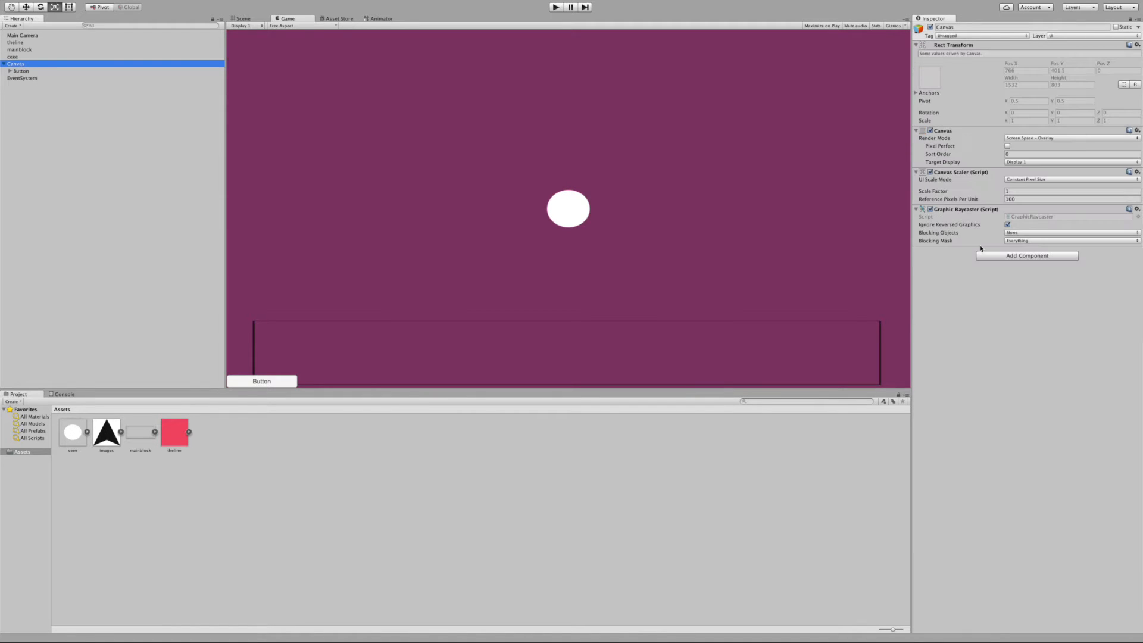
# Set the Canvas Scaler UI Scale Mode to Scale With Screen Size.
pyautogui.click(1067, 180)
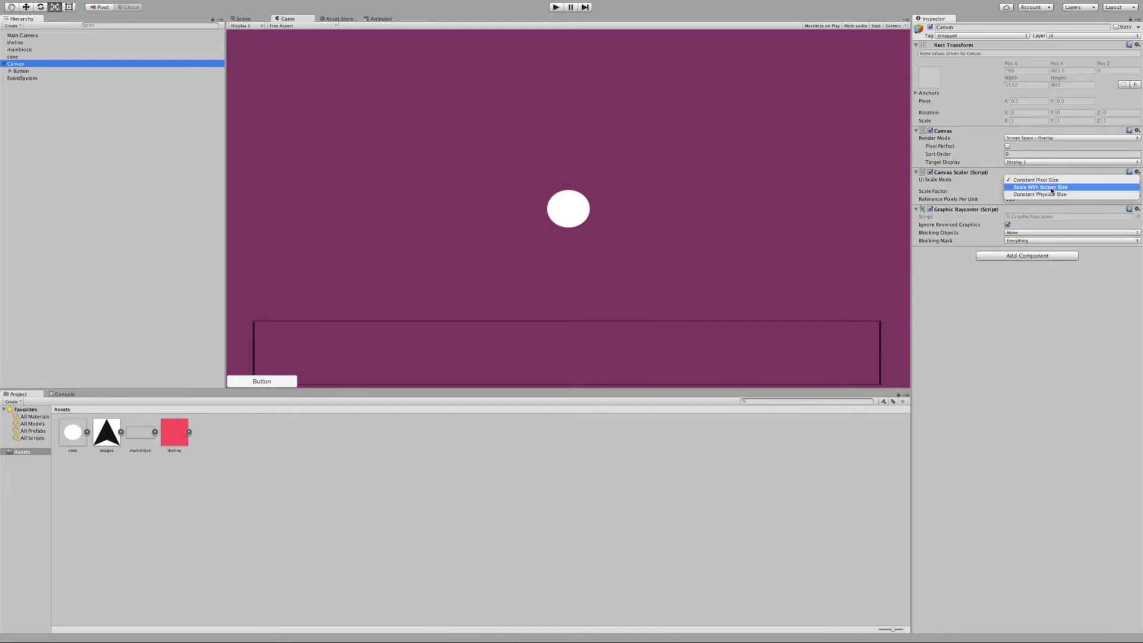
pyautogui.click(1038, 187)
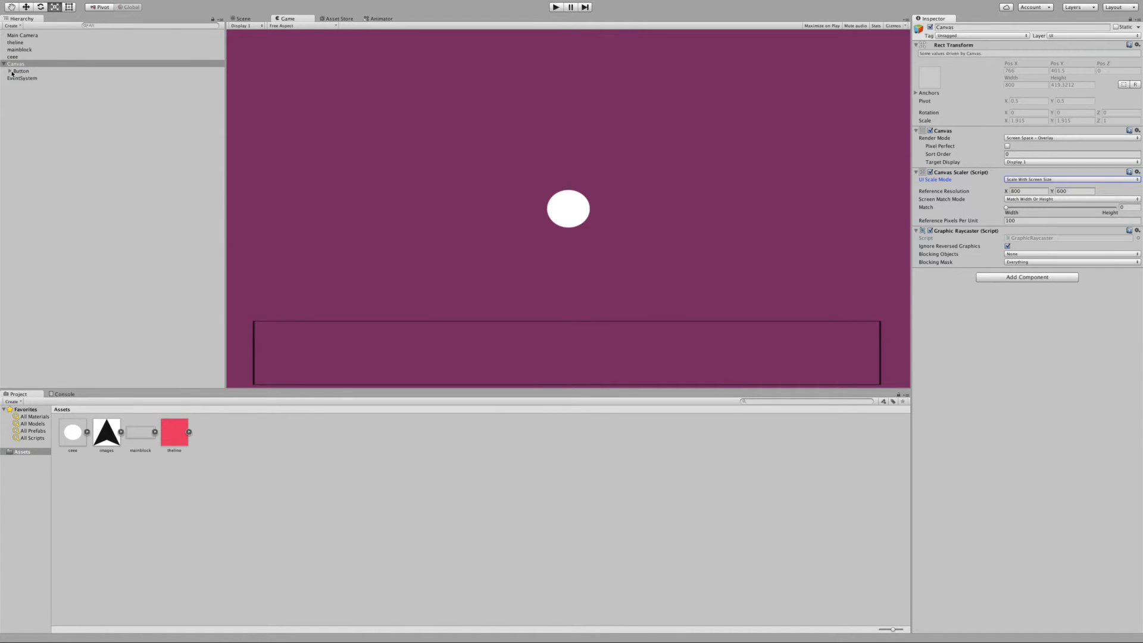
# Duplicate the Button three times and return to the original Button in the scene.
pyautogui.rightClick(21, 79)
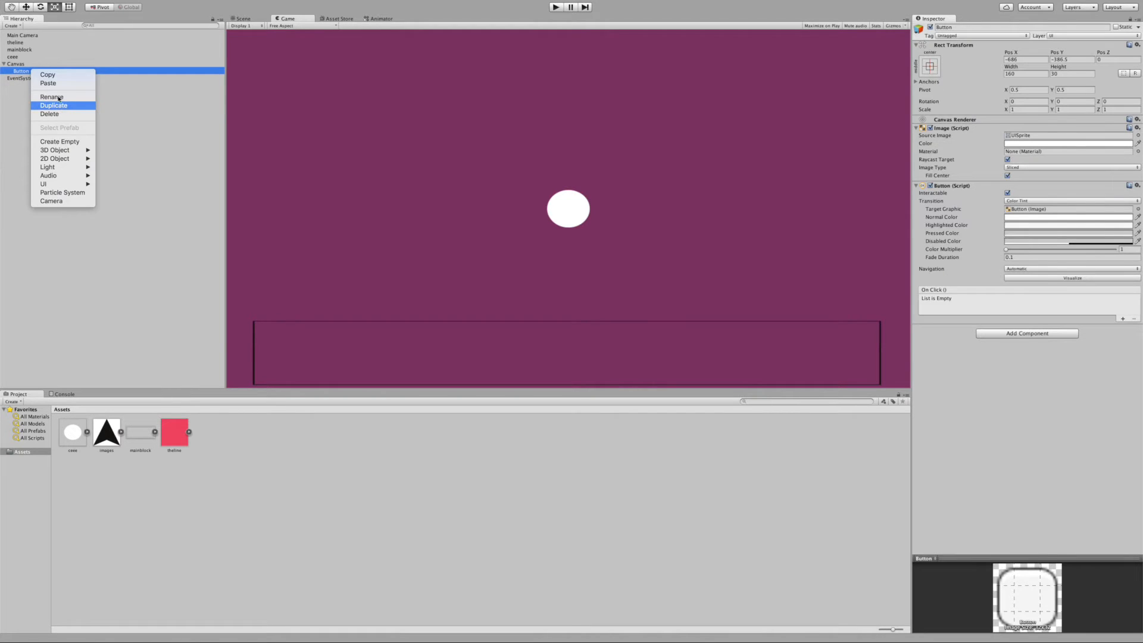
pyautogui.click(53, 105)
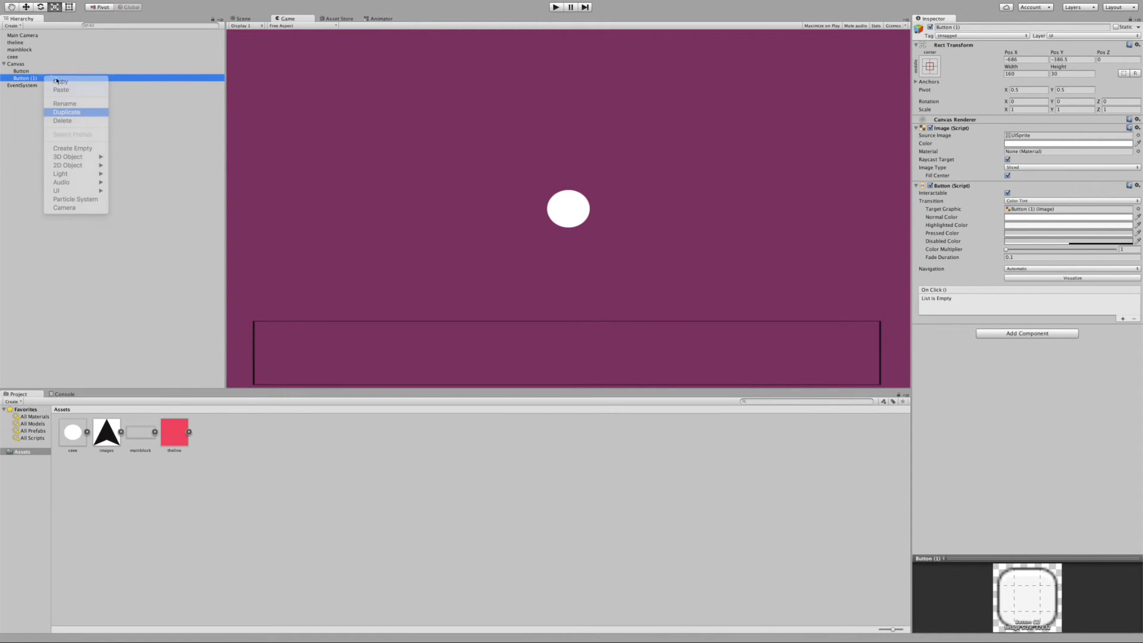
pyautogui.click(67, 112)
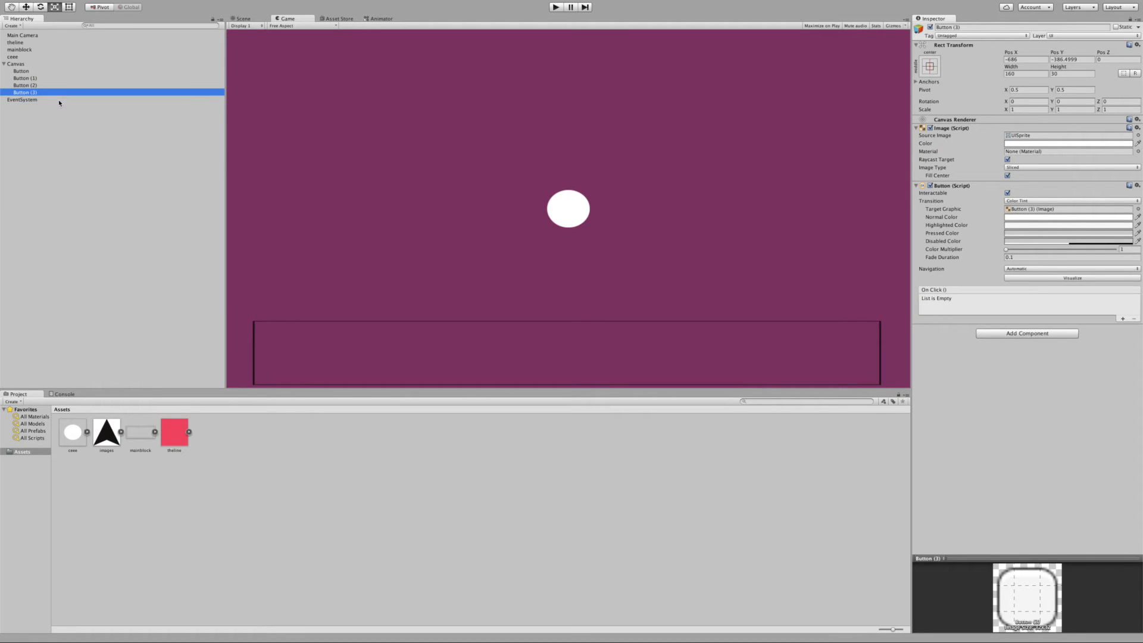
pyautogui.click(20, 71)
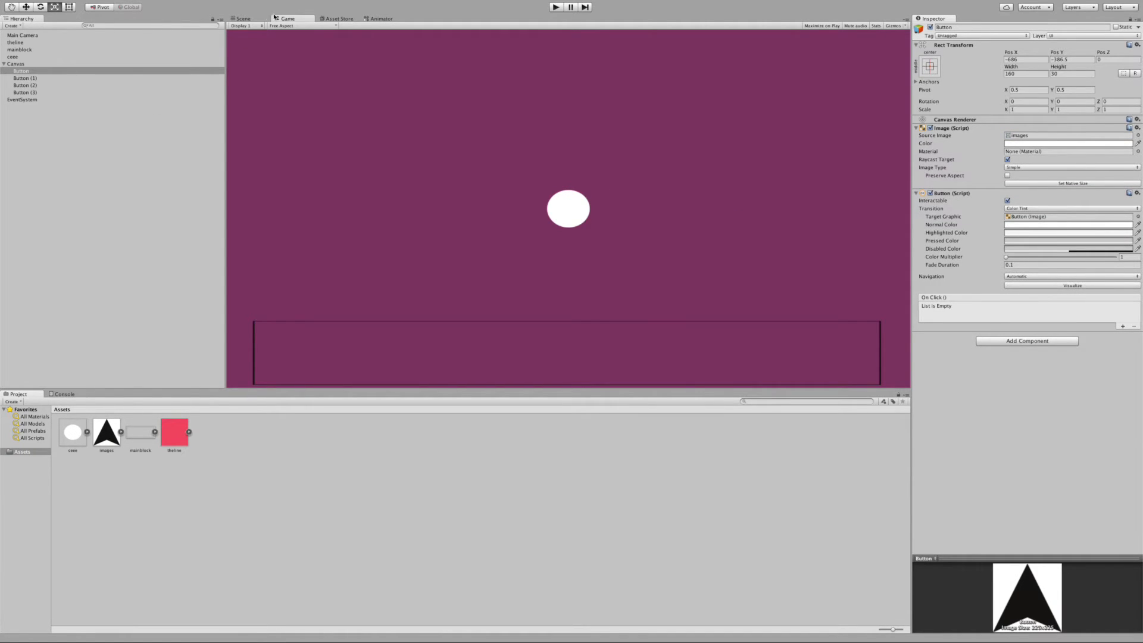
pyautogui.click(243, 17)
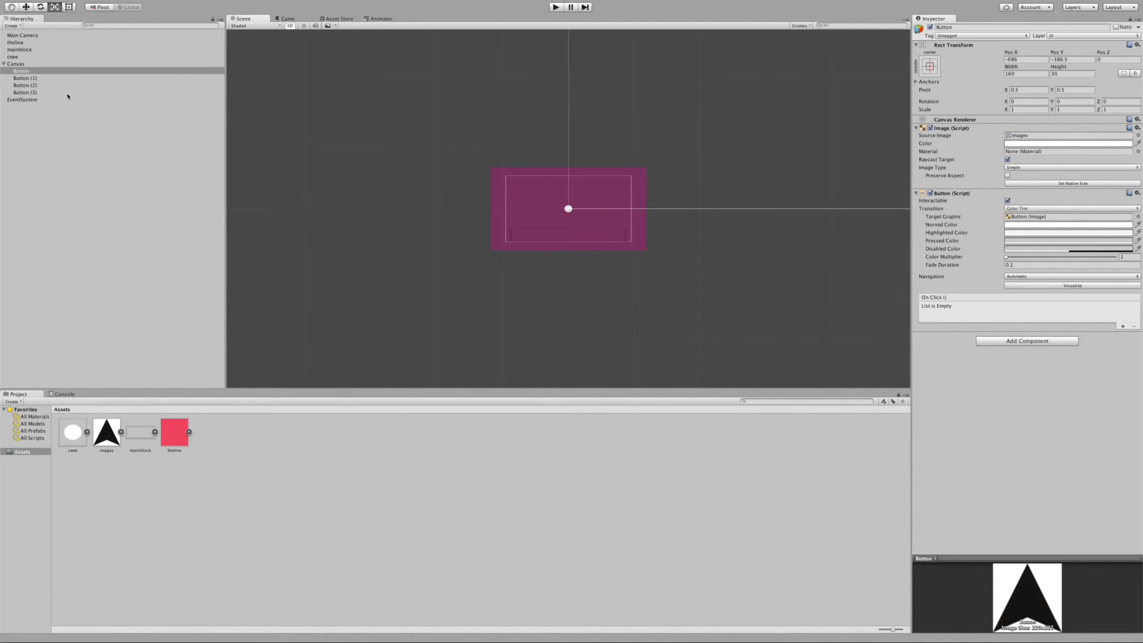
# Delete the four buttons and add a fresh UI Button to the Canvas.
pyautogui.rightClick(25, 84)
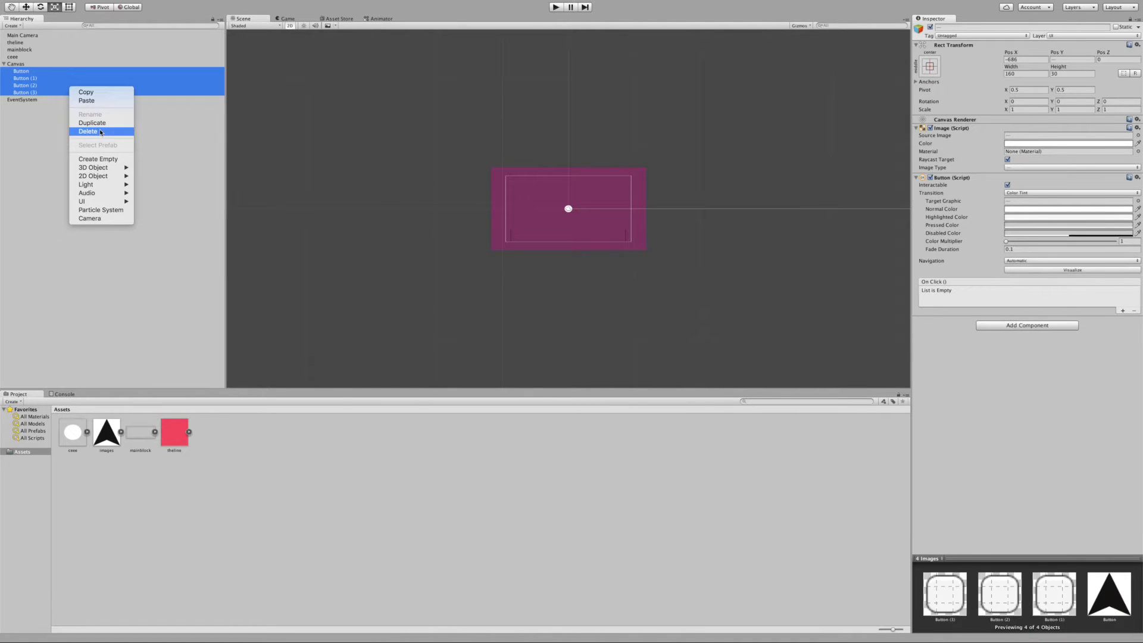
pyautogui.click(89, 132)
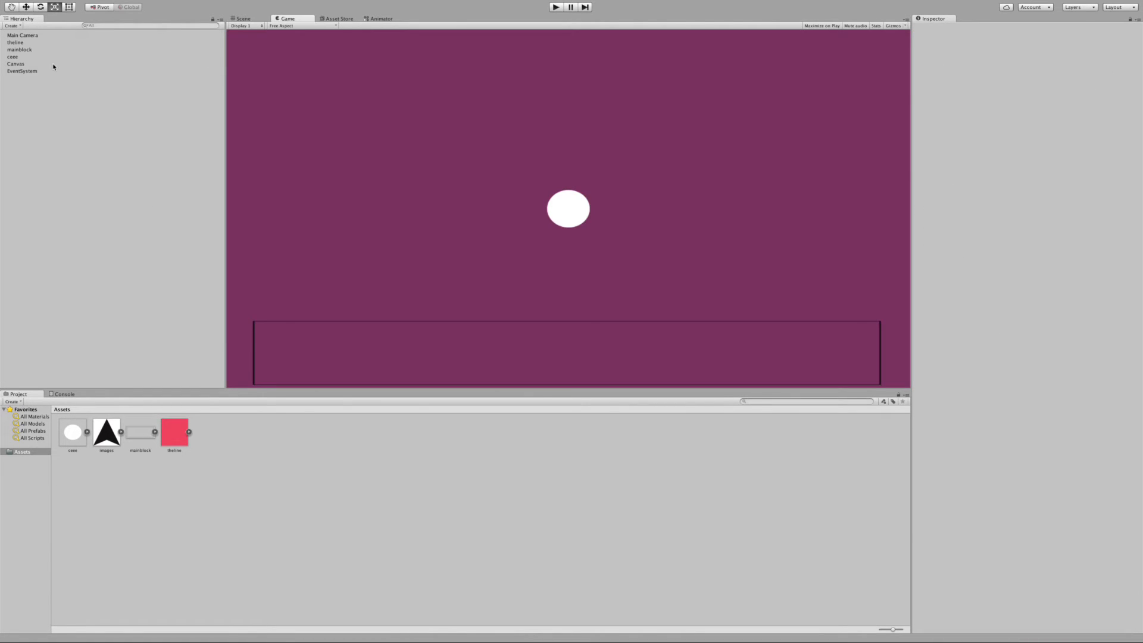
pyautogui.rightClick(15, 64)
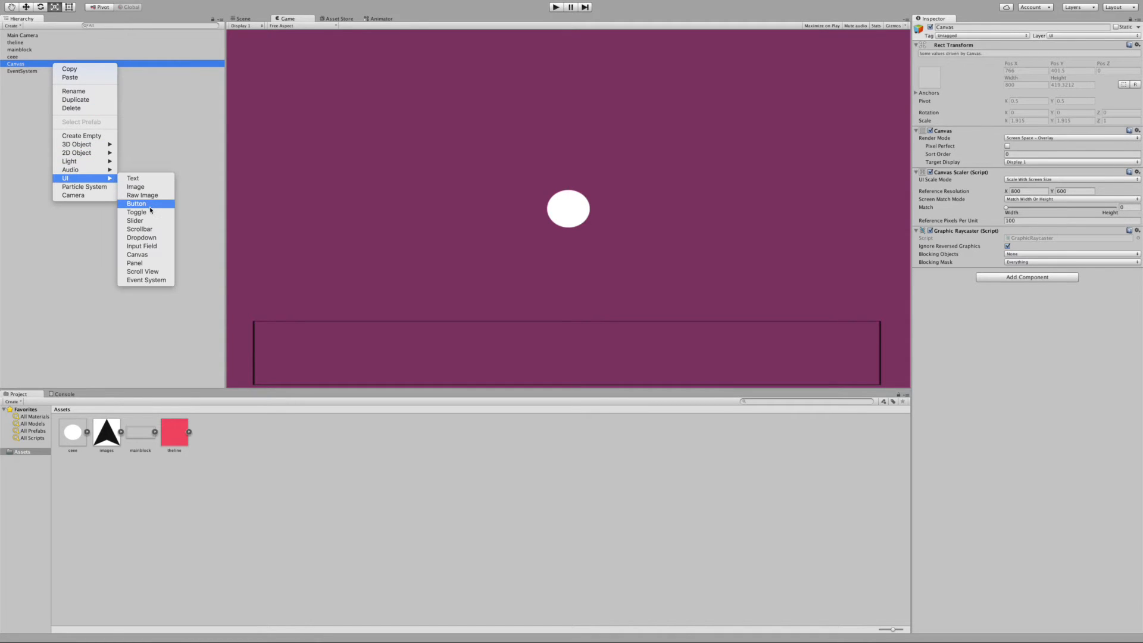
pyautogui.click(136, 203)
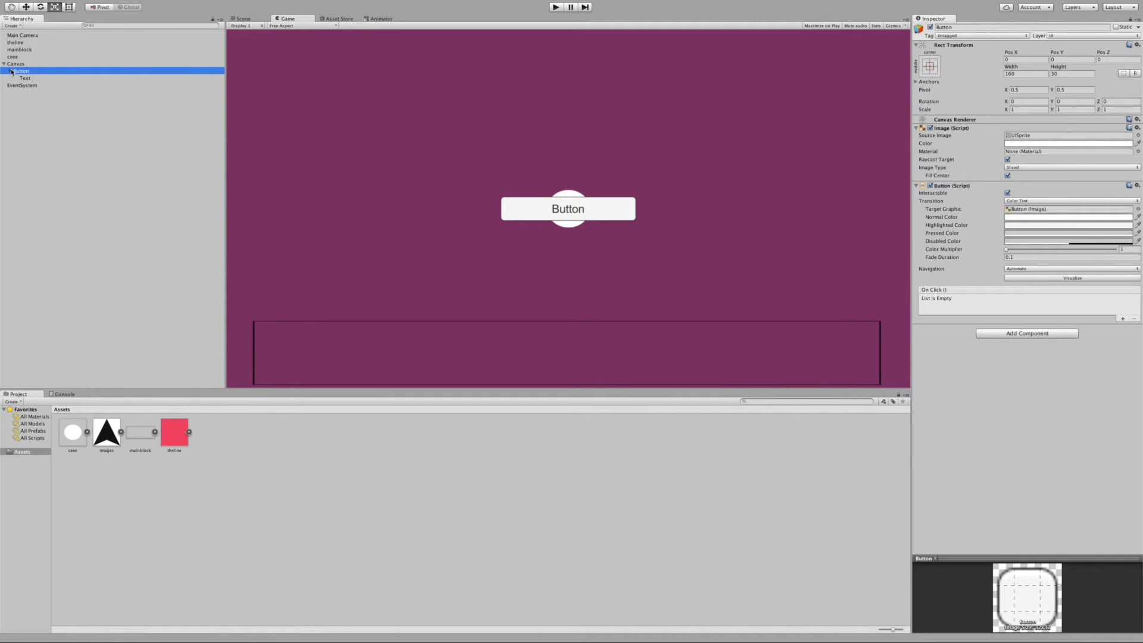
# Remove the new button's Text label and start assigning its Source Image.
pyautogui.rightClick(25, 79)
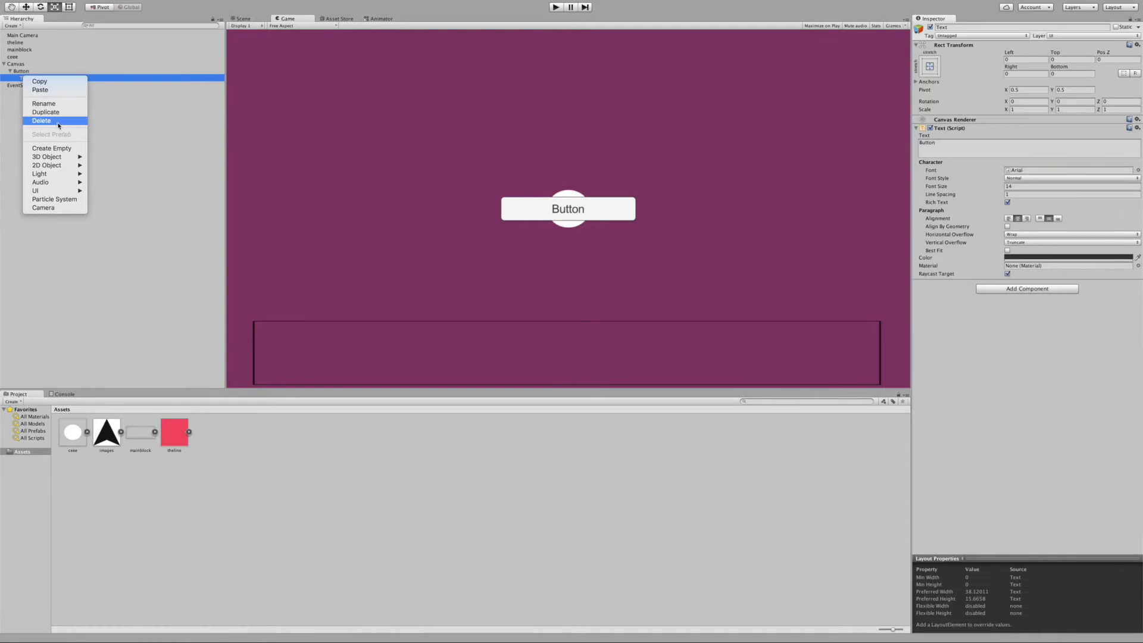
pyautogui.click(41, 121)
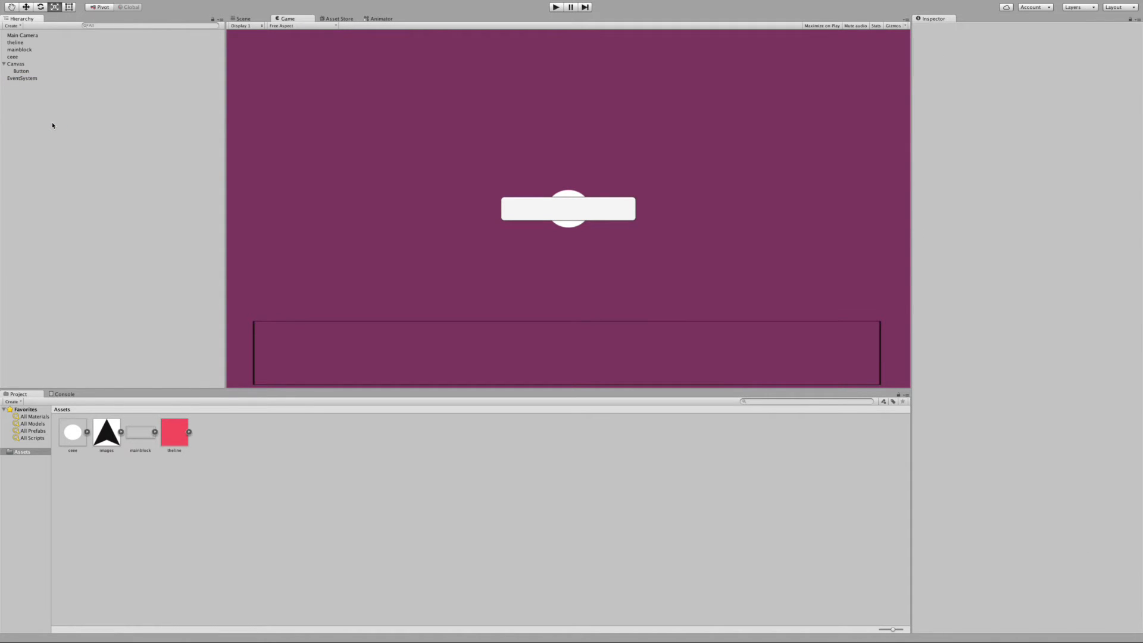
pyautogui.click(21, 71)
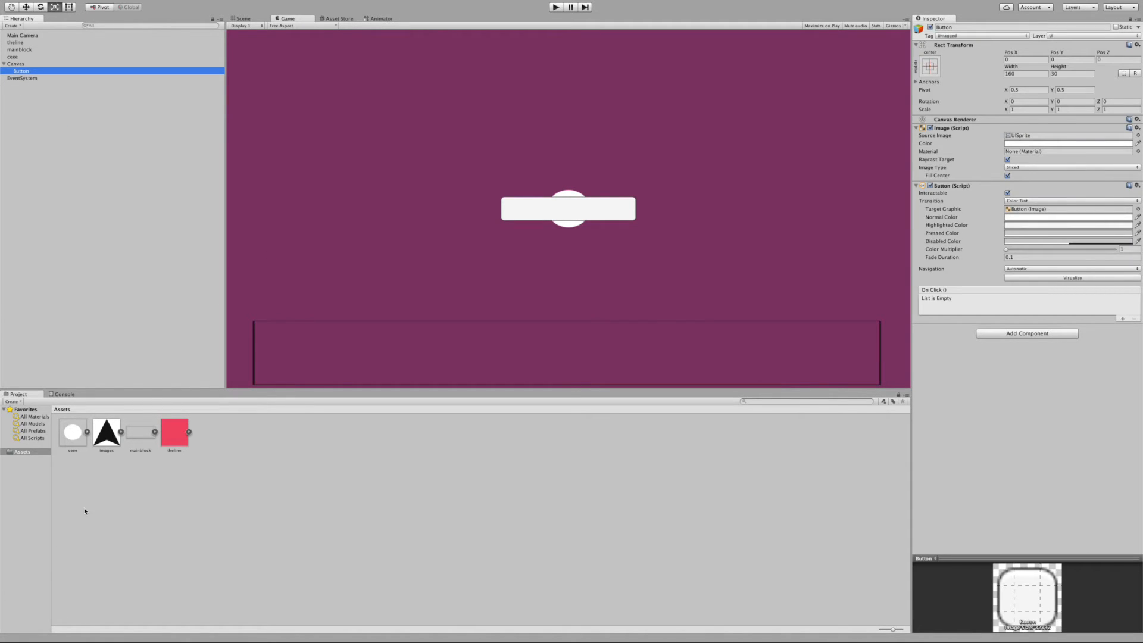
pyautogui.click(1068, 134)
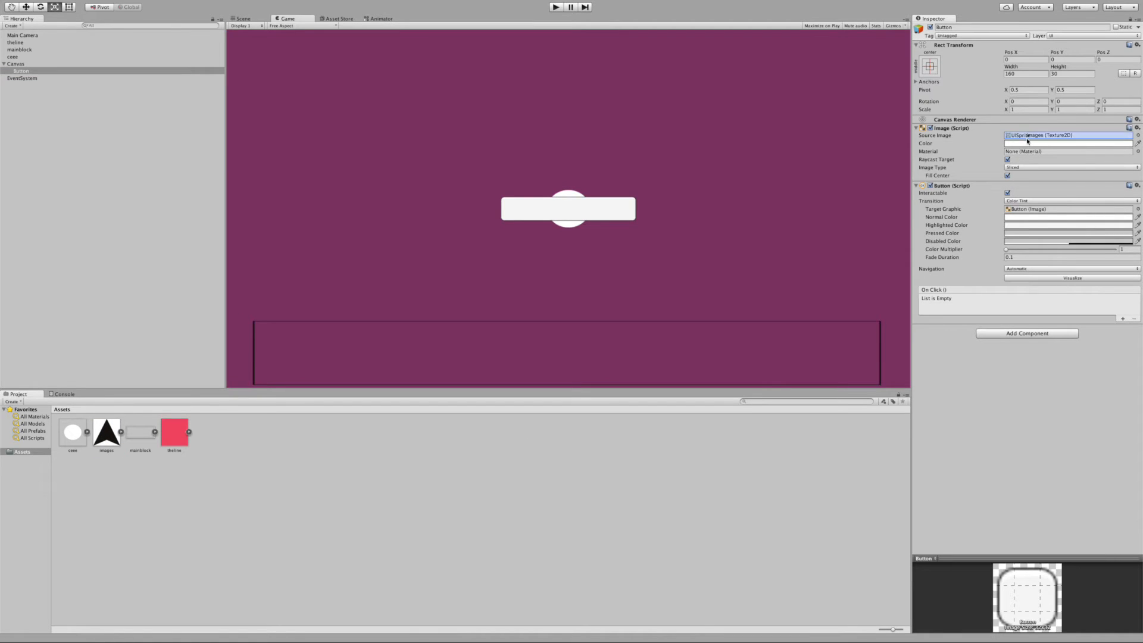
# Set the images asset Texture Type to Sprite (2D and UI).
pyautogui.click(106, 431)
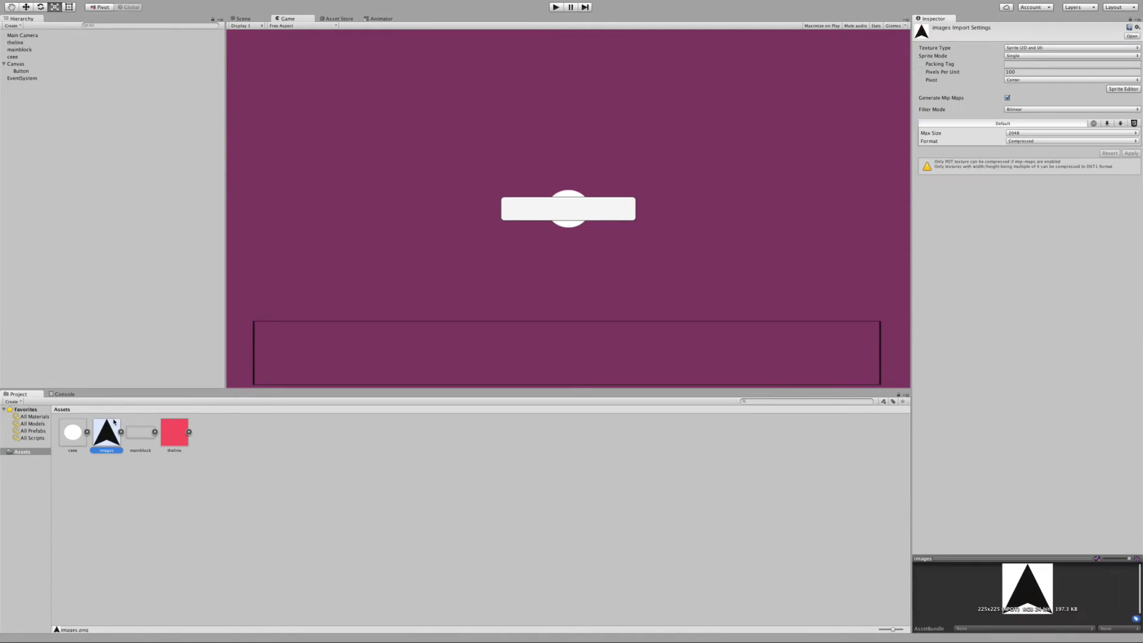
pyautogui.click(1069, 47)
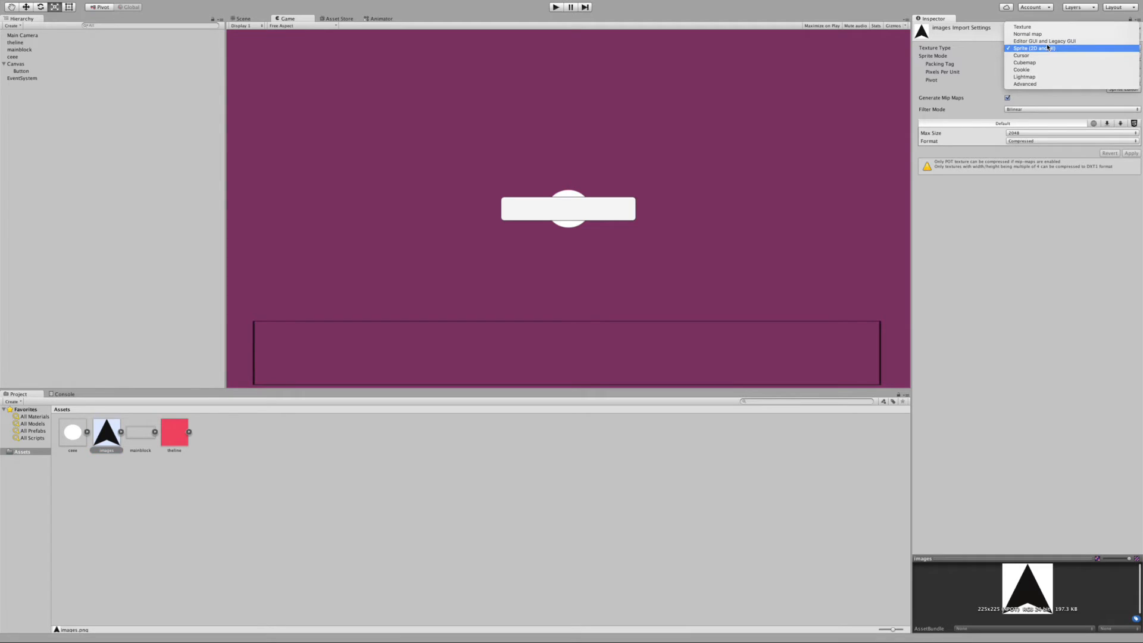
pyautogui.click(20, 70)
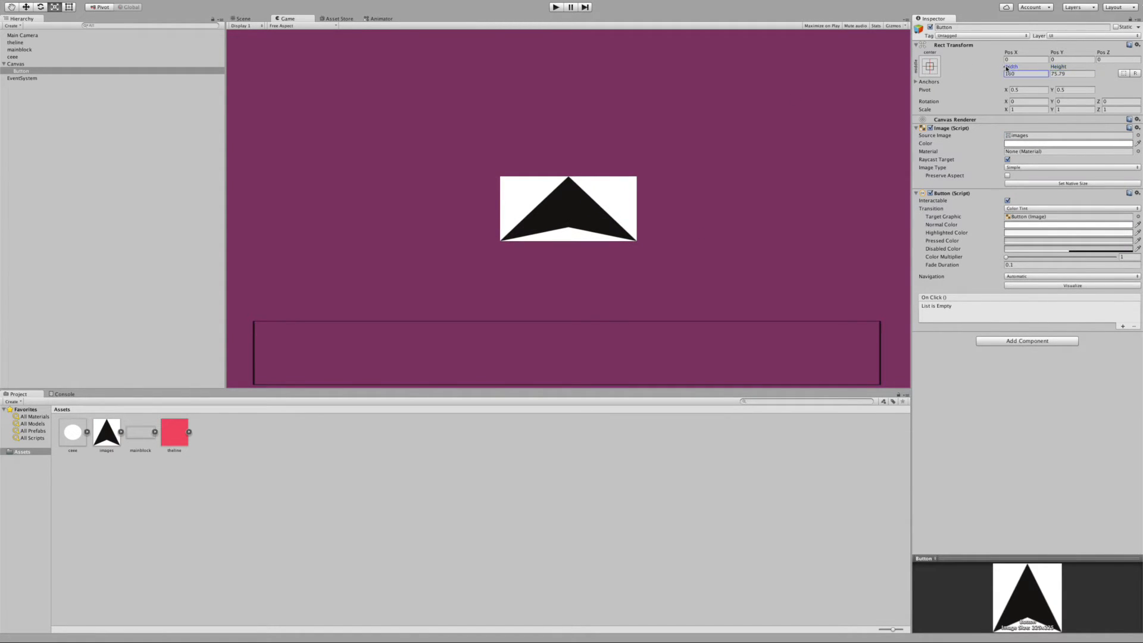
# Shrink the arrow button to about 46.6 x 48.7 and move it to Pos X 317.3.
pyautogui.write('90.1')
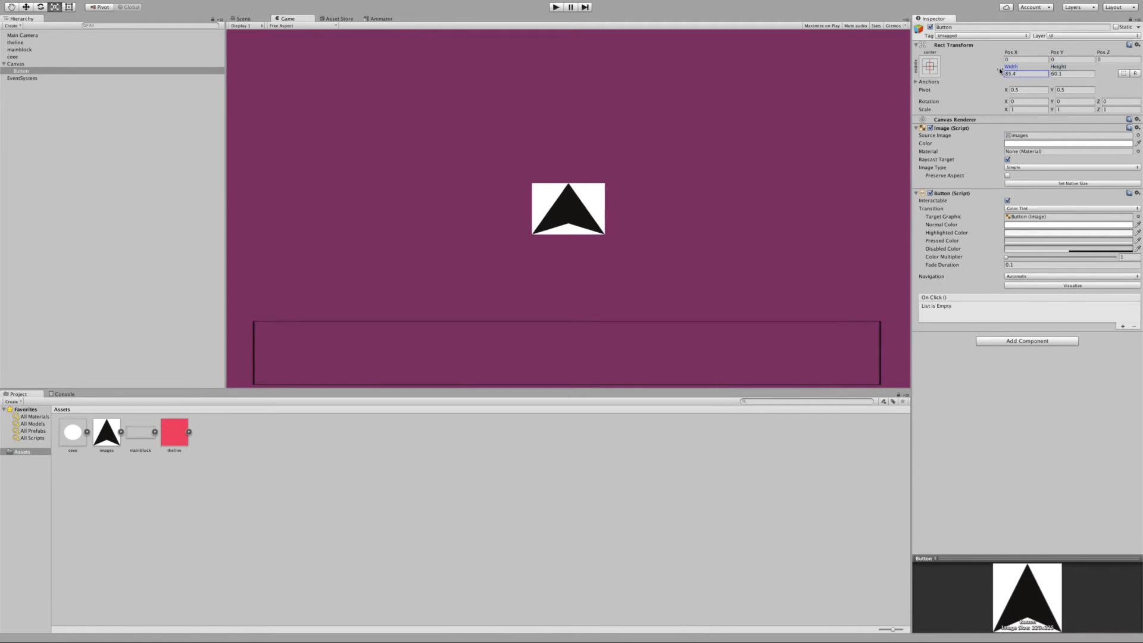
pyautogui.write('236.7')
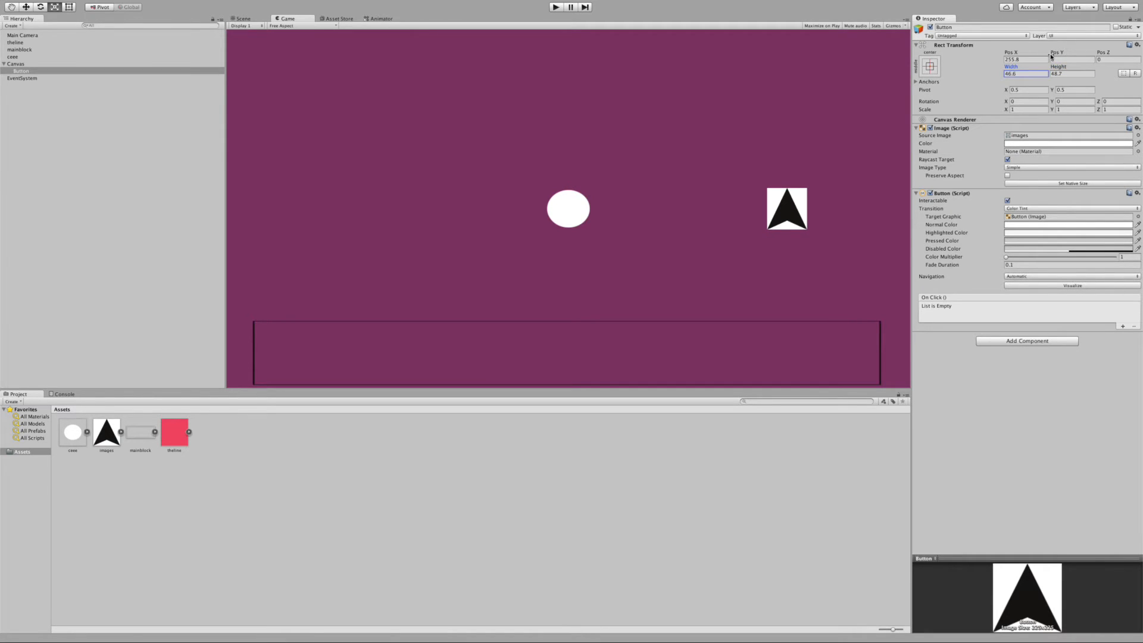
pyautogui.write('317.3')
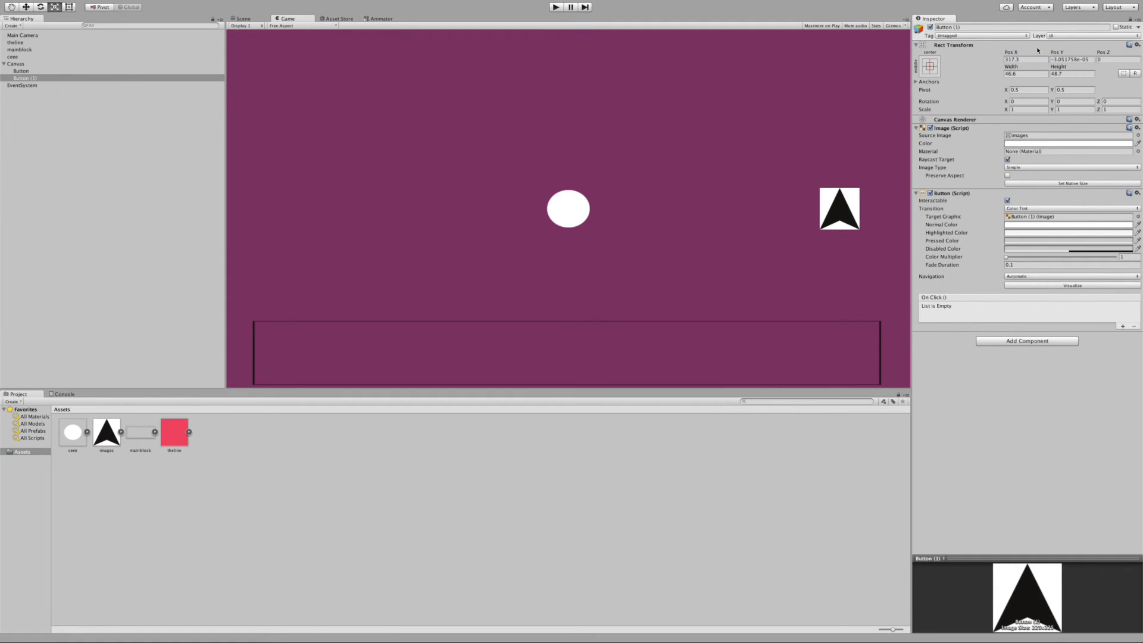
# Duplicate the arrow button into Button (2) and (3), and flip Button (1) 180° below the up arrow.
pyautogui.rightClick(24, 79)
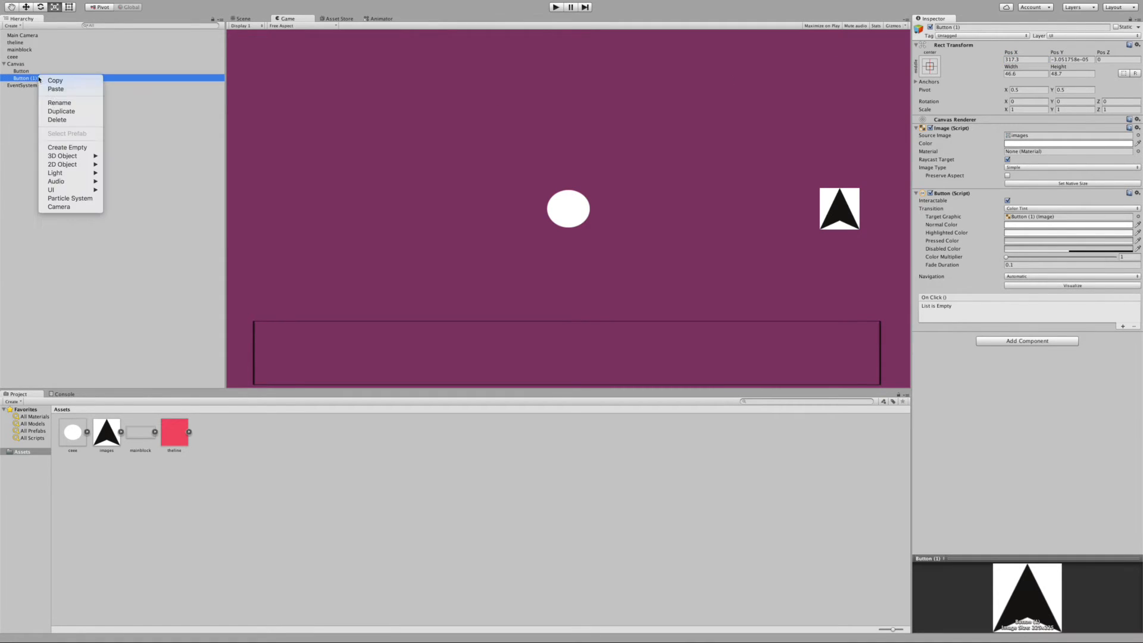
pyautogui.click(61, 111)
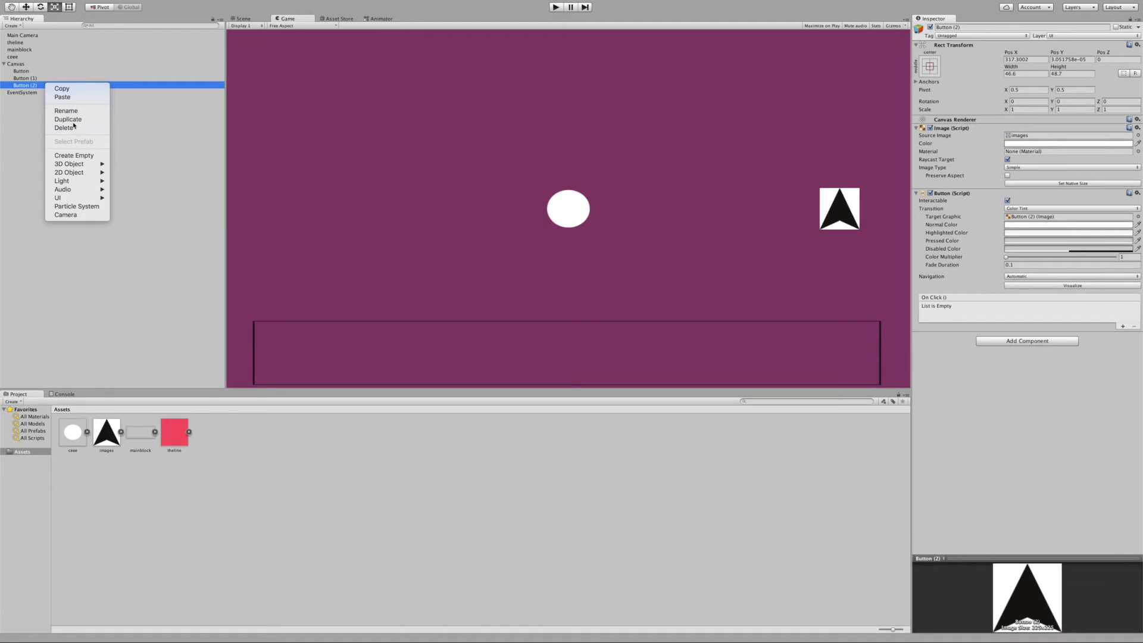
pyautogui.click(68, 119)
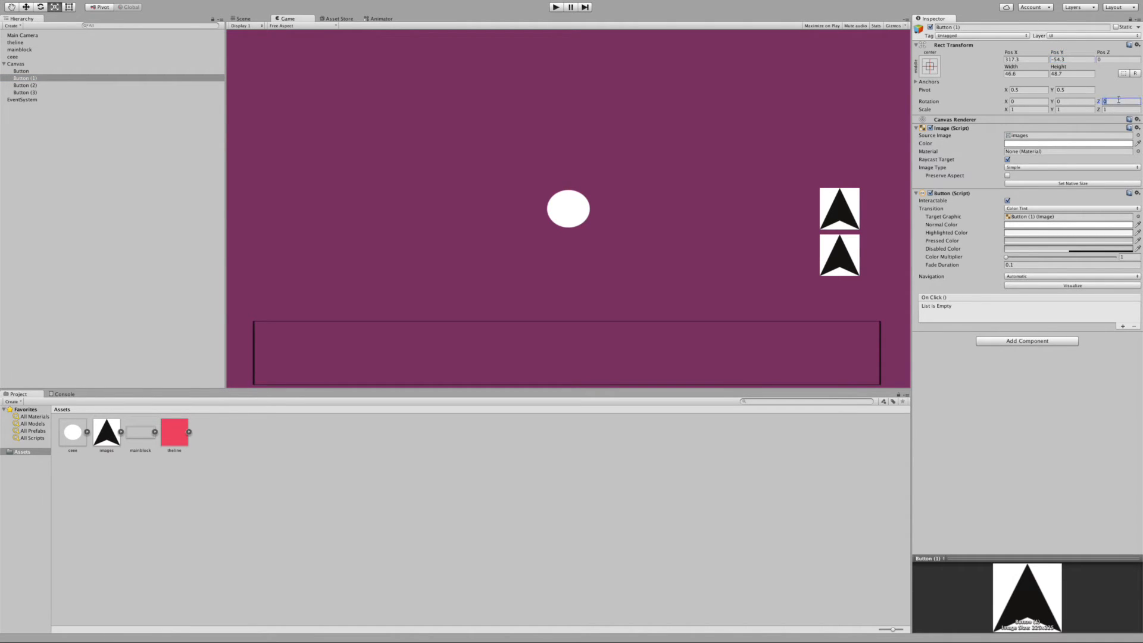
pyautogui.write('10')
pyautogui.click(1071, 58)
pyautogui.write('-48.7')
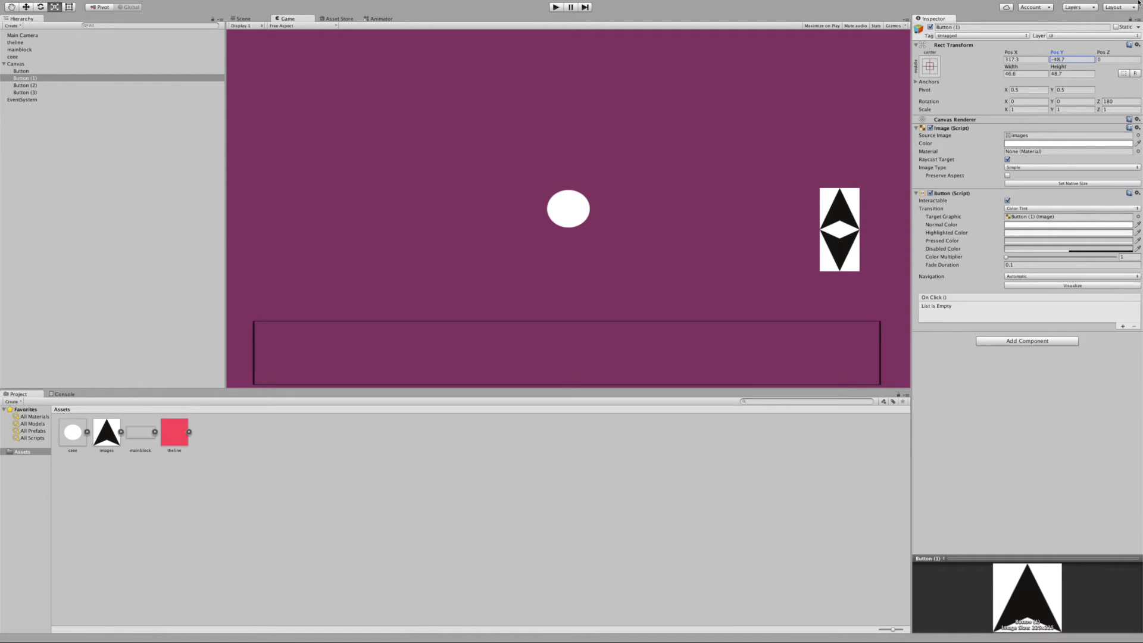
# Rotate Button (2) by 90° and set its Pos X to 271.14 as the left arrow.
pyautogui.click(25, 86)
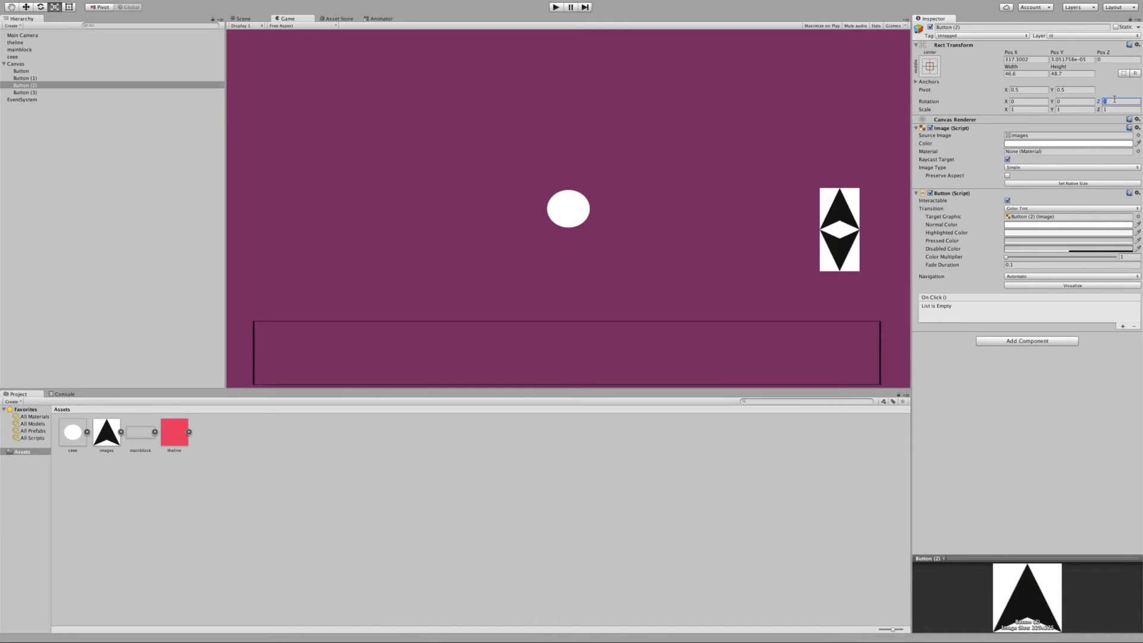
pyautogui.write('90')
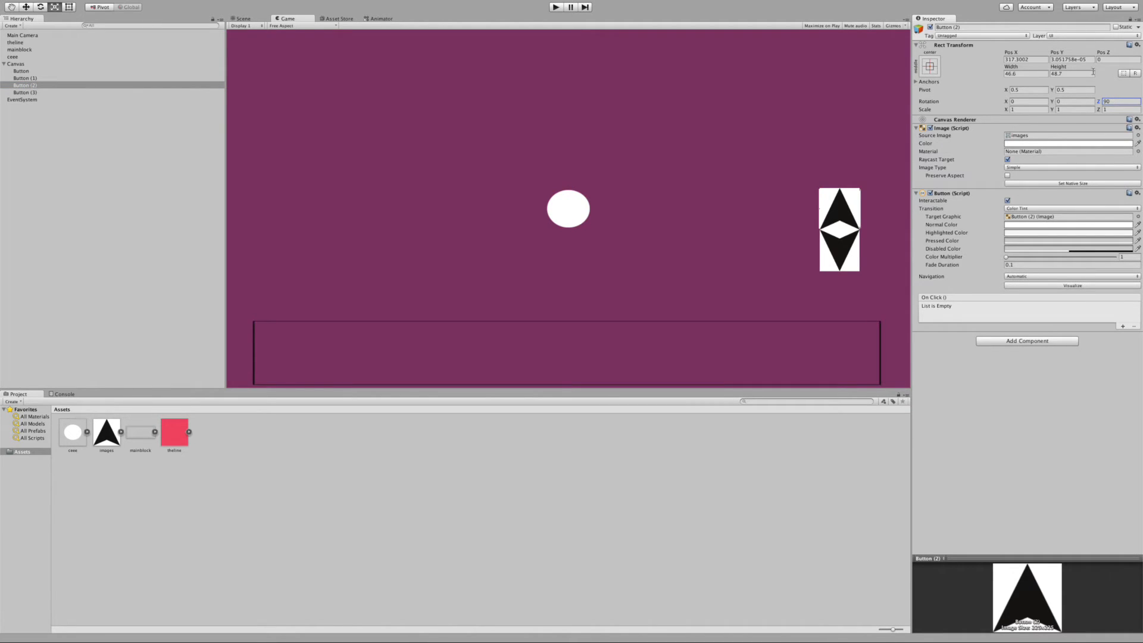
pyautogui.write('259.3')
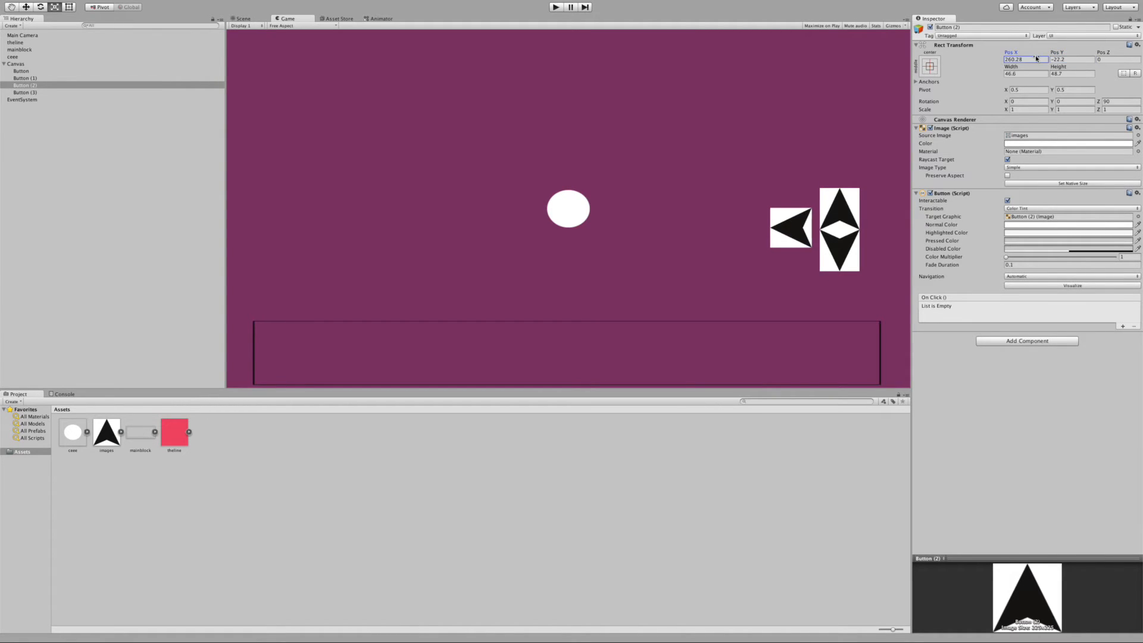
pyautogui.write('271.14')
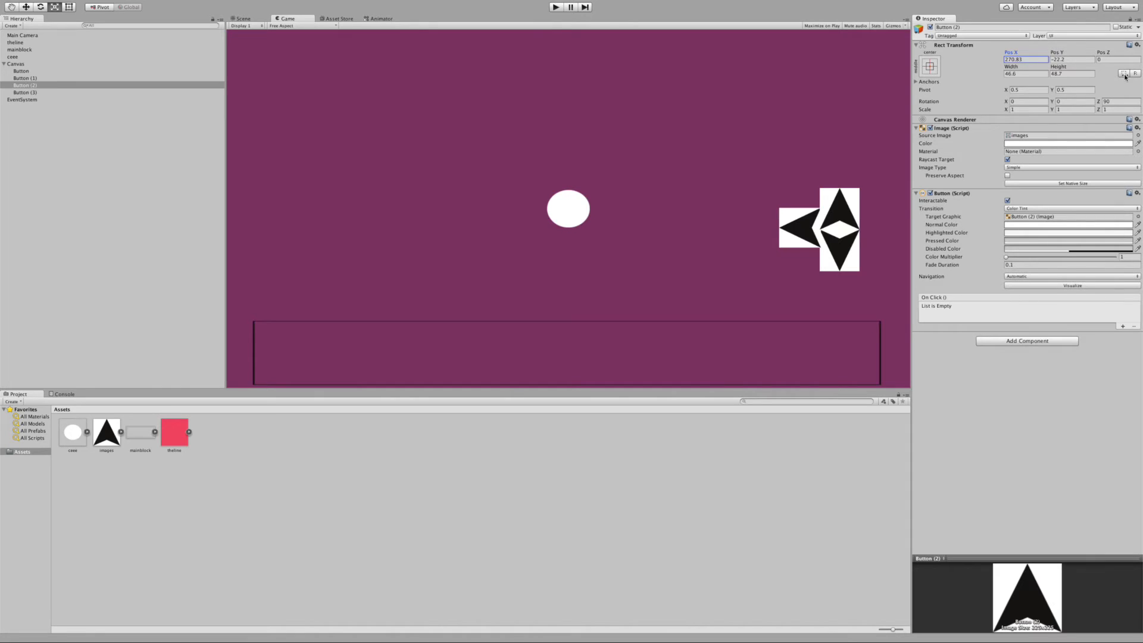
# Rotate Button (3) by -90° and place it at Pos X 365.2, Pos Y -24.2 as the right arrow.
pyautogui.click(24, 92)
pyautogui.write('-90')
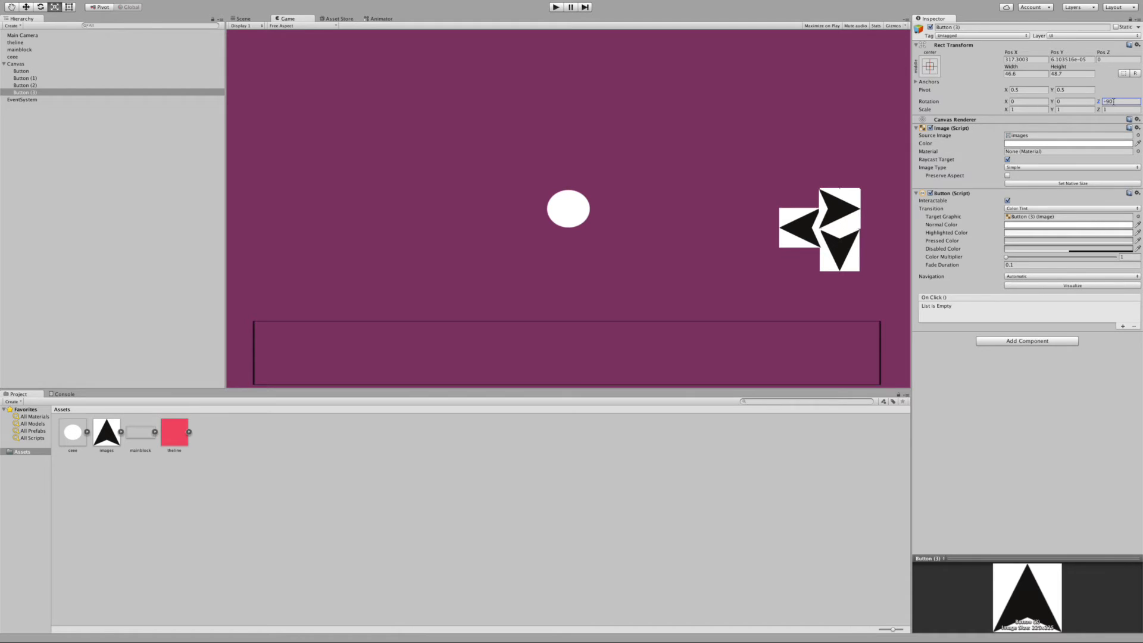
pyautogui.write('361.1')
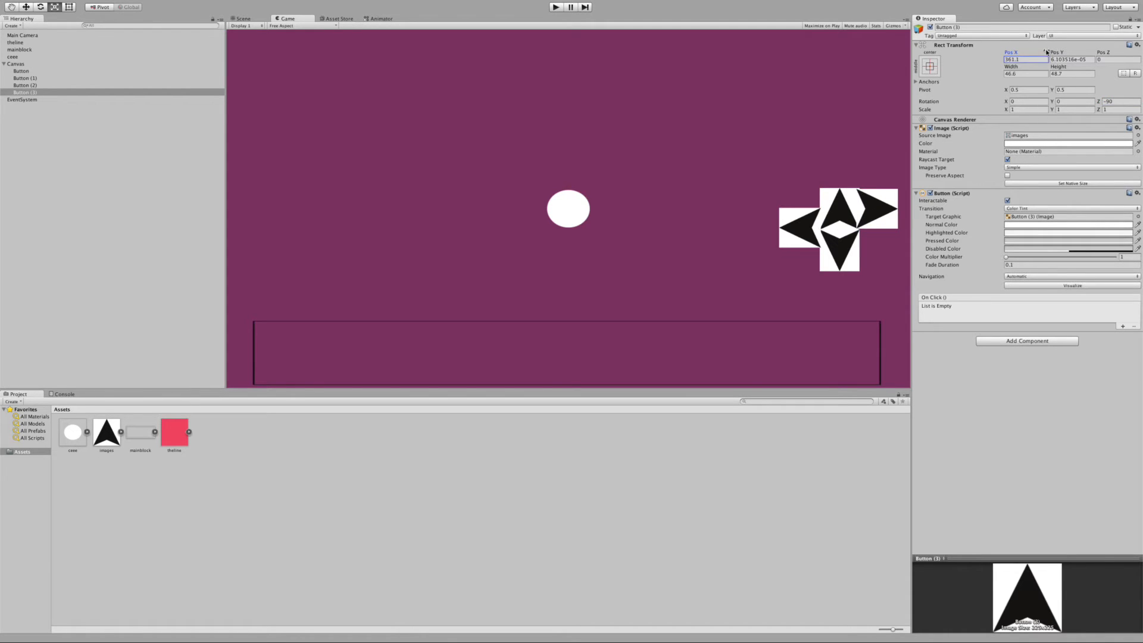
pyautogui.write('-24.2')
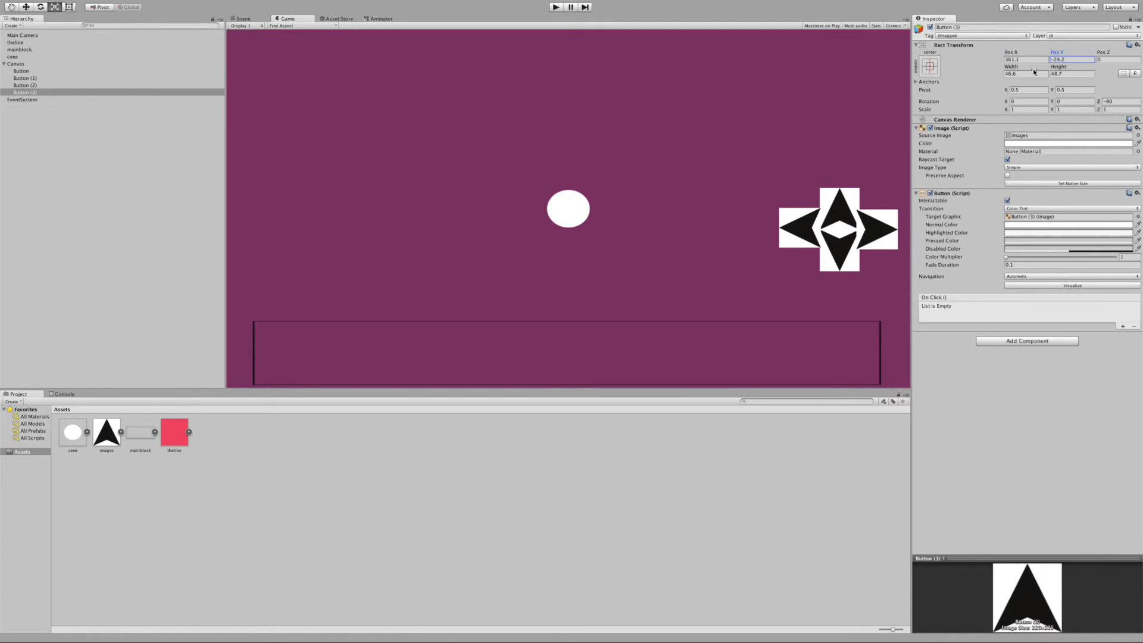
pyautogui.write('365.2')
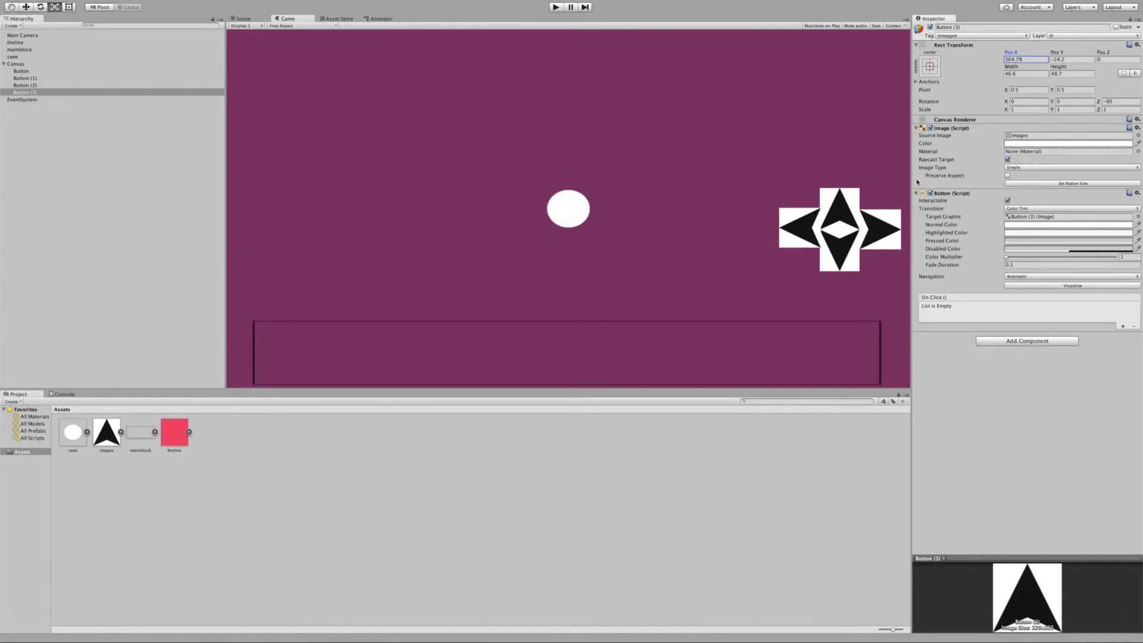
pyautogui.moveTo(835, 248)
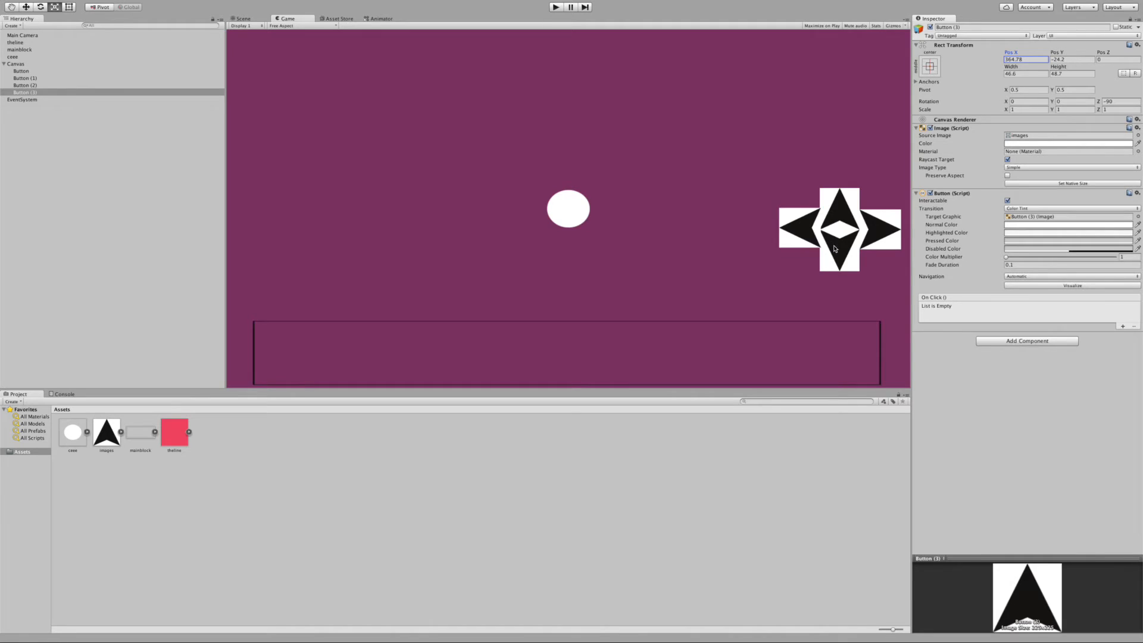
pyautogui.moveTo(241, 212)
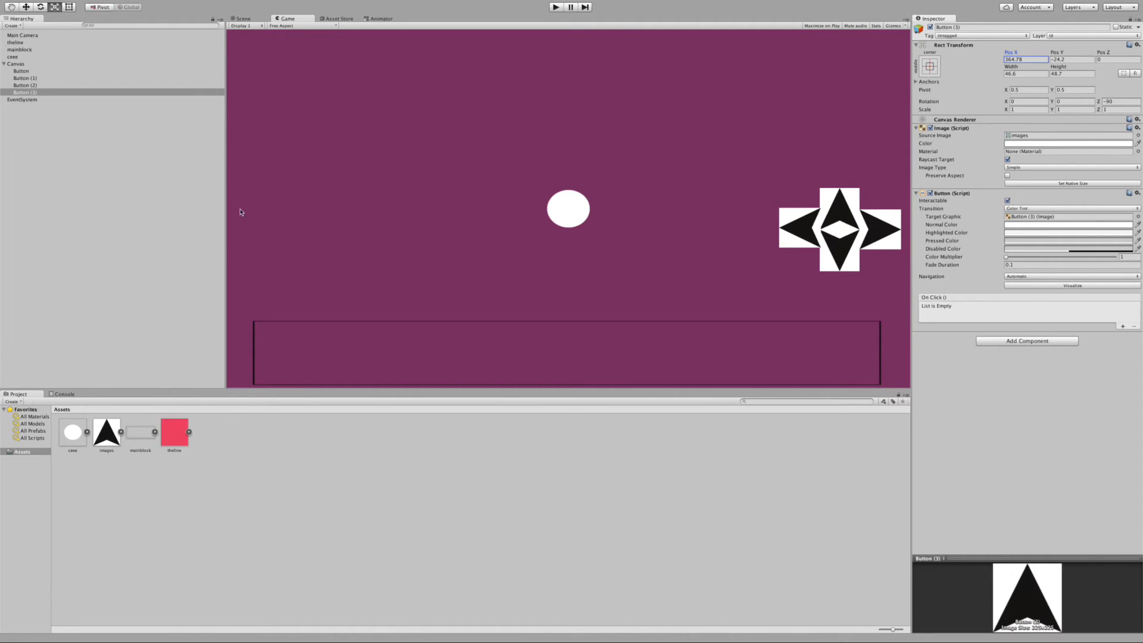
pyautogui.click(25, 86)
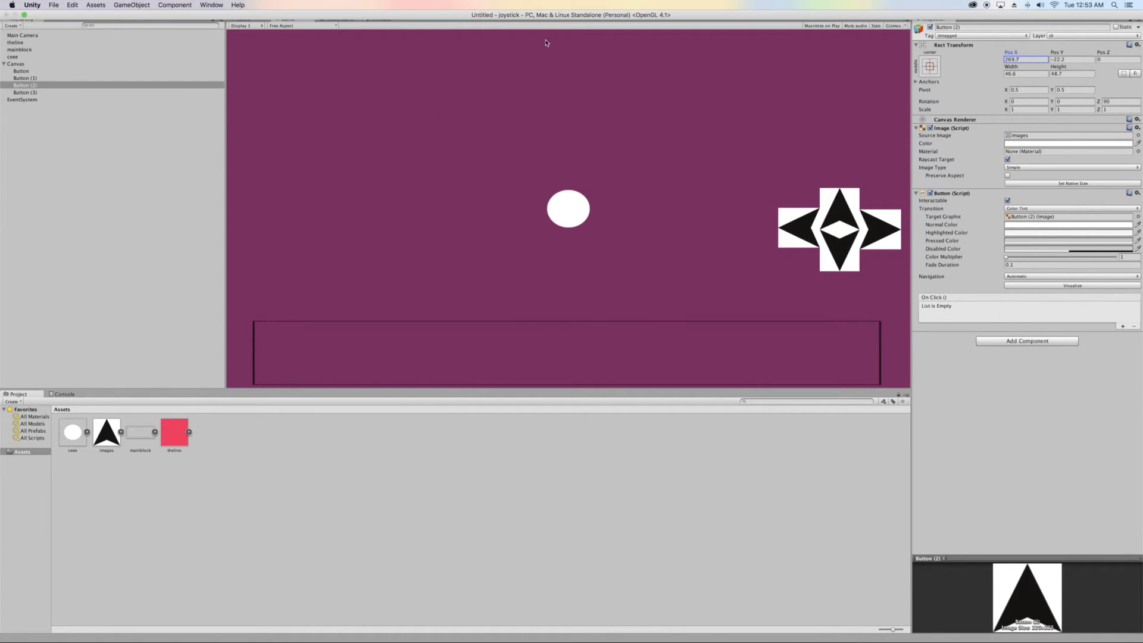
pyautogui.click(554, 7)
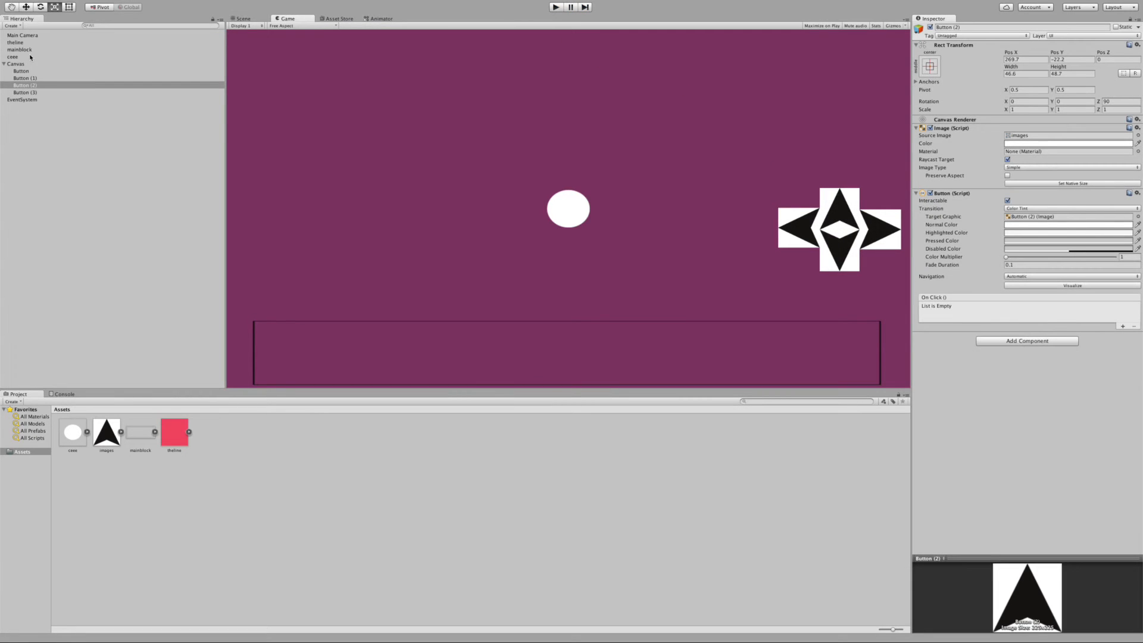
# Add a Sphere Collider from the Physics components to the ceee ball.
pyautogui.click(12, 57)
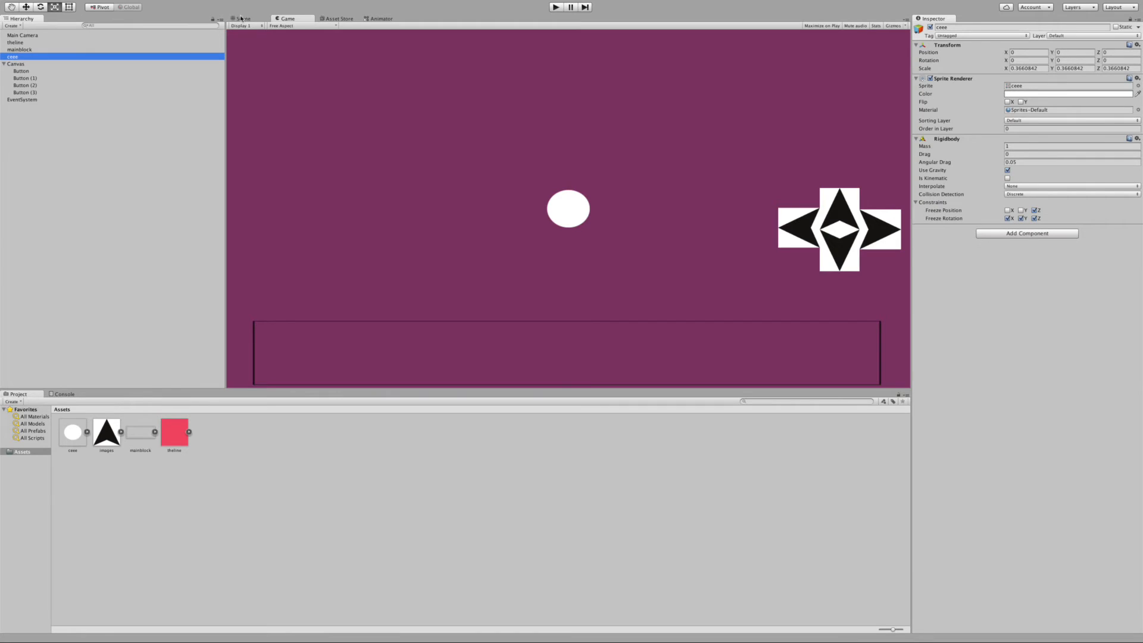
pyautogui.click(1026, 233)
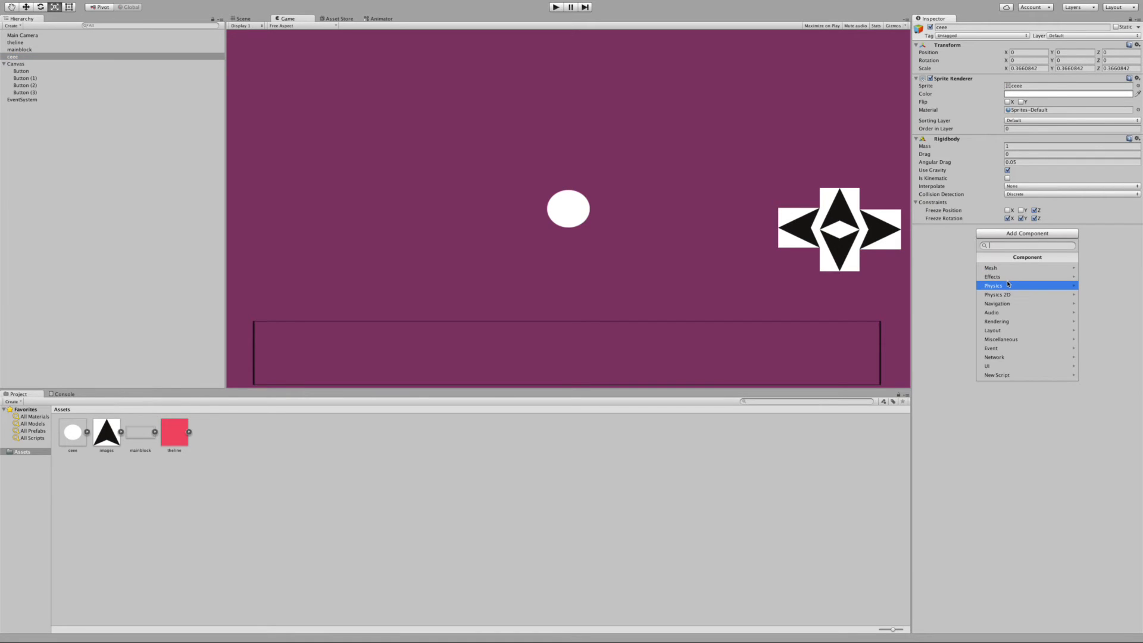
pyautogui.click(993, 284)
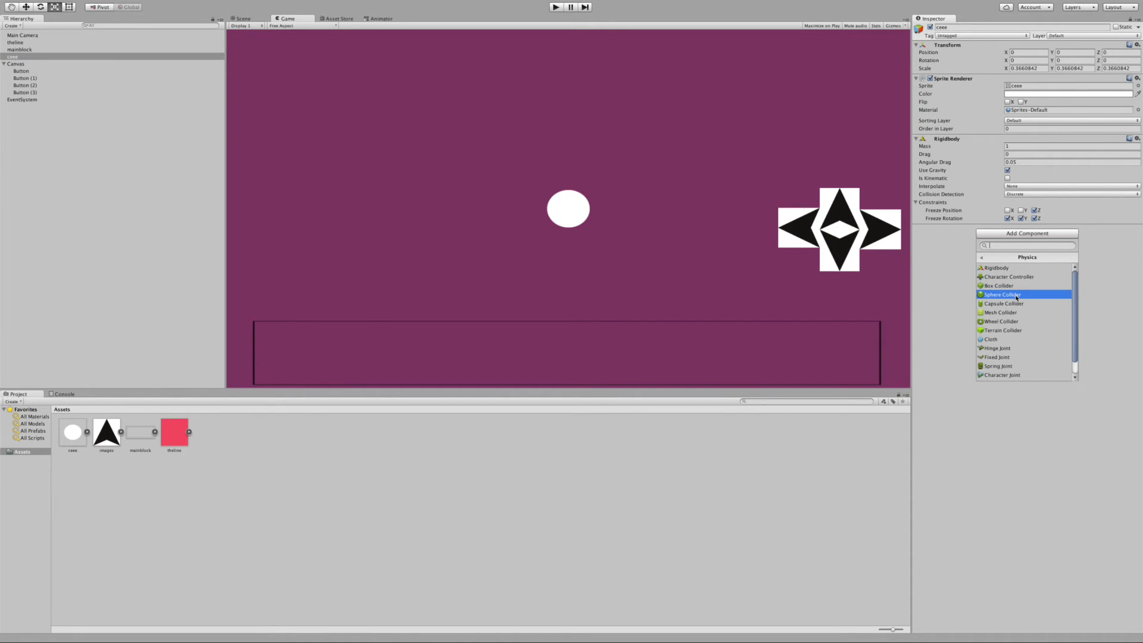
pyautogui.click(1002, 294)
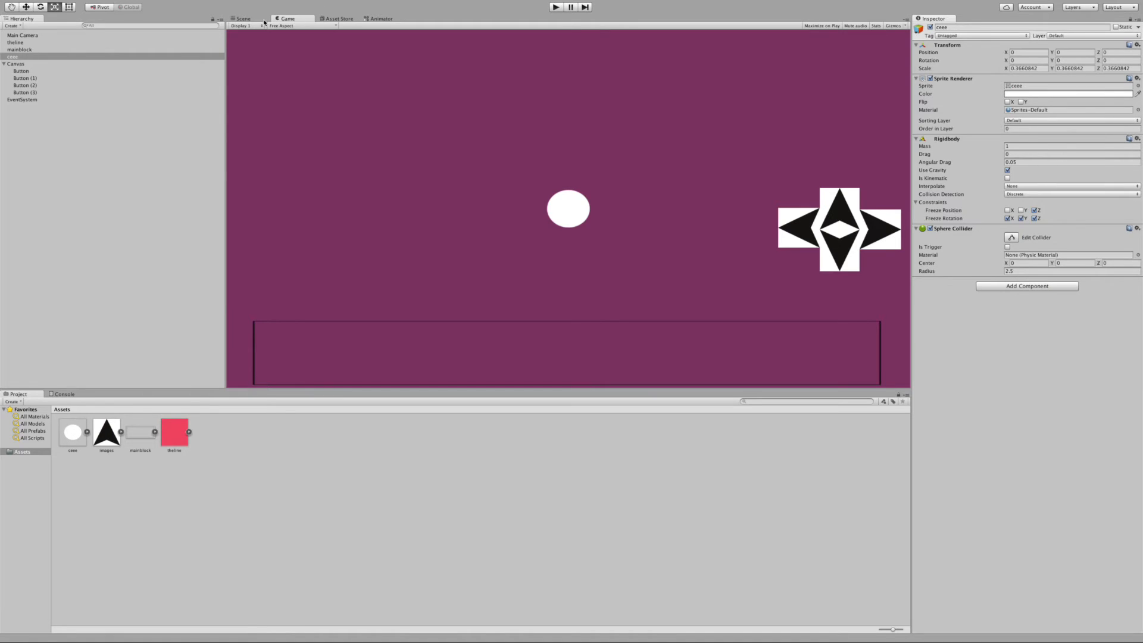
# Check the ball's collider in the Scene view and set its radius to 1.62.
pyautogui.click(243, 18)
pyautogui.write('1.75')
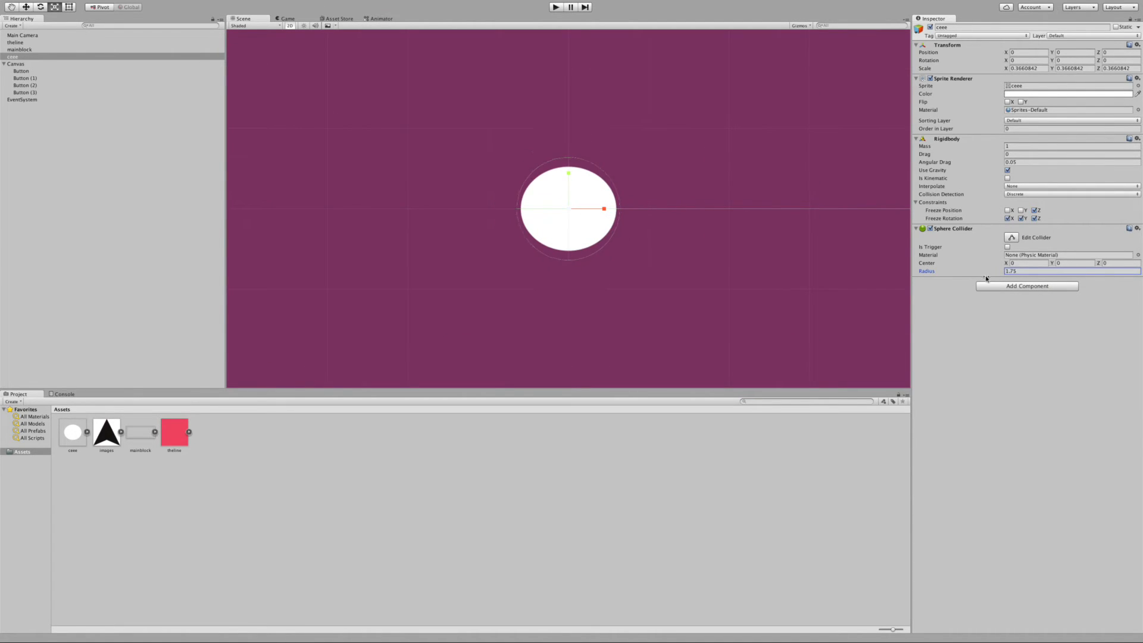
pyautogui.click(287, 18)
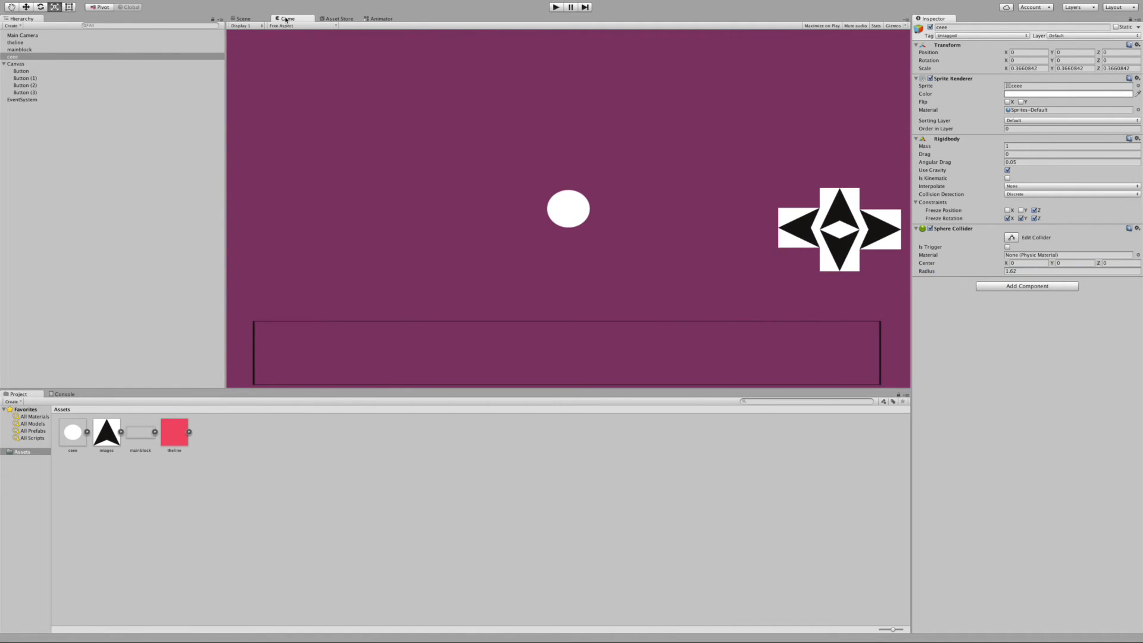
pyautogui.click(555, 7)
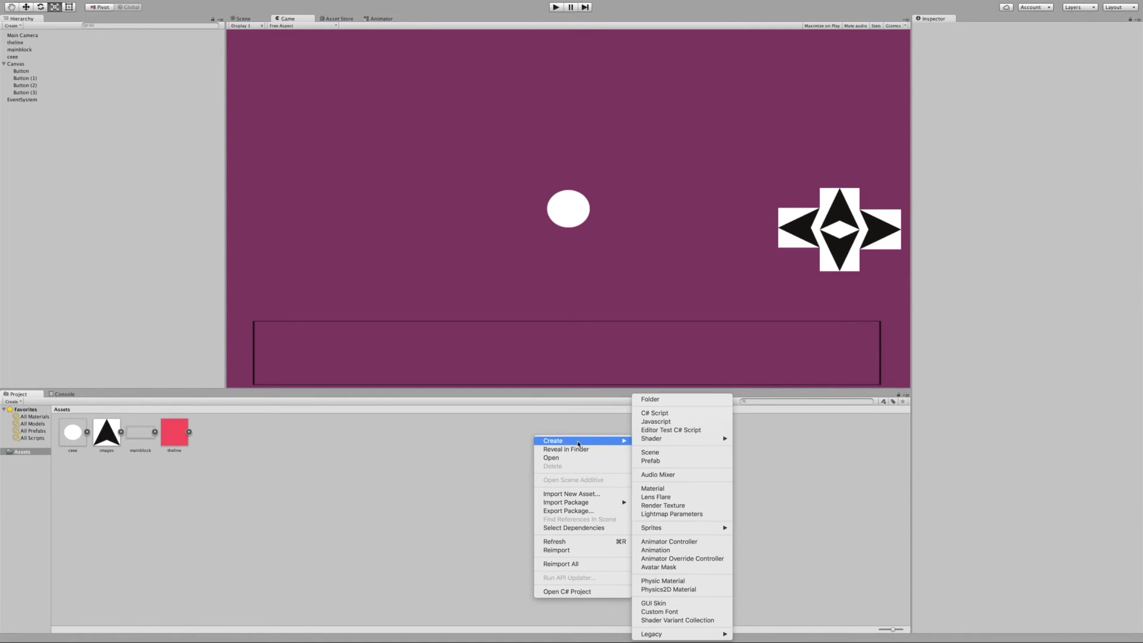
pyautogui.moveTo(655, 421)
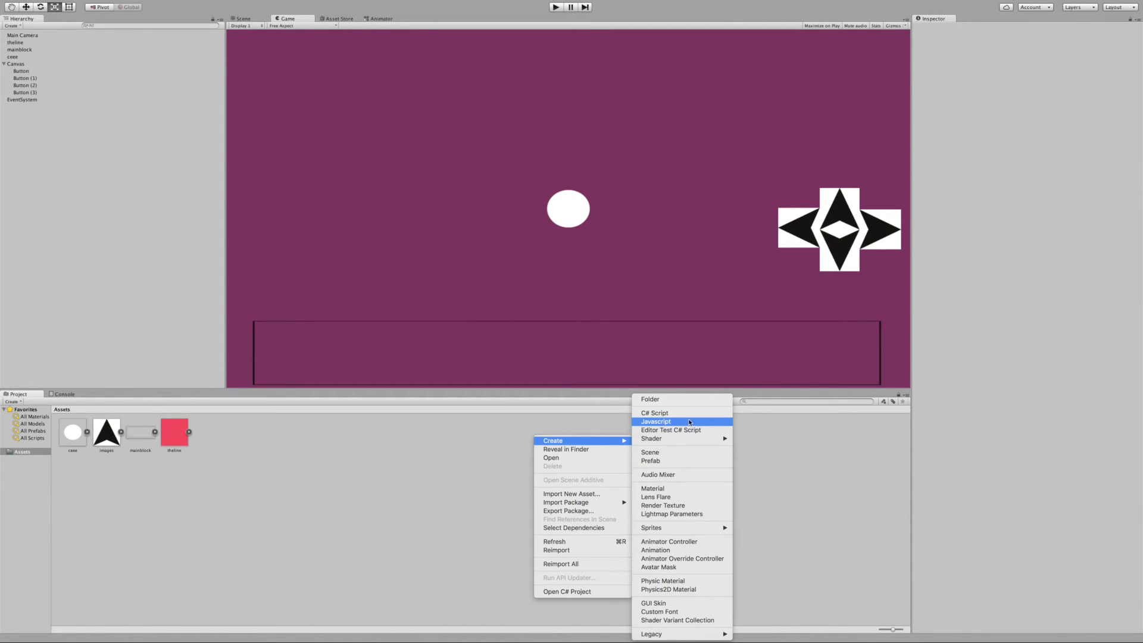
# Create a new JavaScript asset button1.js in the project's Assets.
pyautogui.click(655, 422)
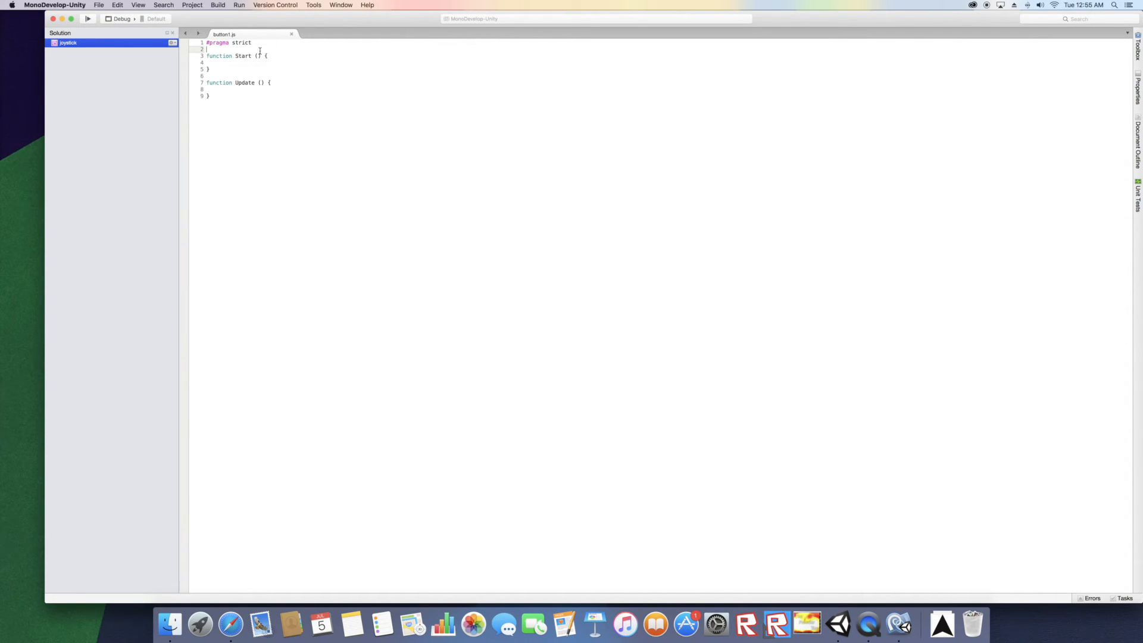
# Declare var player : GameObject and var speed1 = 1 at the top of the script.
pyautogui.write('var player : GameObject;')
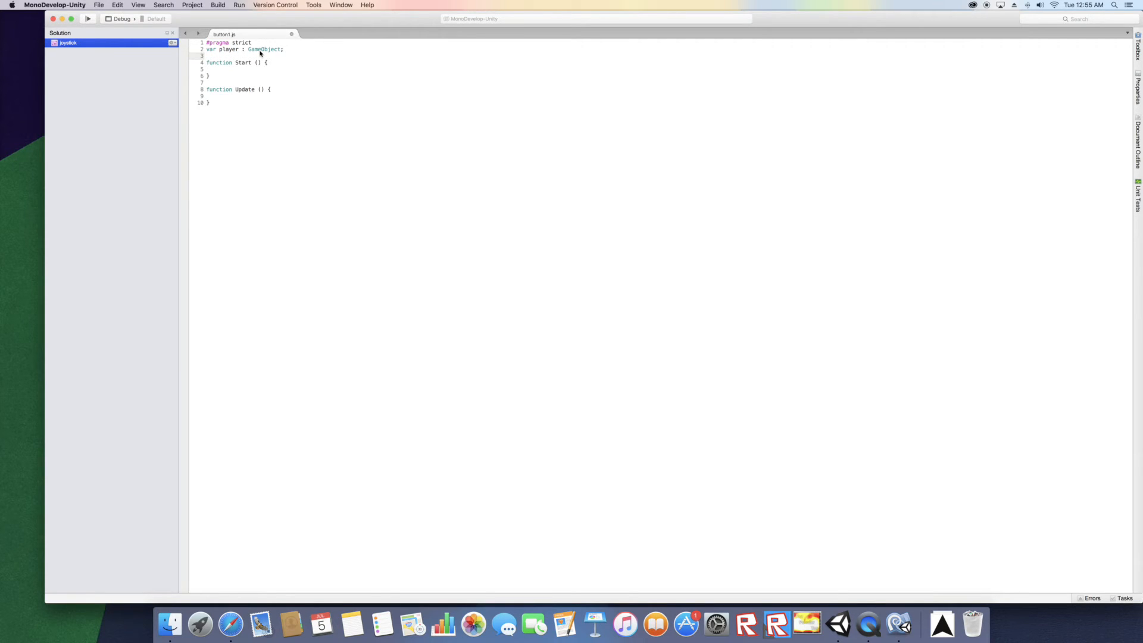
pyautogui.write('var')
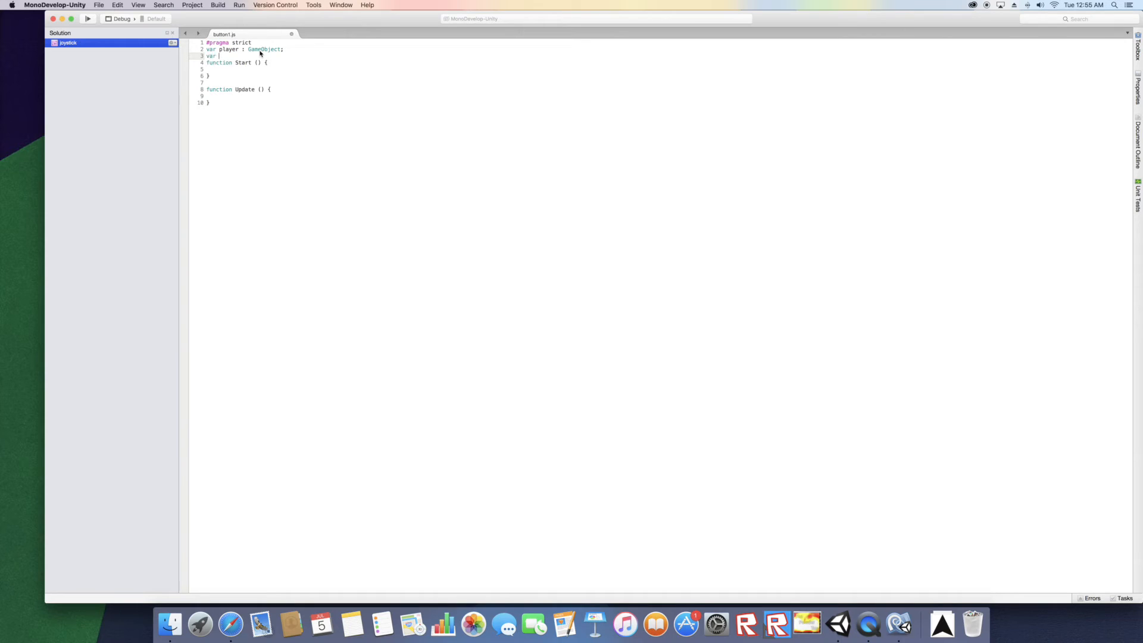
pyautogui.write('speed')
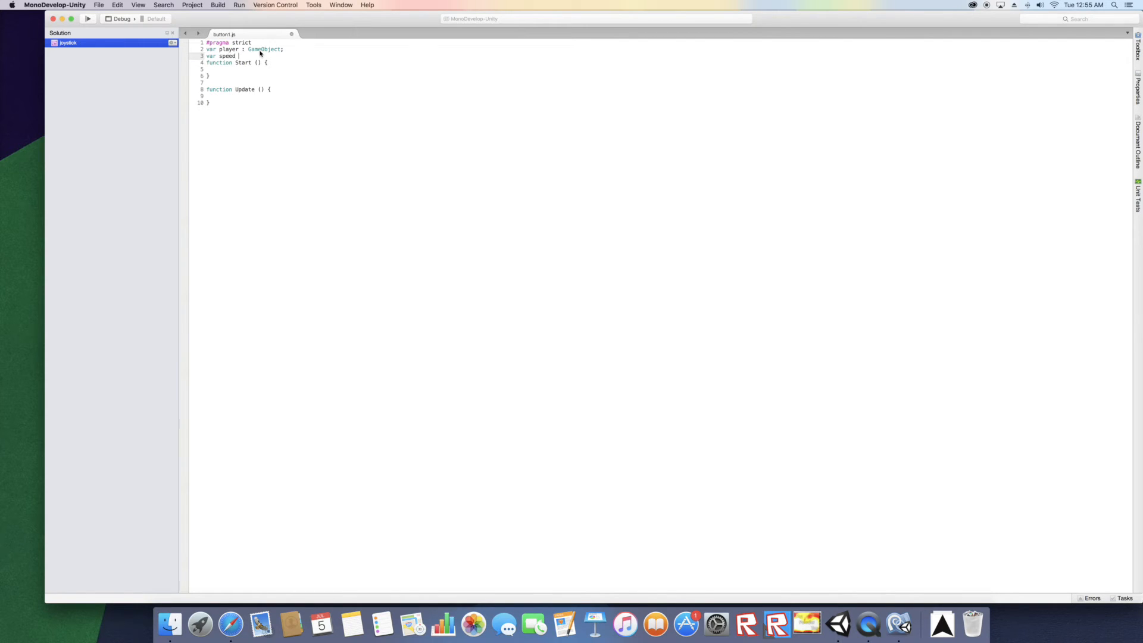
pyautogui.write('1 =1;')
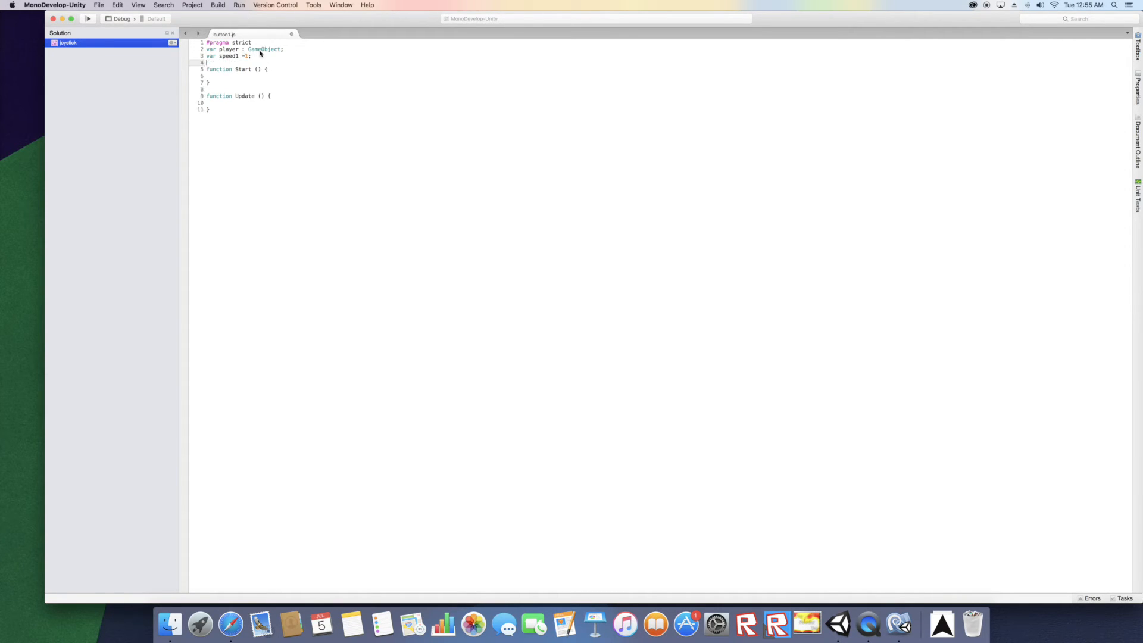
# Declare speed2, speed3 and speed4 variables set to 2, 3 and 4.
pyautogui.write('var speed')
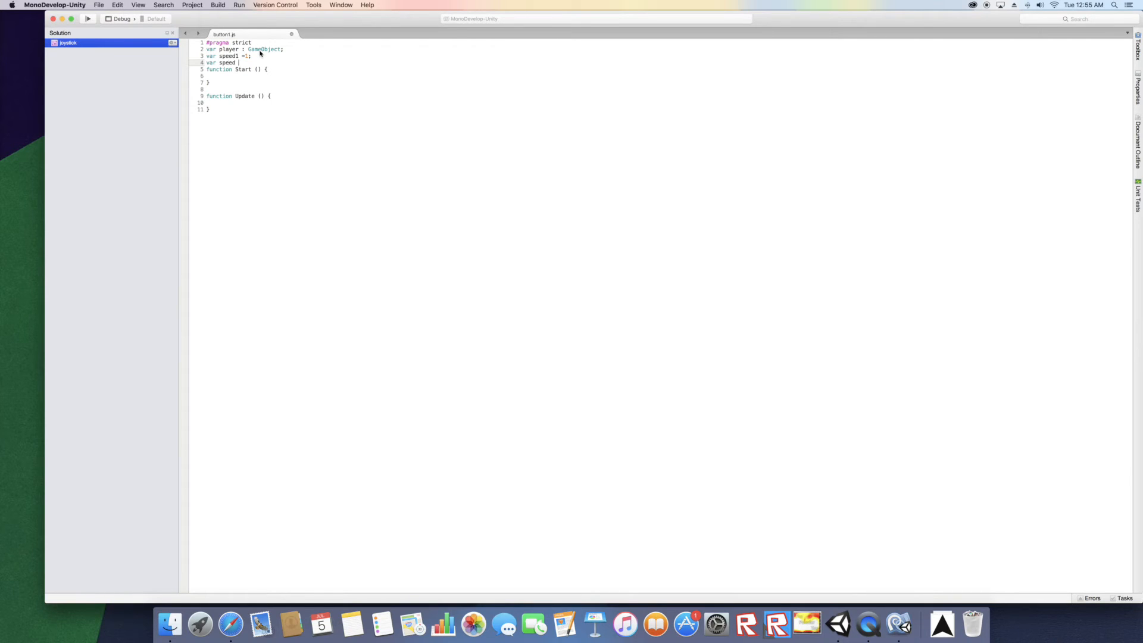
pyautogui.write('2=')
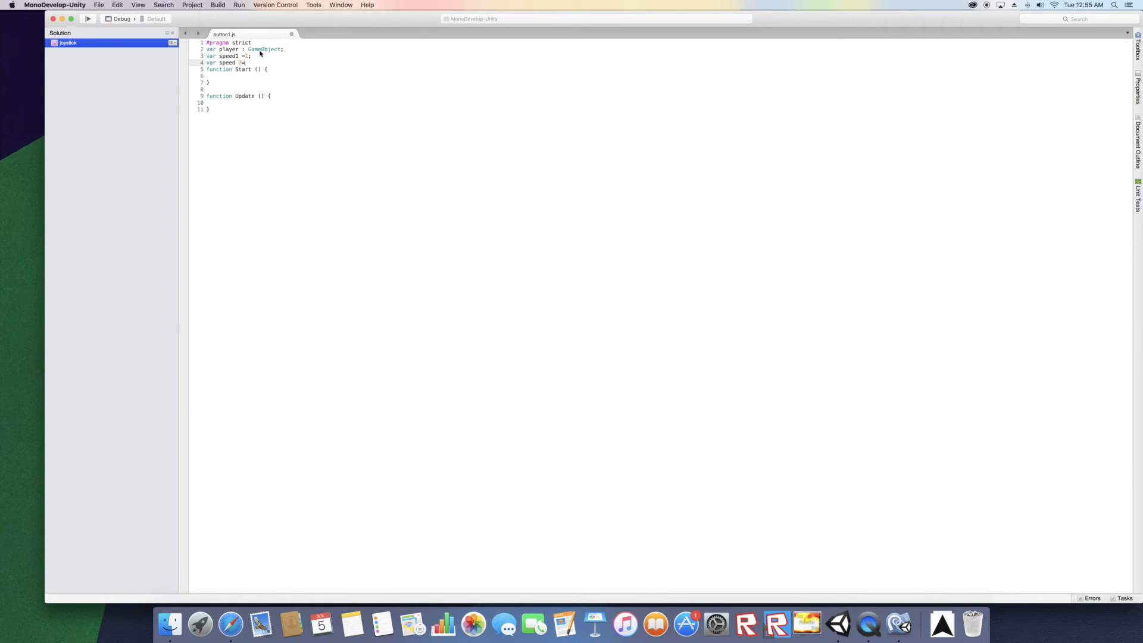
pyautogui.press('Backspace')
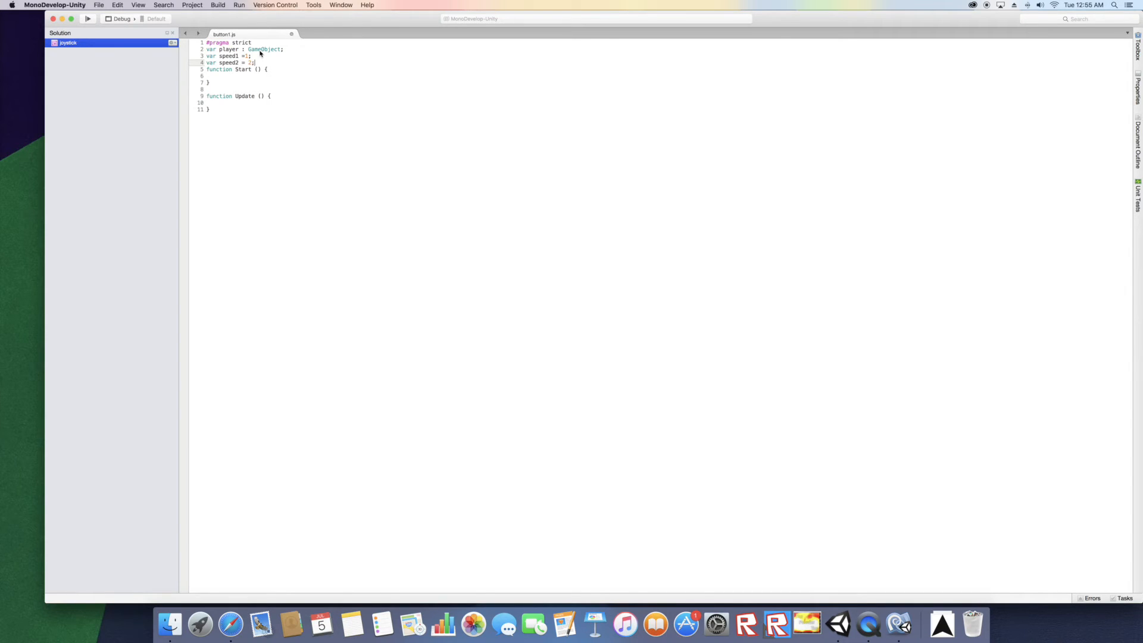
pyautogui.write('var')
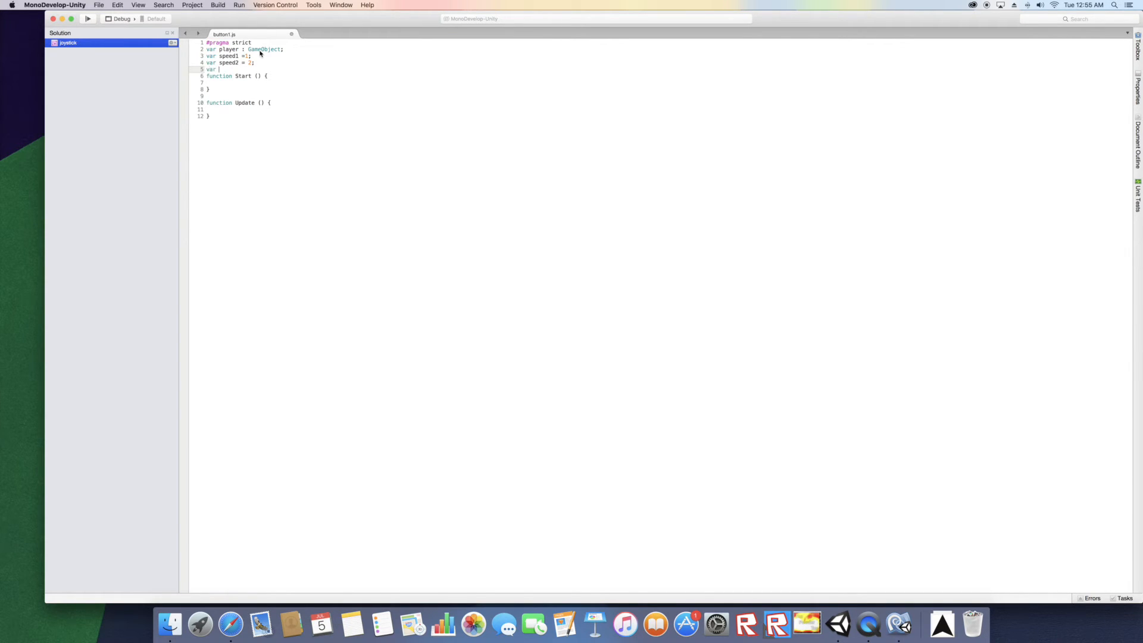
pyautogui.write('speed3')
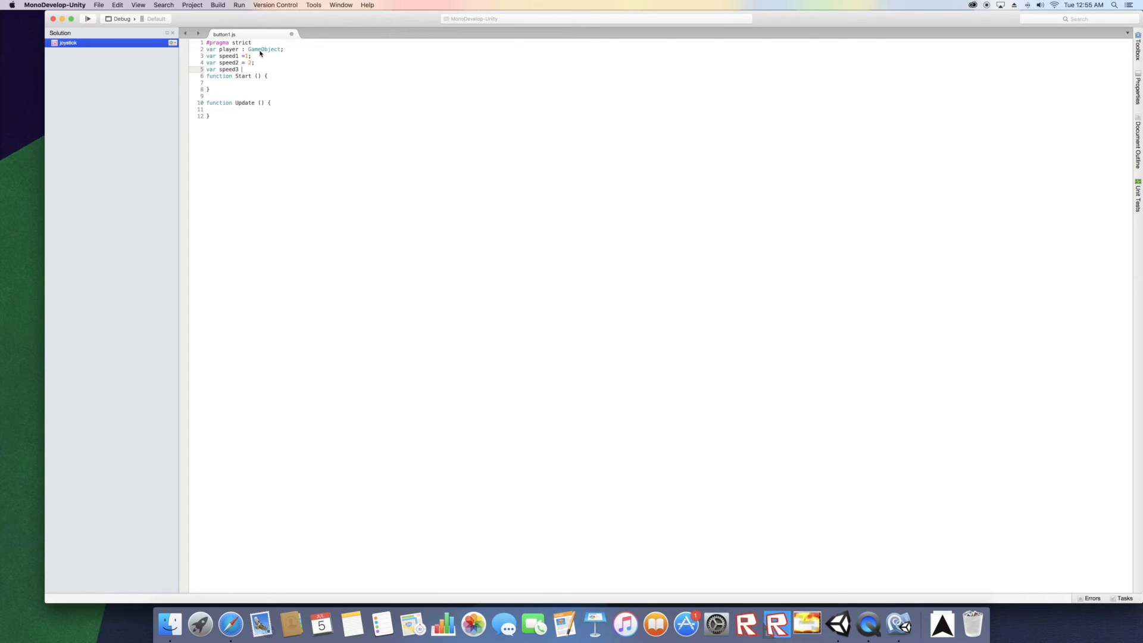
pyautogui.write('= 3;')
pyautogui.write('var speed 4')
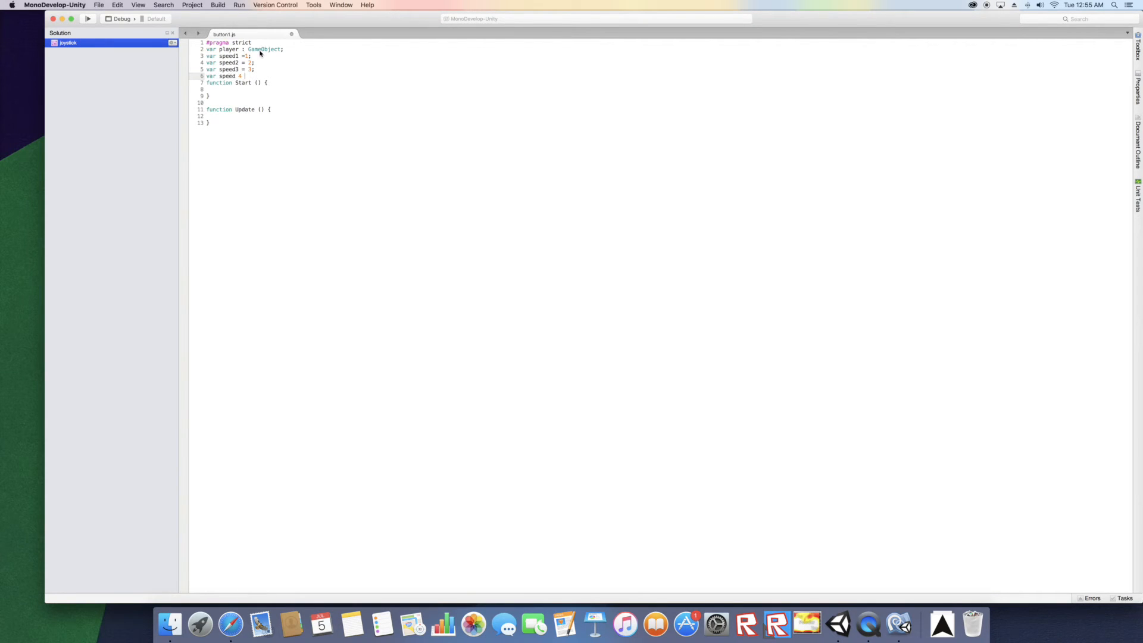
pyautogui.press('backspace')
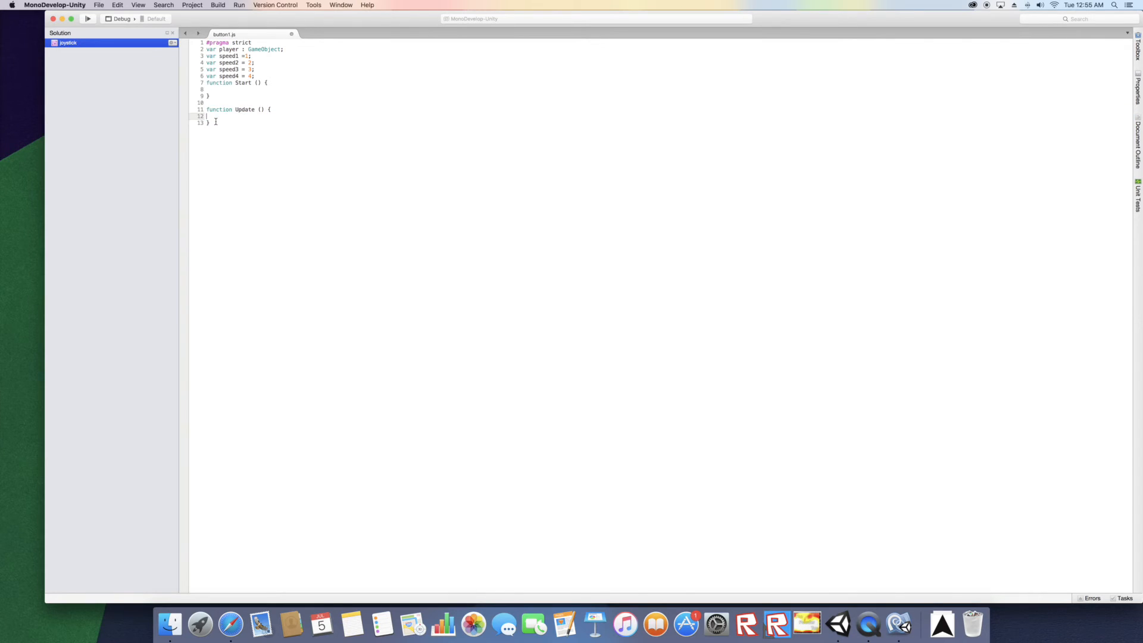
# Start a public function right(){ below the Update function.
pyautogui.press('Return')
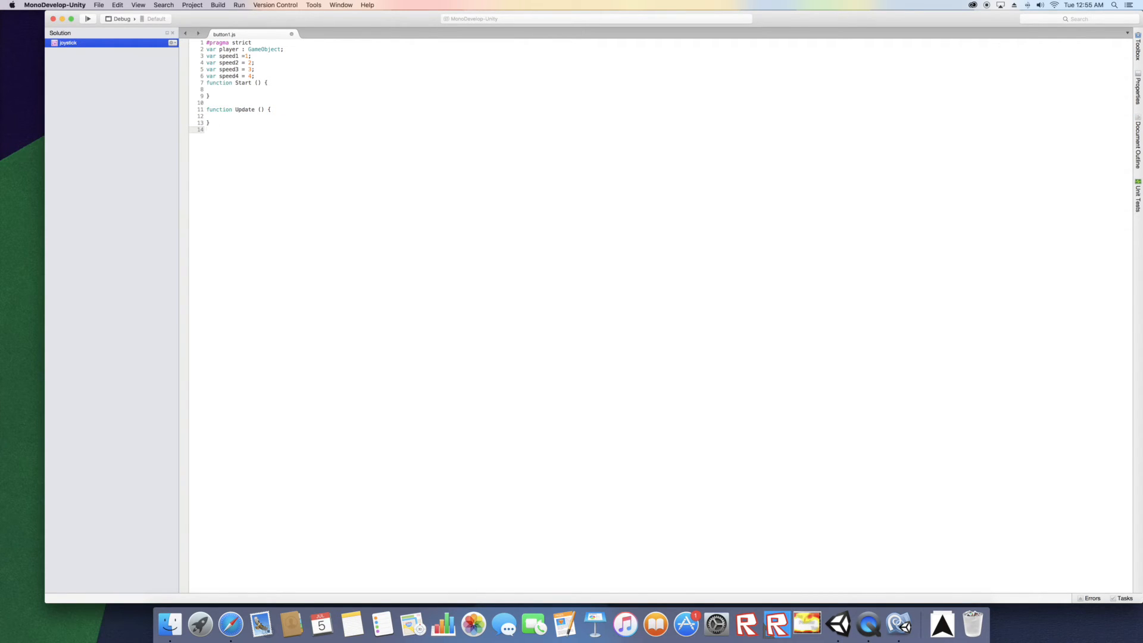
pyautogui.write('public fu')
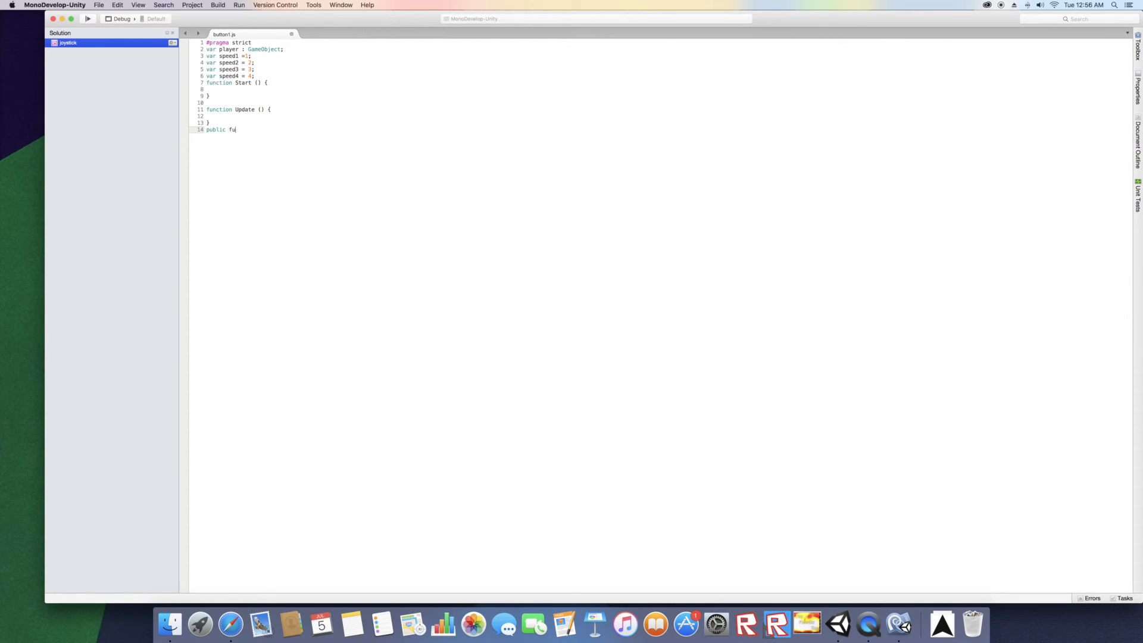
pyautogui.write('nction()')
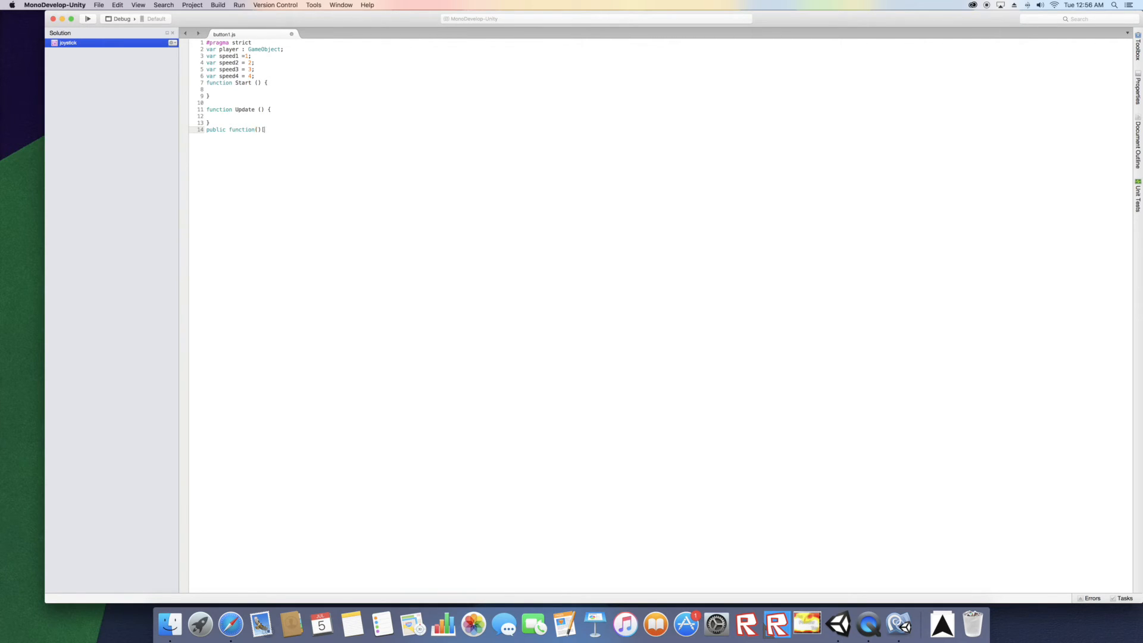
pyautogui.write('{')
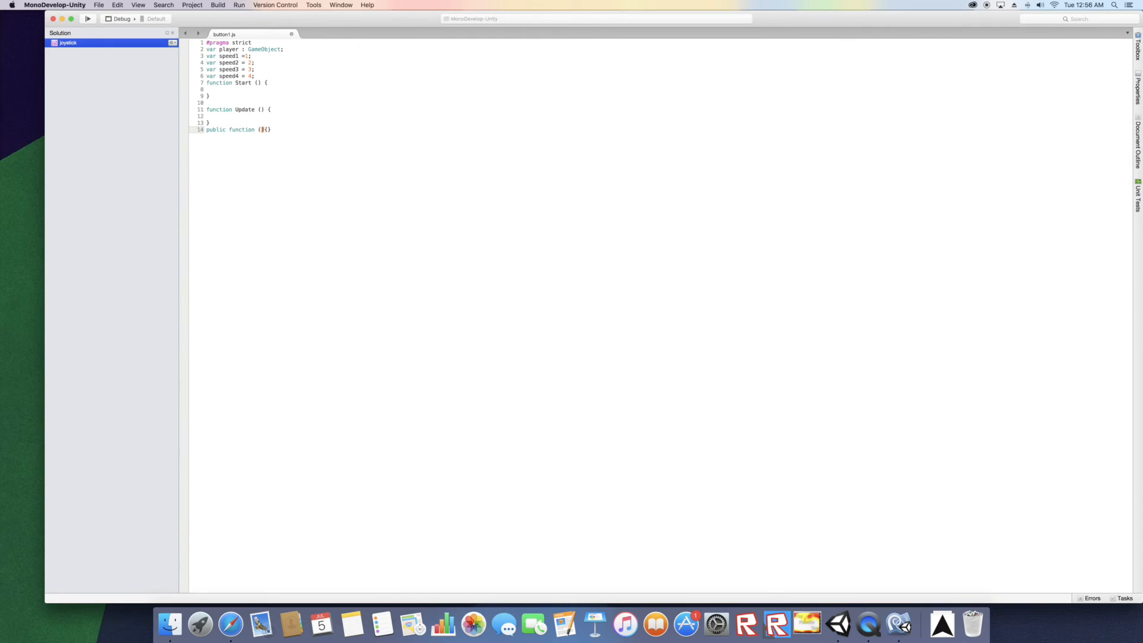
pyautogui.write('right')
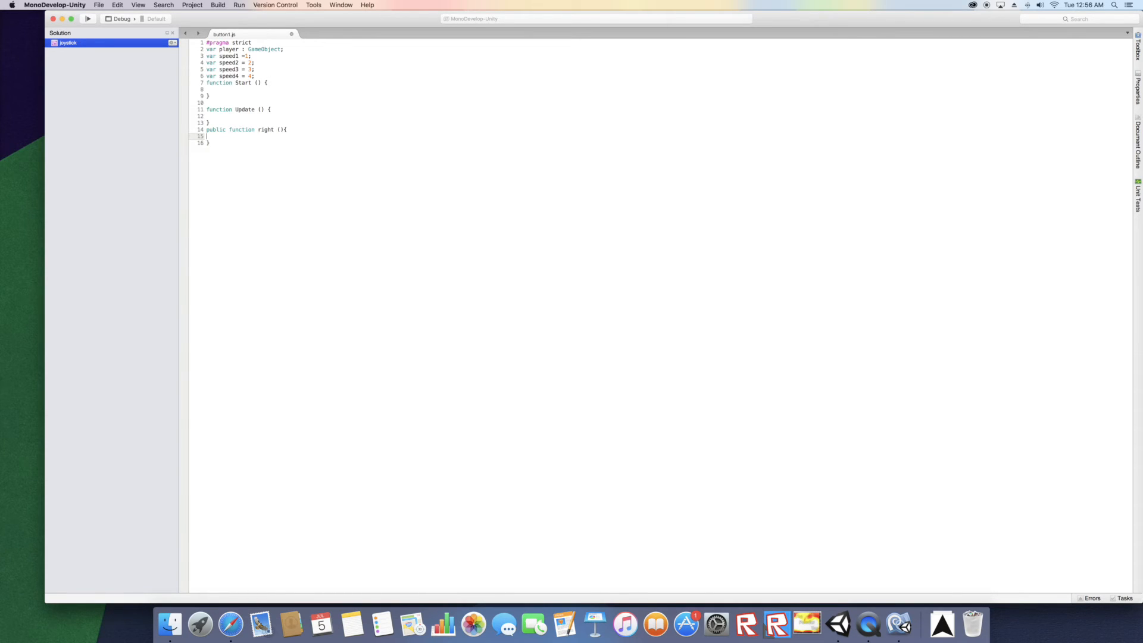
# Write player.rigidbody.velocity.x = speed1; inside right() and begin the next public function.
pyautogui.write('player')
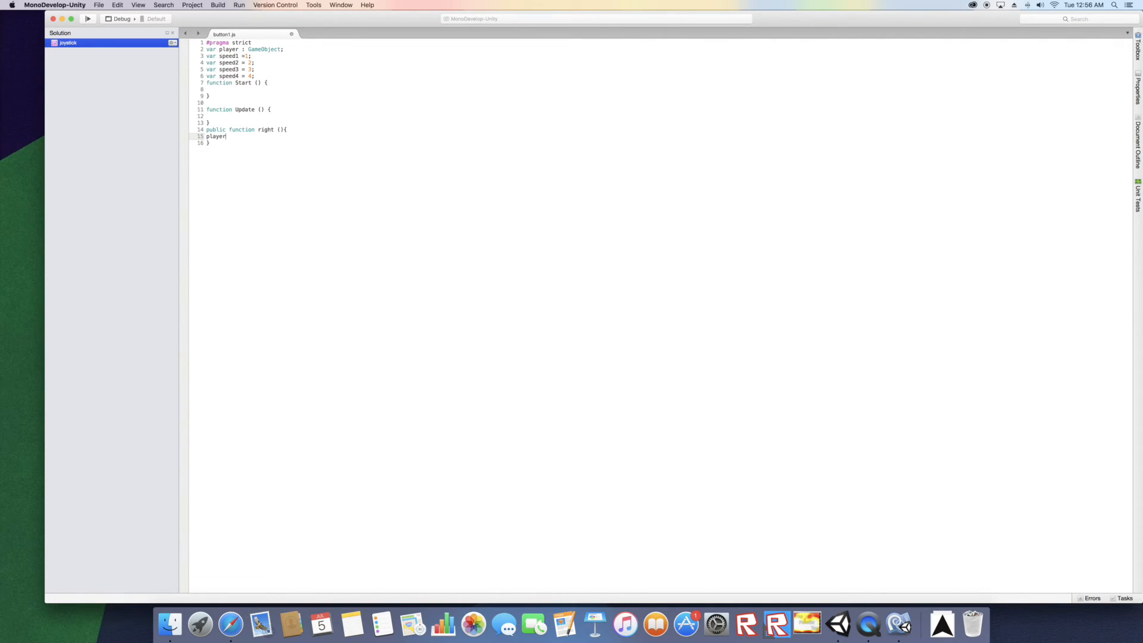
pyautogui.write('.rigid')
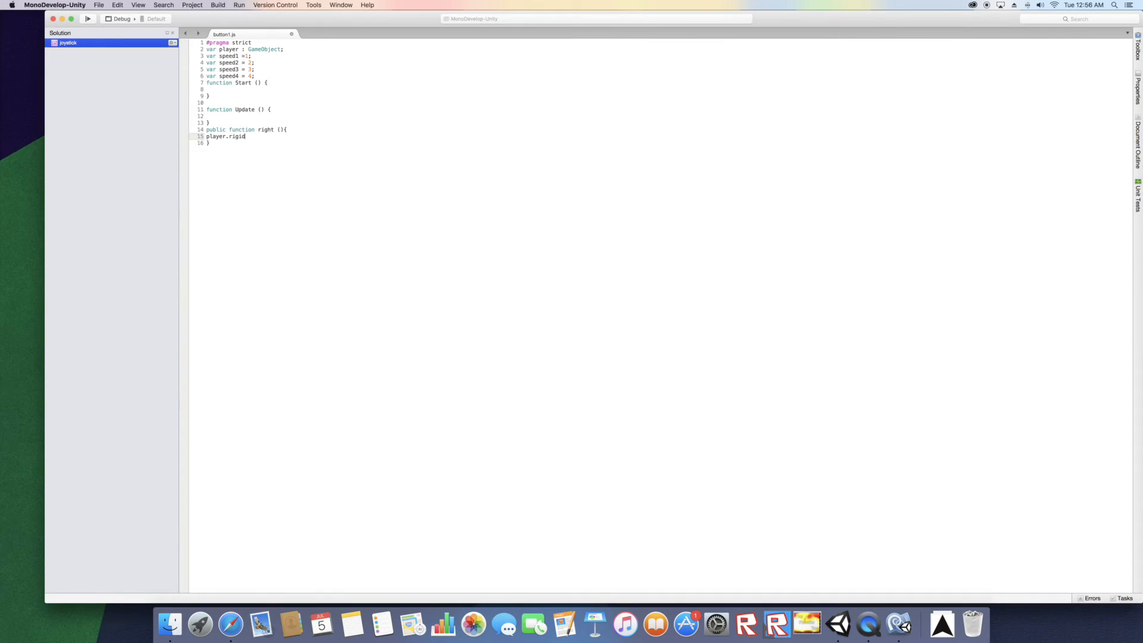
pyautogui.write('body')
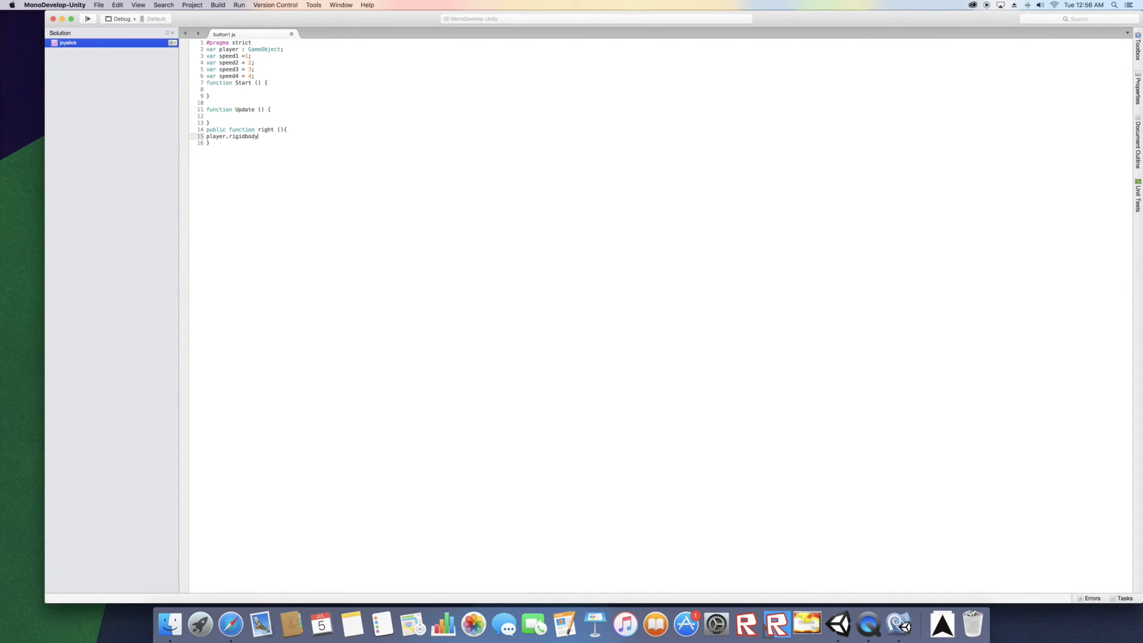
pyautogui.write('.v')
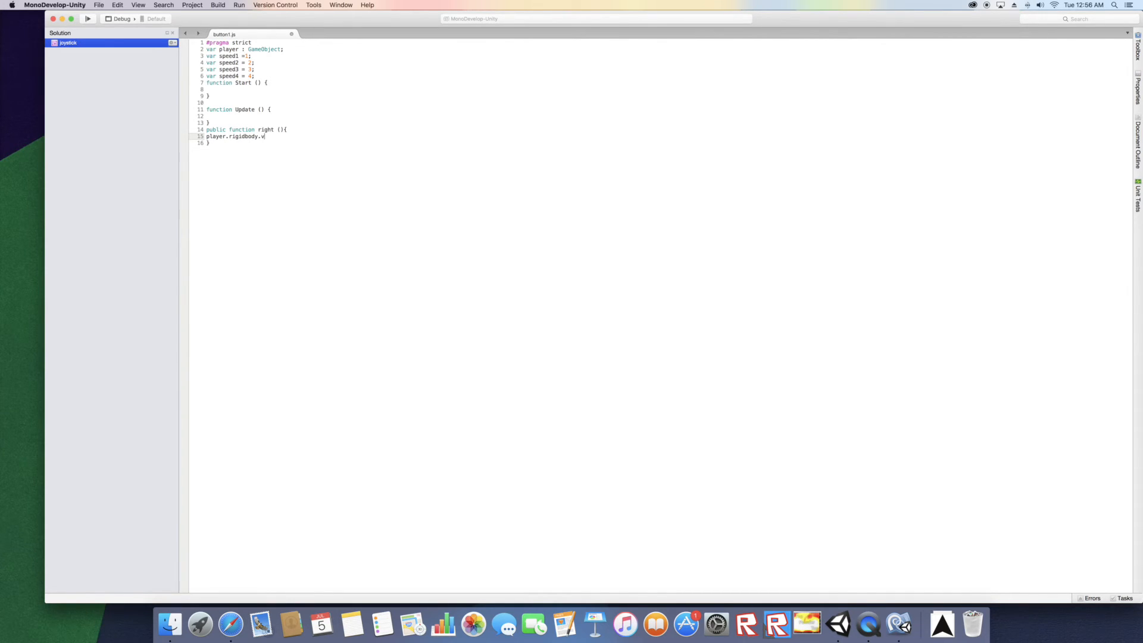
pyautogui.write('elocity.')
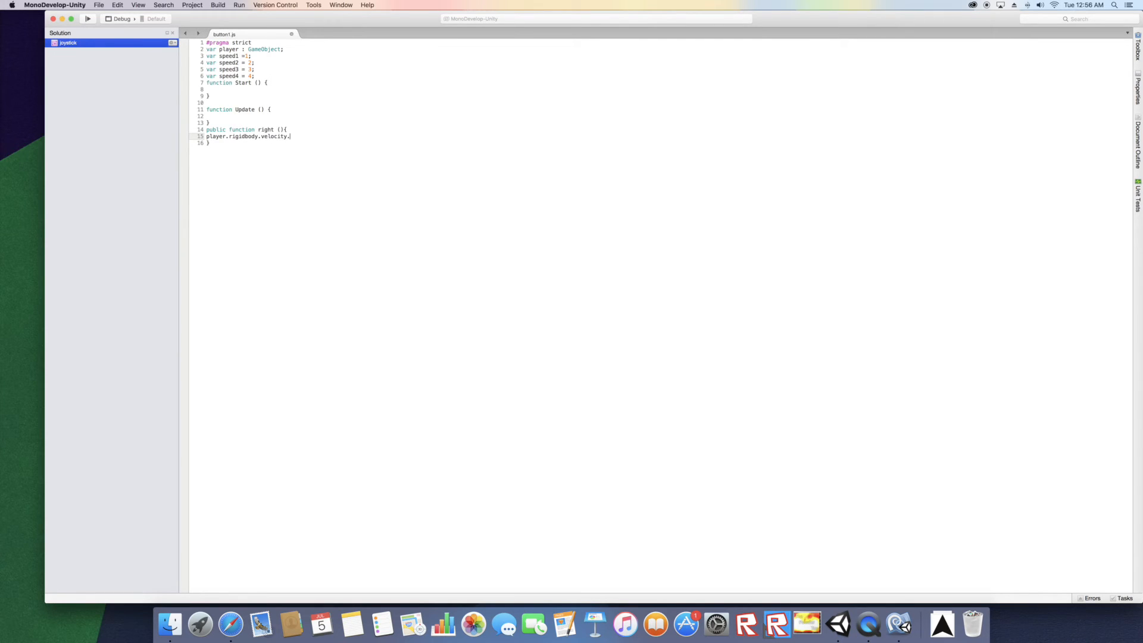
pyautogui.write('x =speed1;')
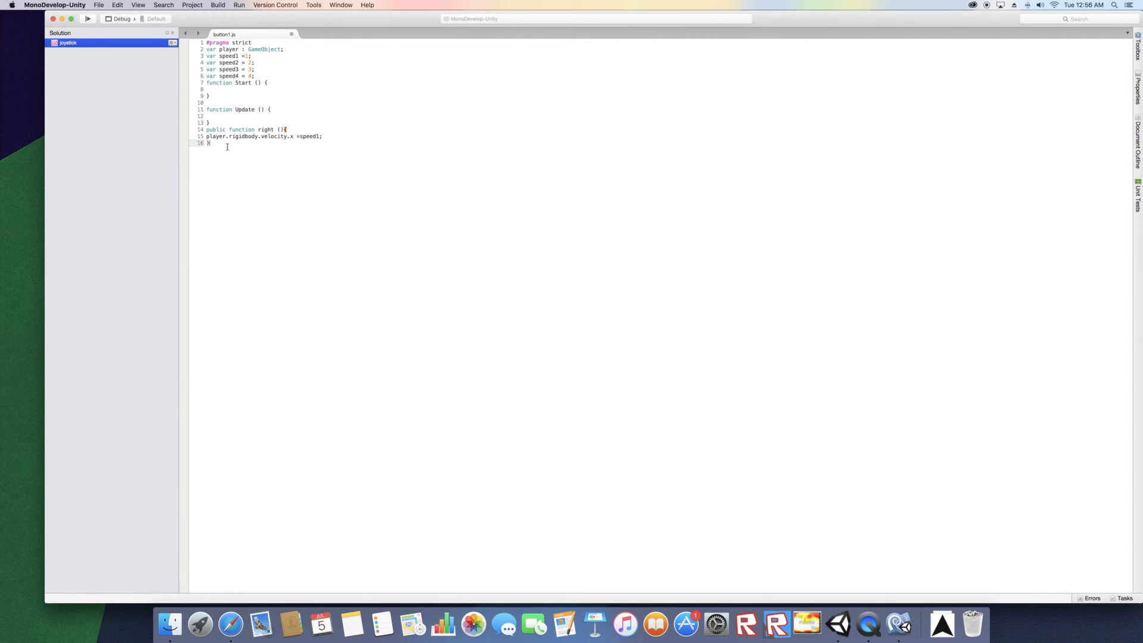
pyautogui.write('public function left')
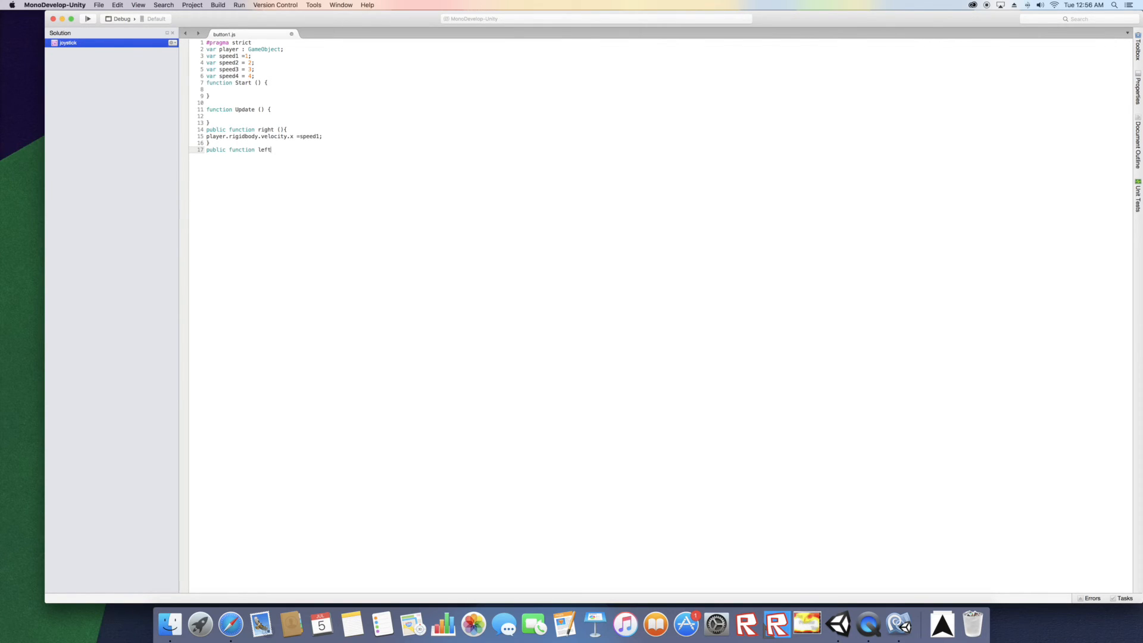
# Finish the left() function header and copy the velocity line from right().
pyautogui.write('(){')
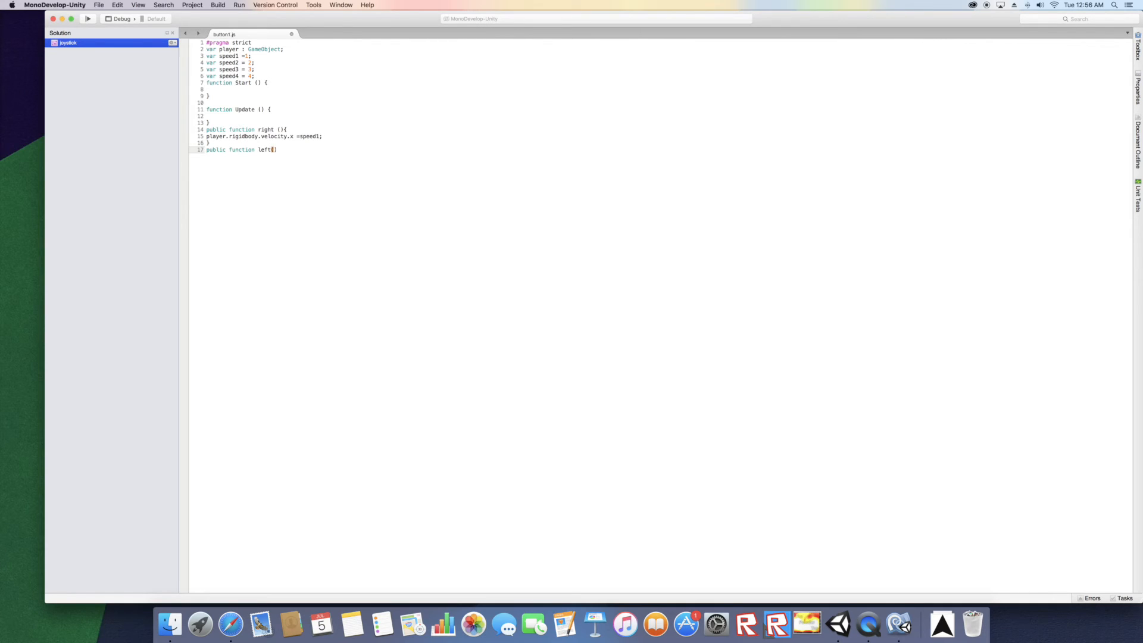
pyautogui.write('{')
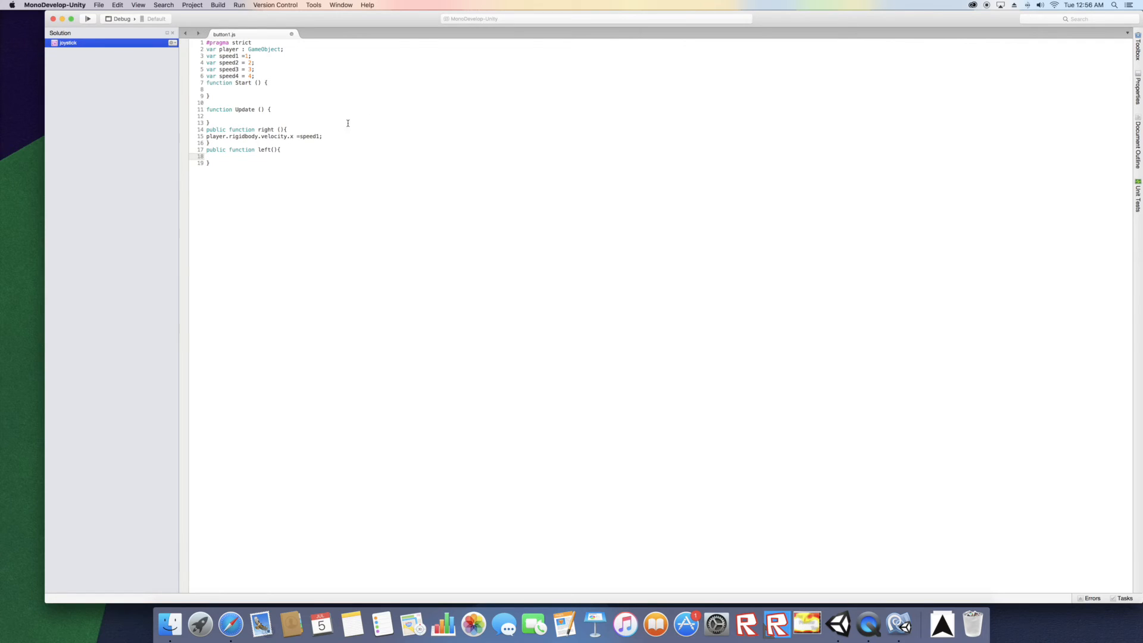
pyautogui.tripleClick(262, 136)
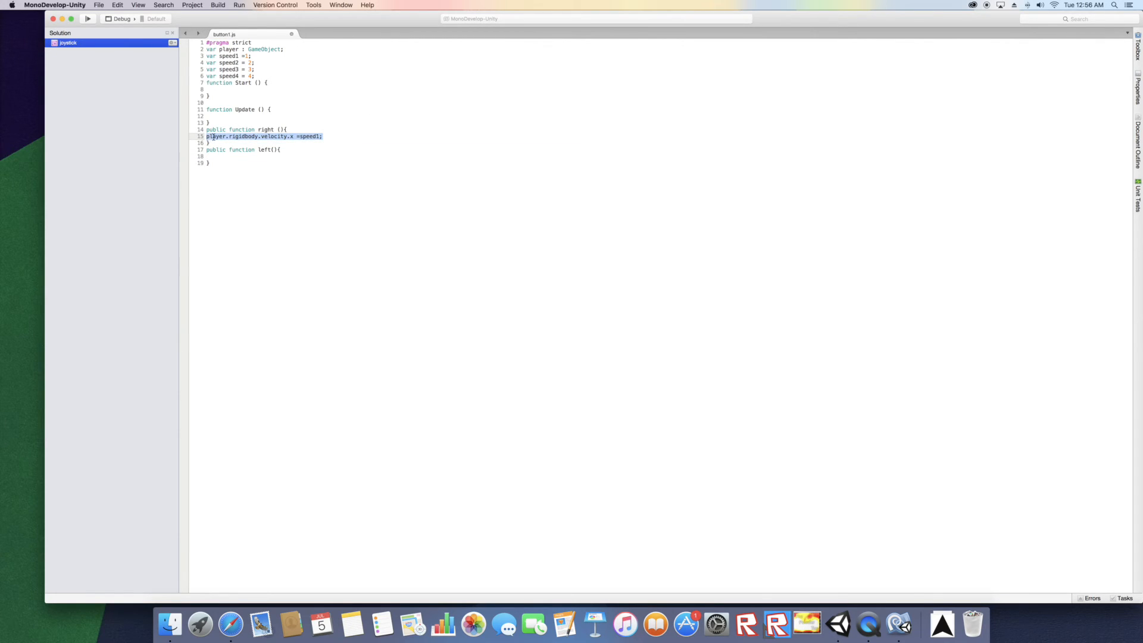
pyautogui.rightClick(215, 157)
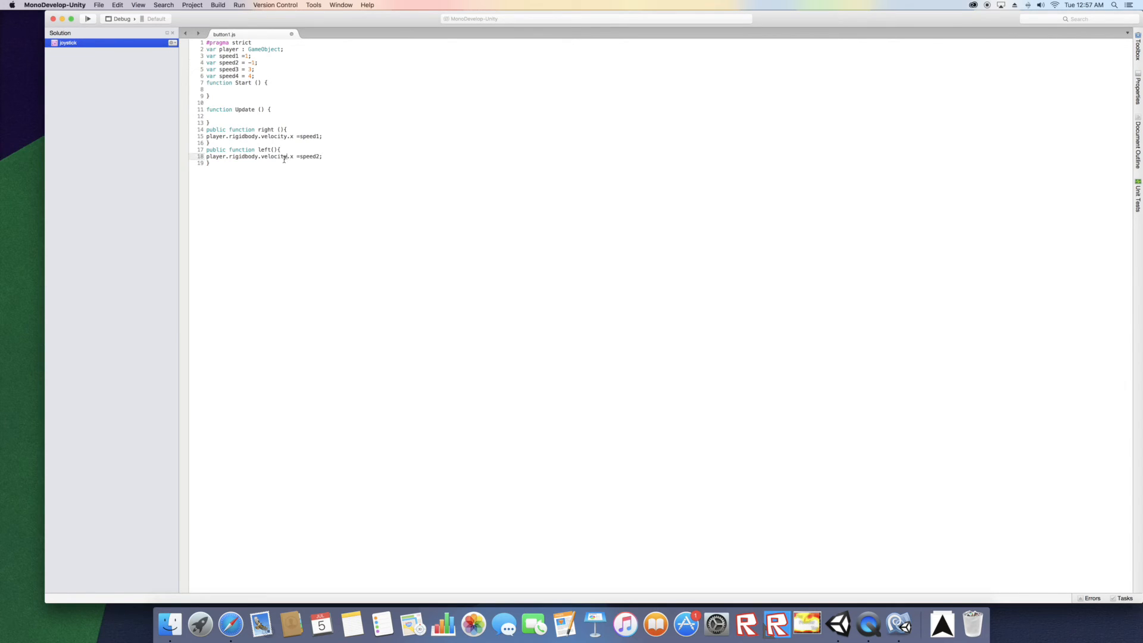
# Add a jump() function with the pasted velocity line changed to velocity.y.
pyautogui.write('public fu')
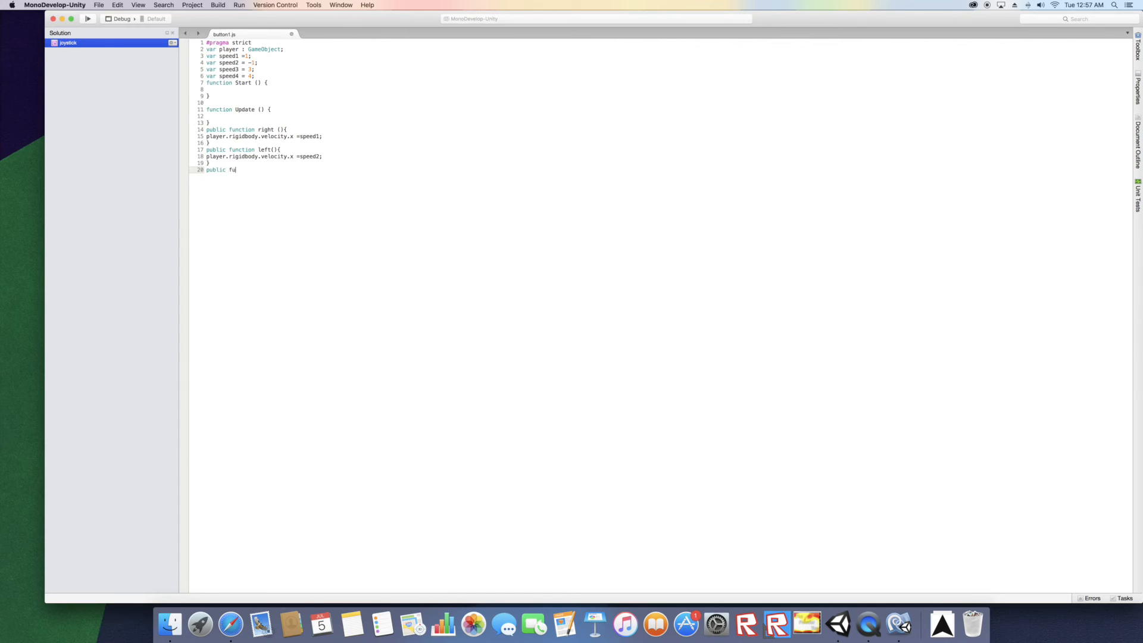
pyautogui.write('nction')
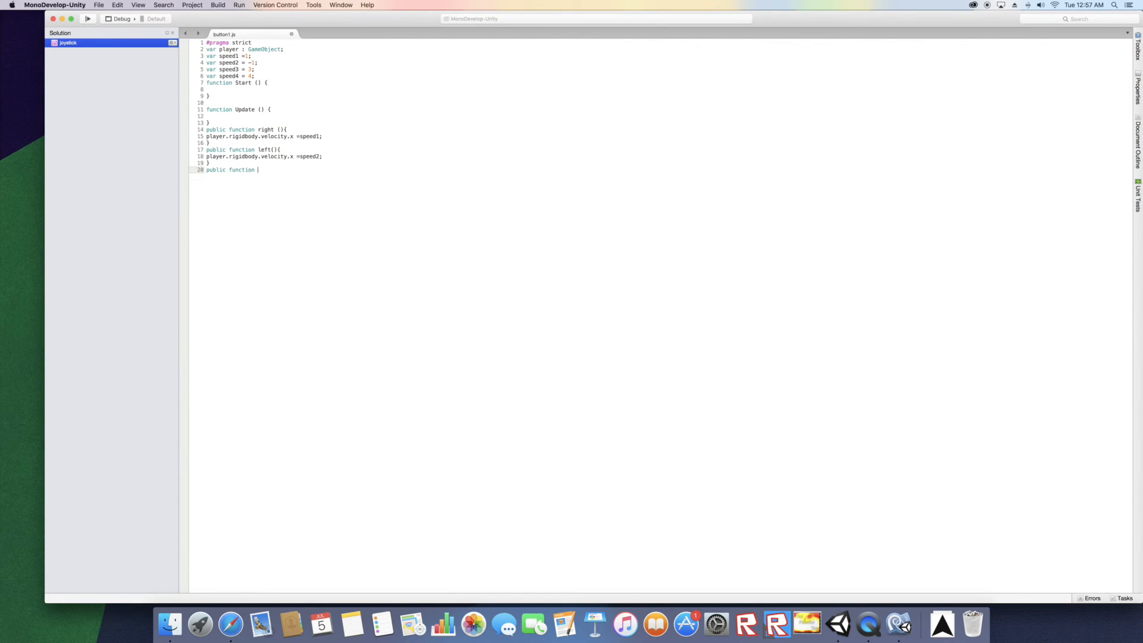
pyautogui.write('jump')
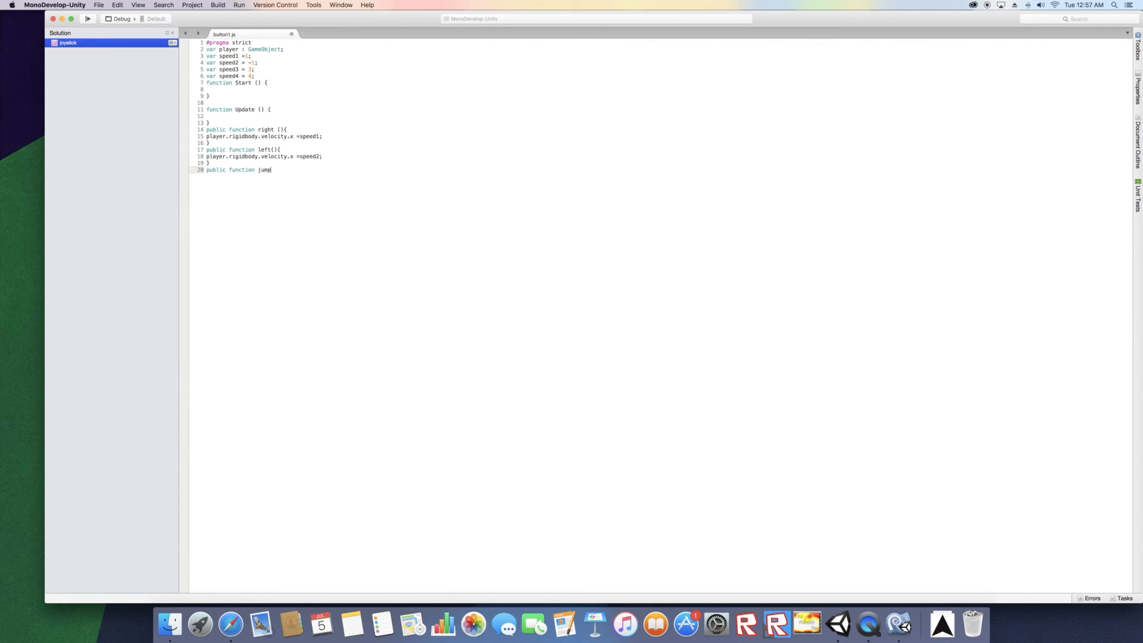
pyautogui.write('()')
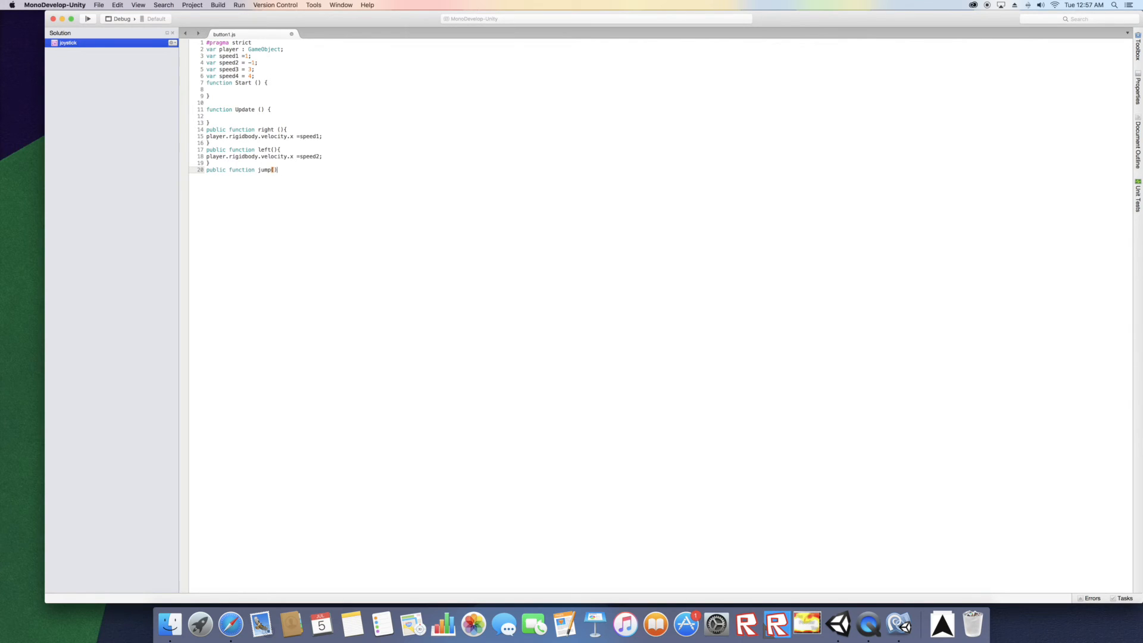
pyautogui.write('{')
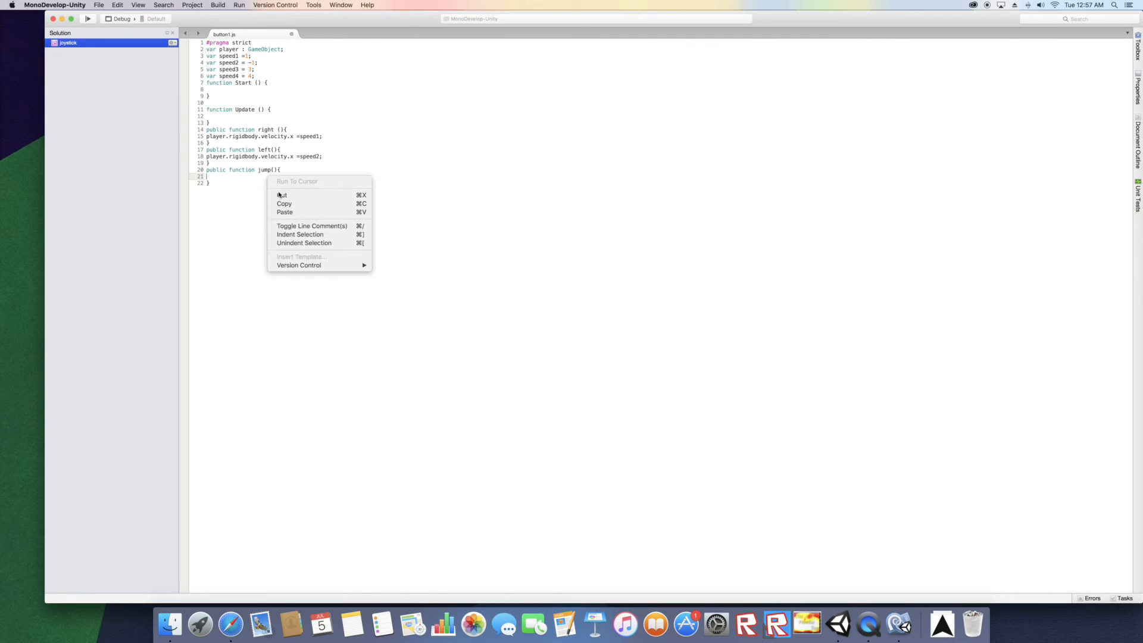
pyautogui.click(285, 212)
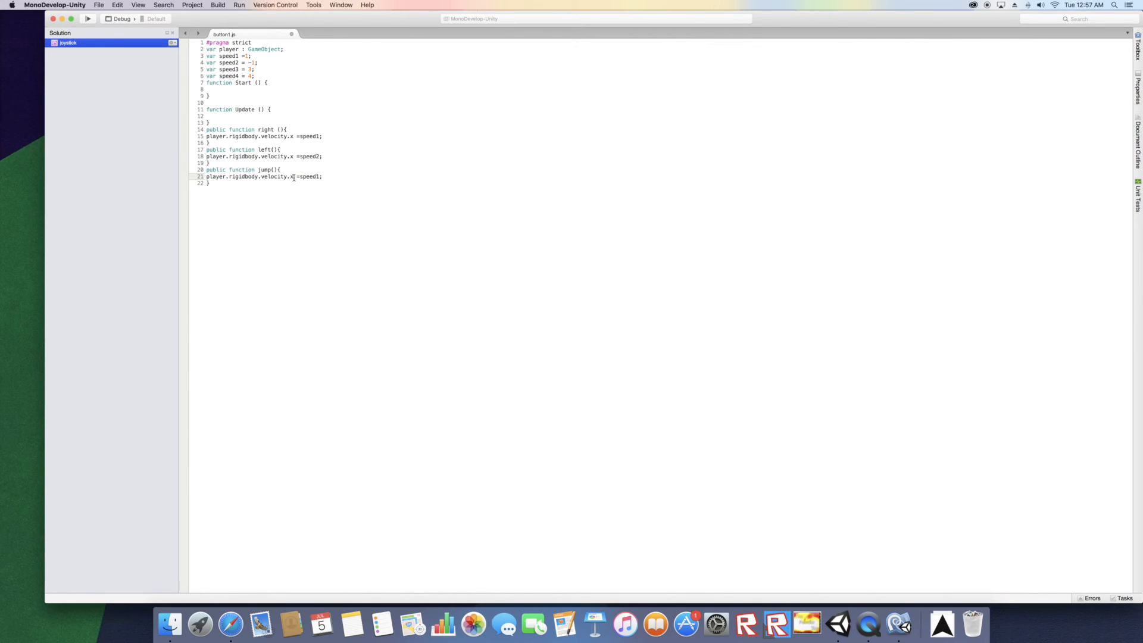
pyautogui.write('y')
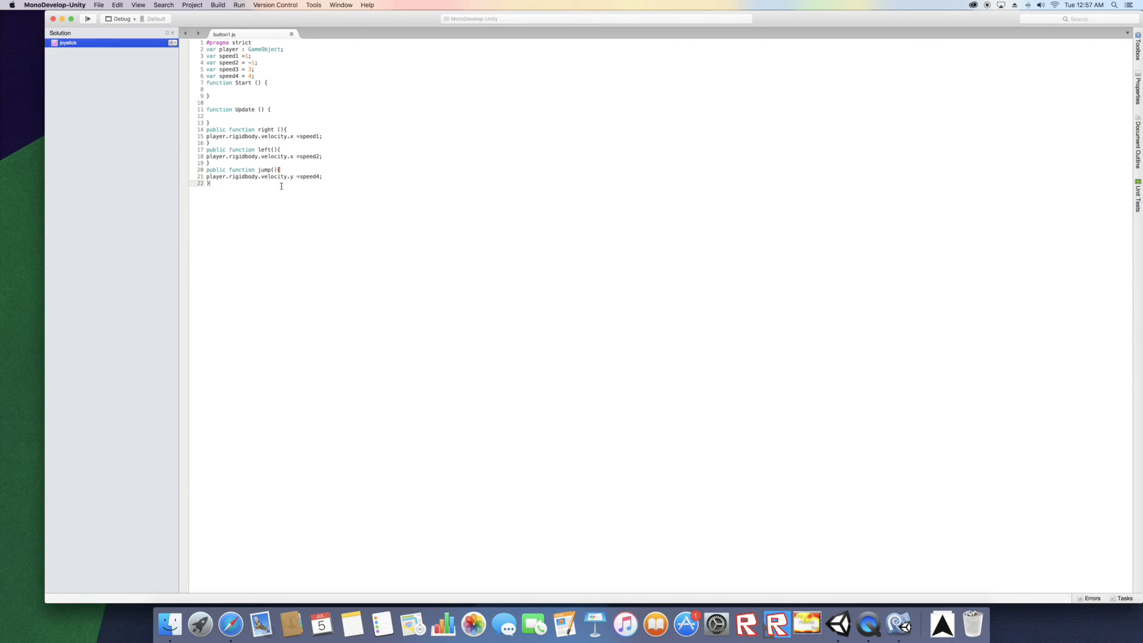
# Add a Down() function with its own player.rigidbody.velocity line.
pyautogui.write('publ')
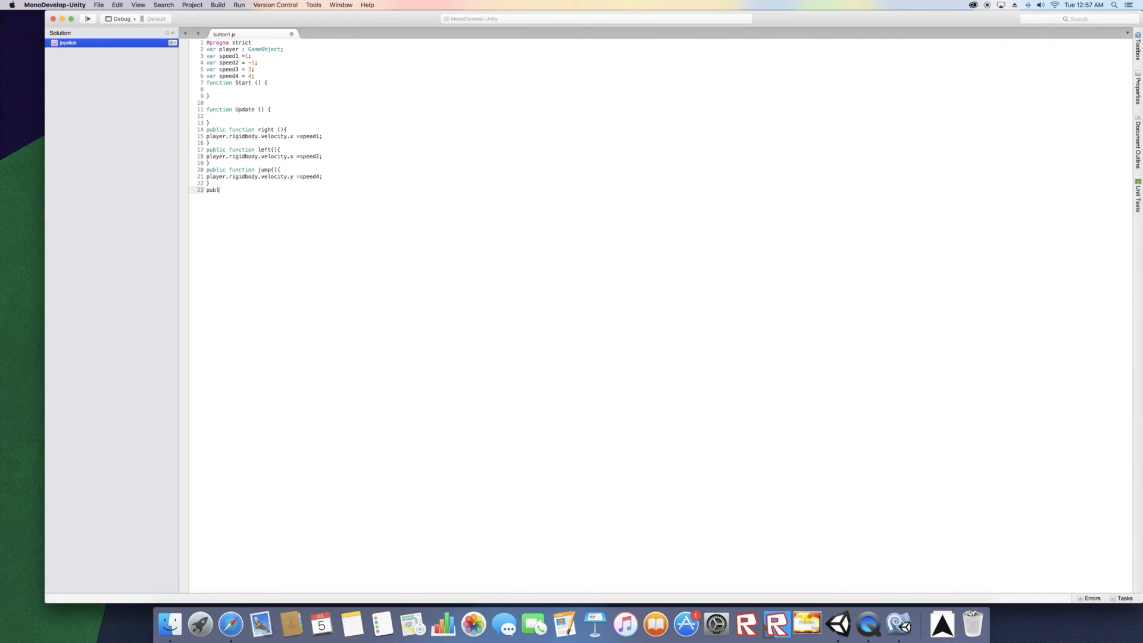
pyautogui.write('ic function')
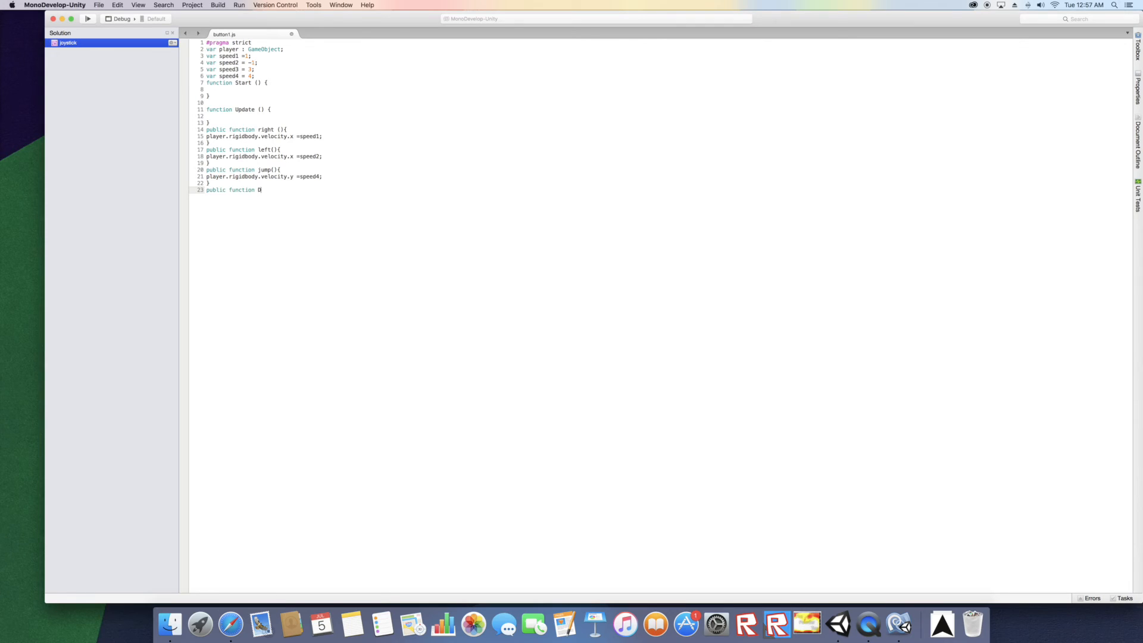
pyautogui.write('Down()')
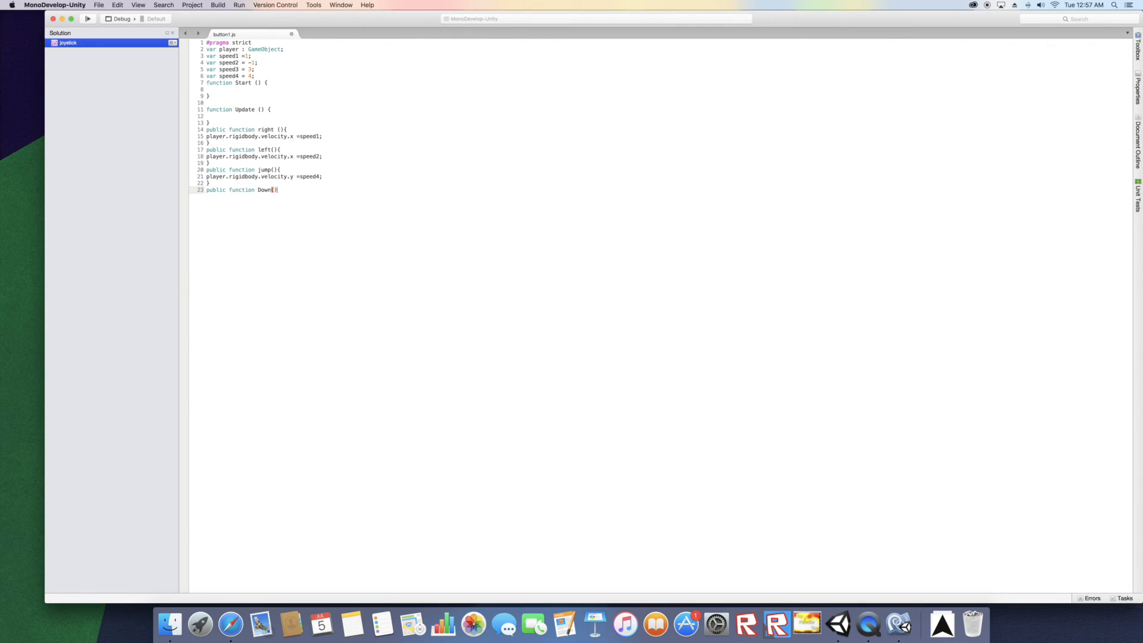
pyautogui.write('{')
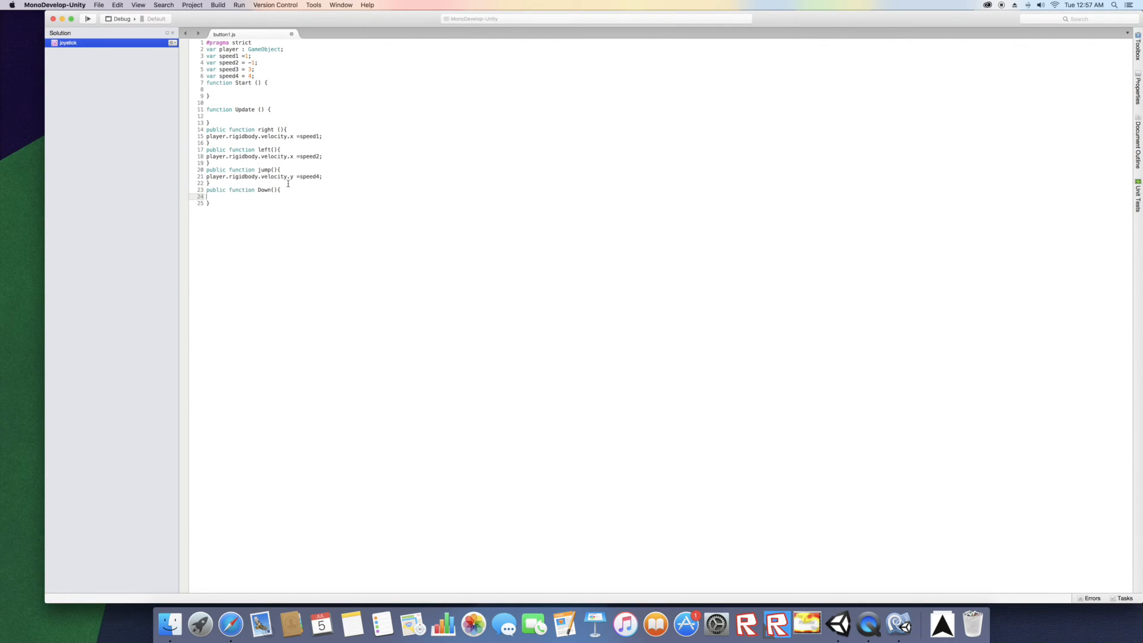
pyautogui.write('player.rigidbody.velocity.x =speed1;')
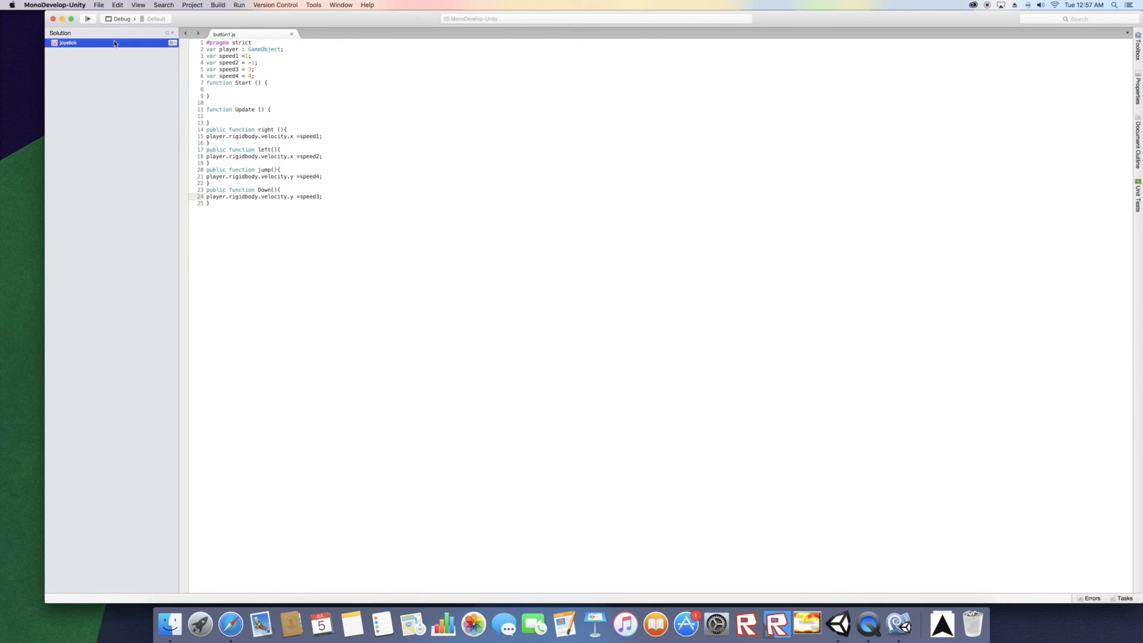
pyautogui.moveTo(838, 624)
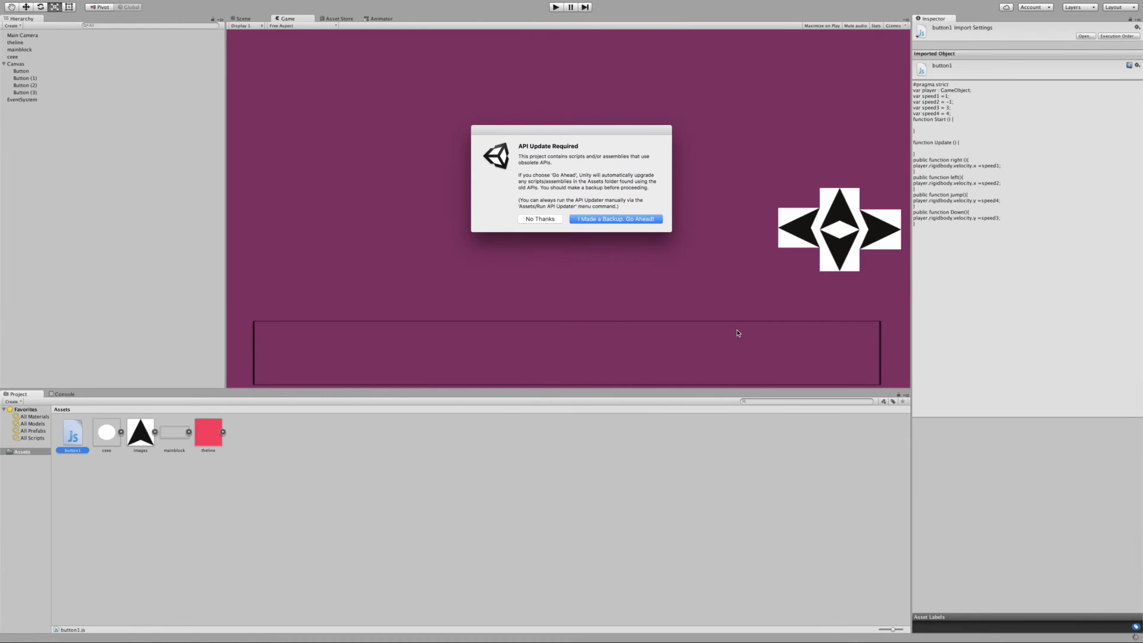
pyautogui.moveTo(621, 253)
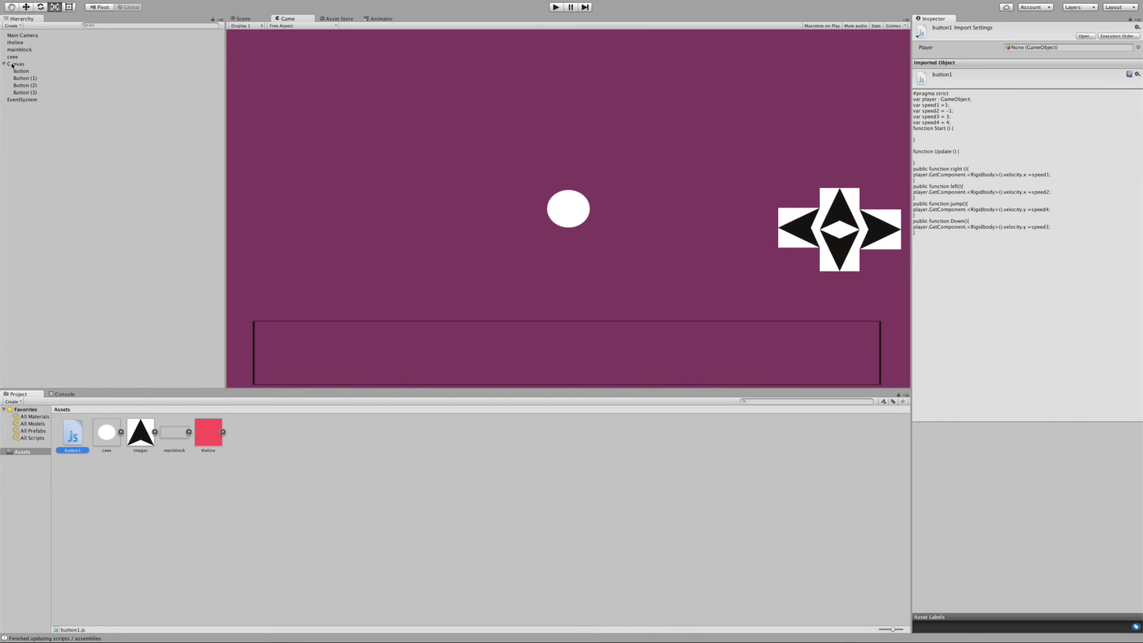
# Select the Canvas in the Hierarchy after the button1 script recompiles.
pyautogui.click(17, 63)
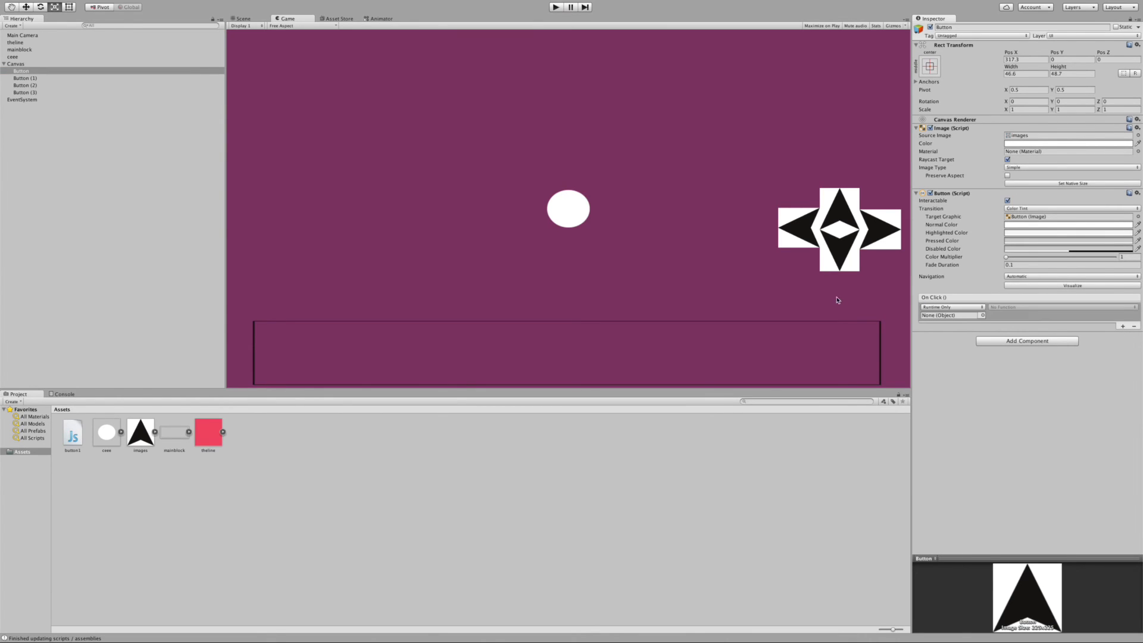
# Set Canvas as the up-arrow Button's On Click target and frame the button in the Scene view.
pyautogui.click(20, 70)
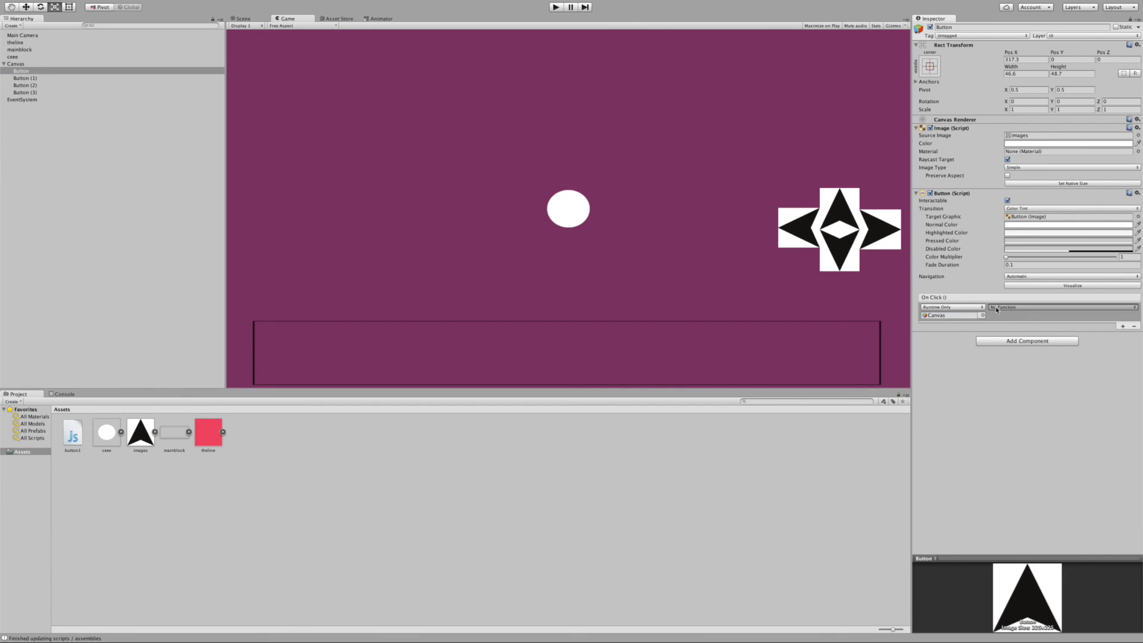
pyautogui.click(1061, 306)
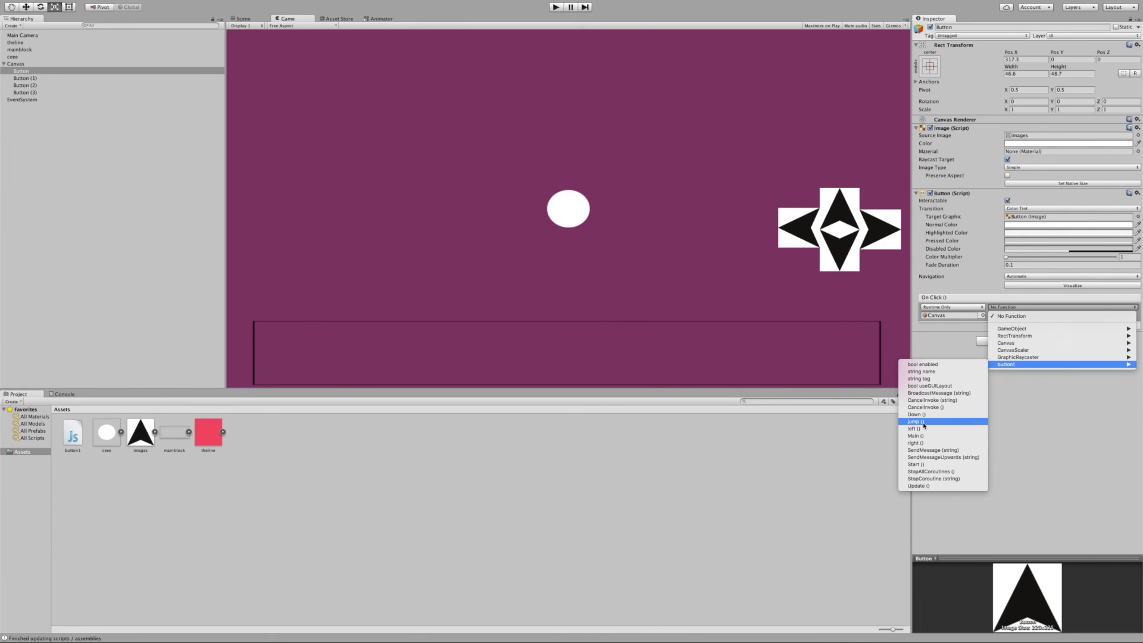
pyautogui.moveTo(915, 428)
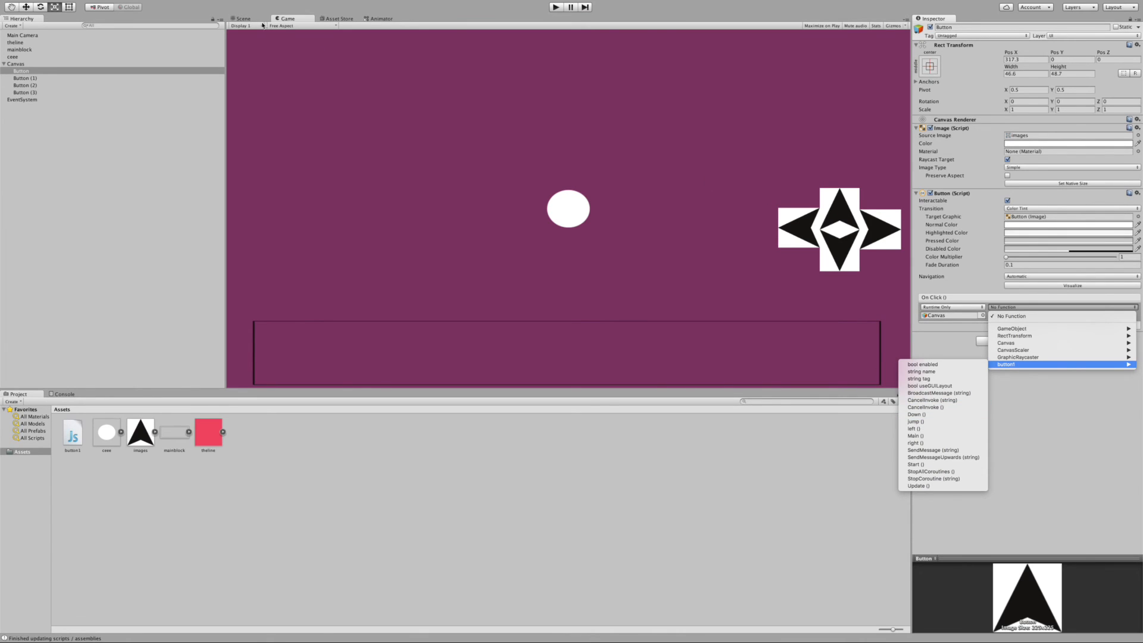
pyautogui.click(243, 18)
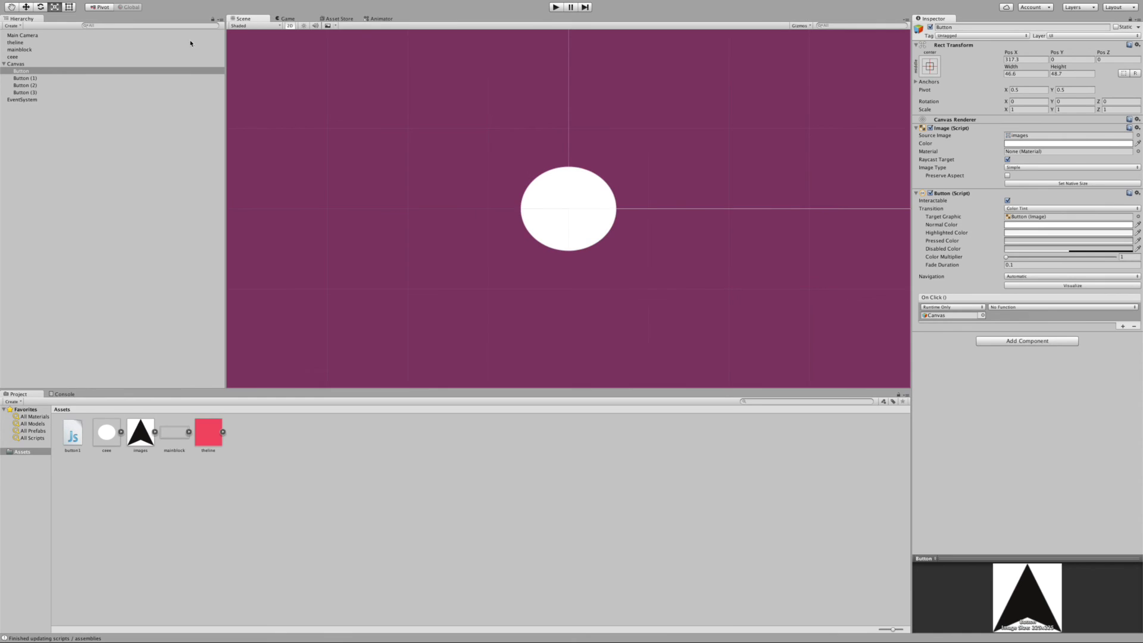
pyautogui.click(20, 70)
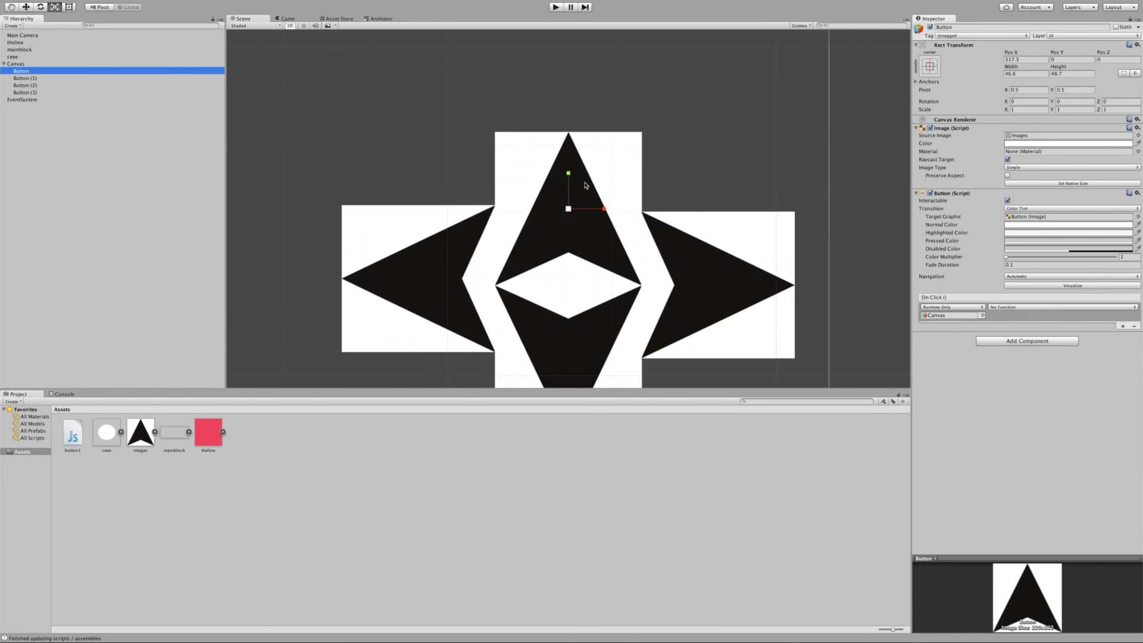
# Choose button1 > jump() as the up-arrow Button's click function.
pyautogui.click(287, 18)
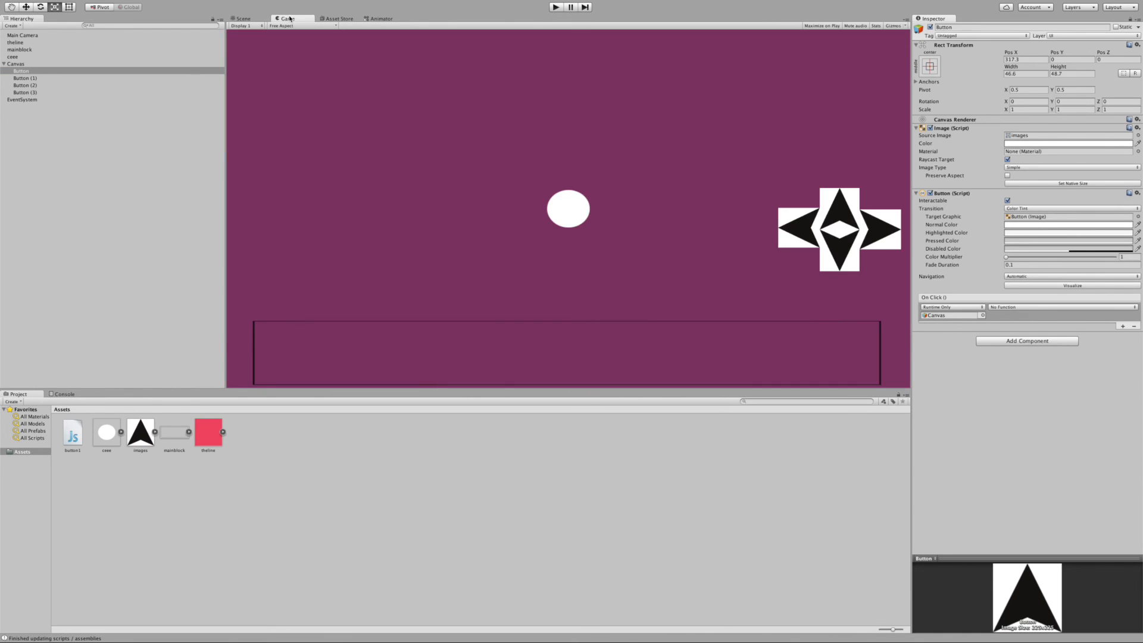
pyautogui.click(1060, 307)
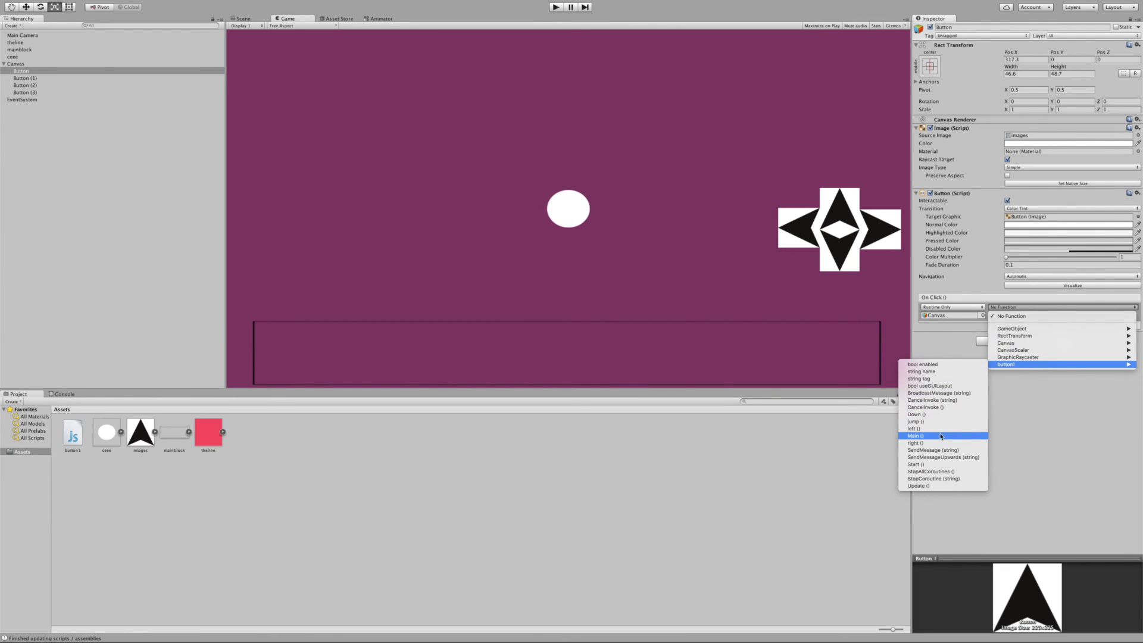
pyautogui.moveTo(916, 422)
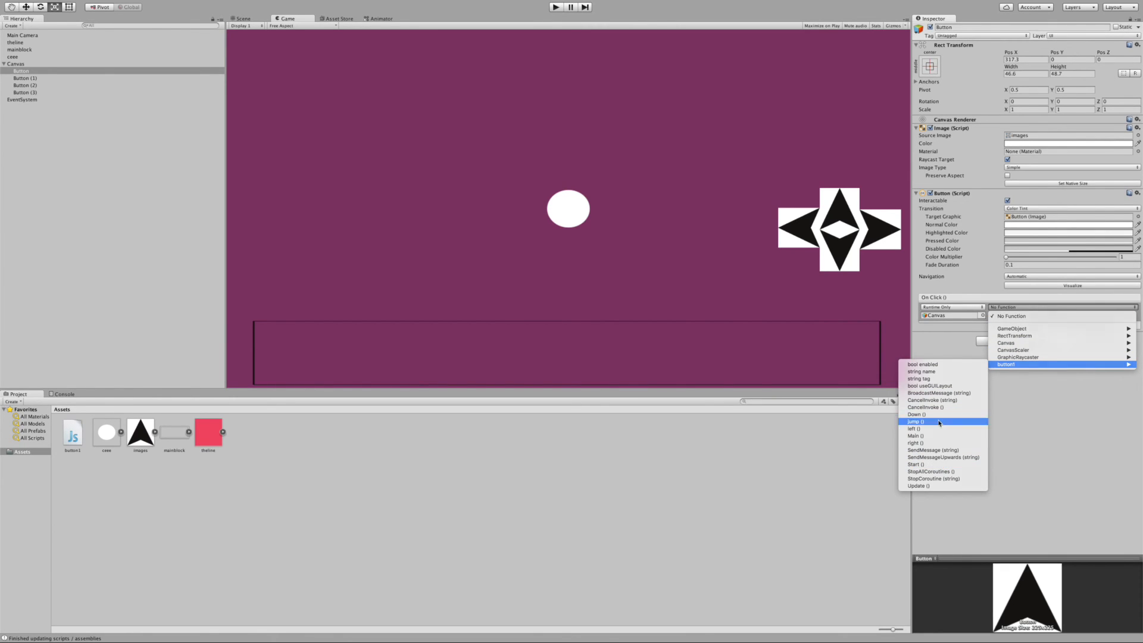
pyautogui.click(25, 78)
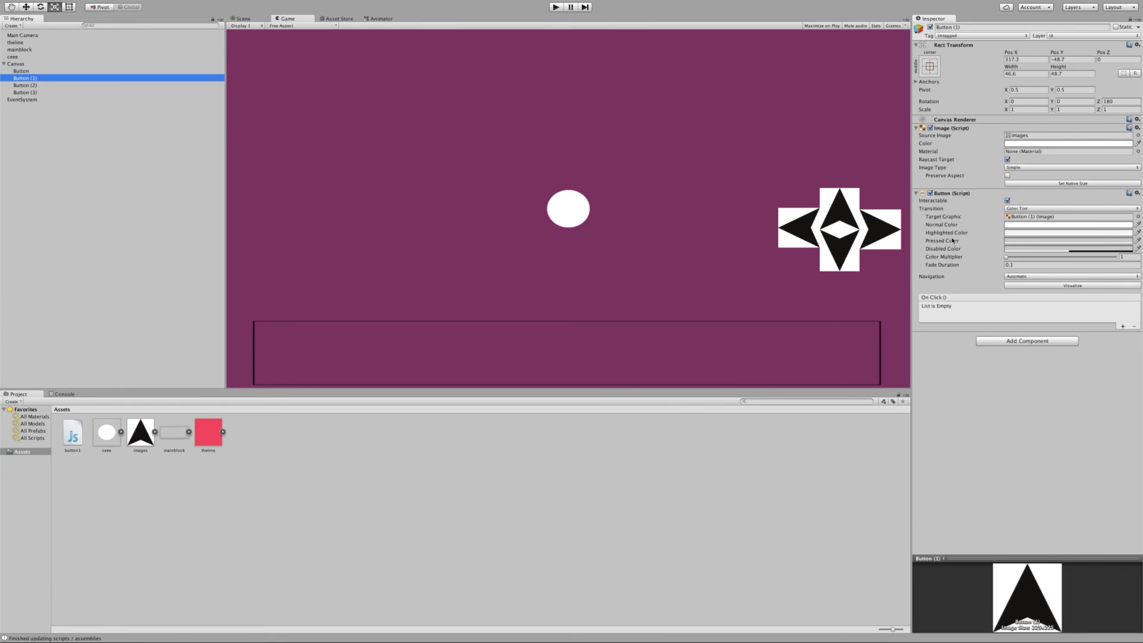
# Add an On Click entry to Button (1) calling button1 > Down().
pyautogui.click(1122, 326)
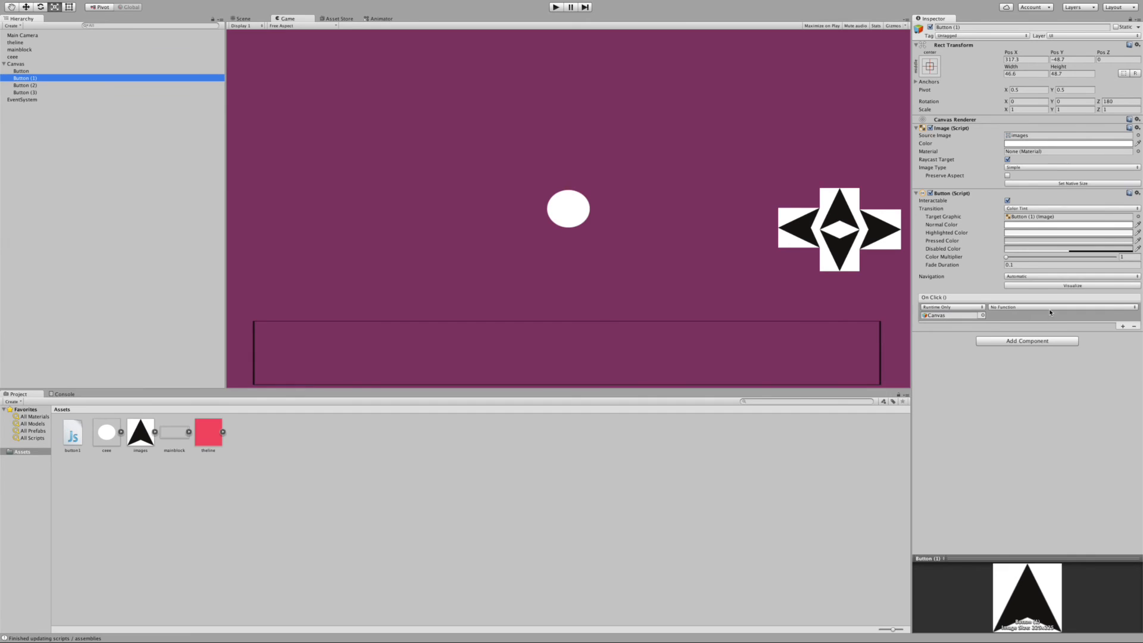
pyautogui.click(1061, 306)
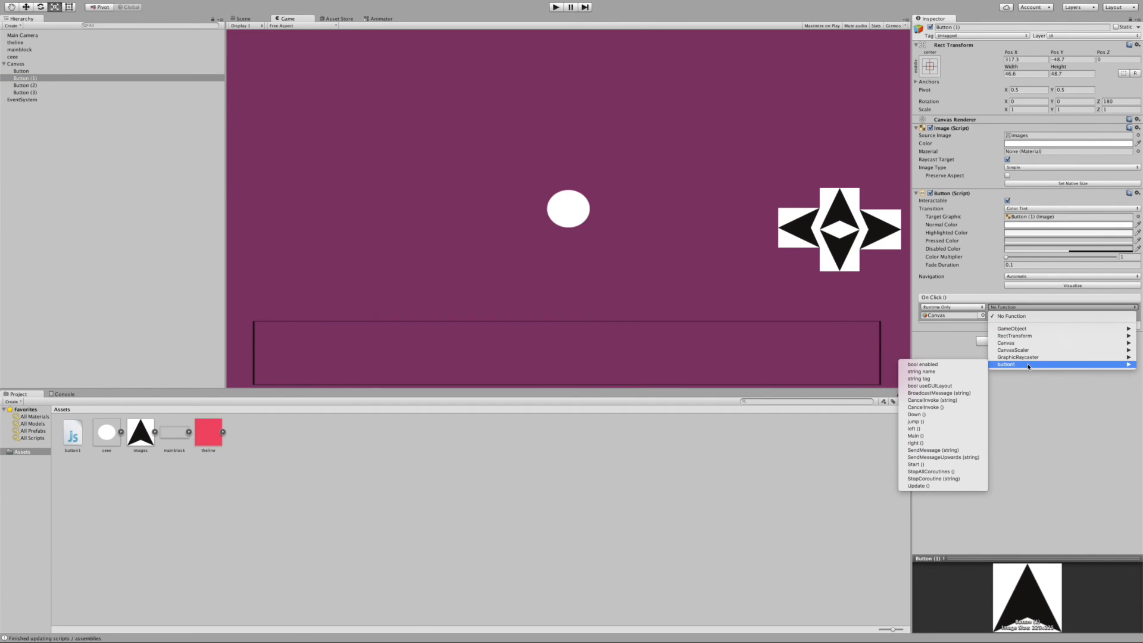
pyautogui.moveTo(940, 414)
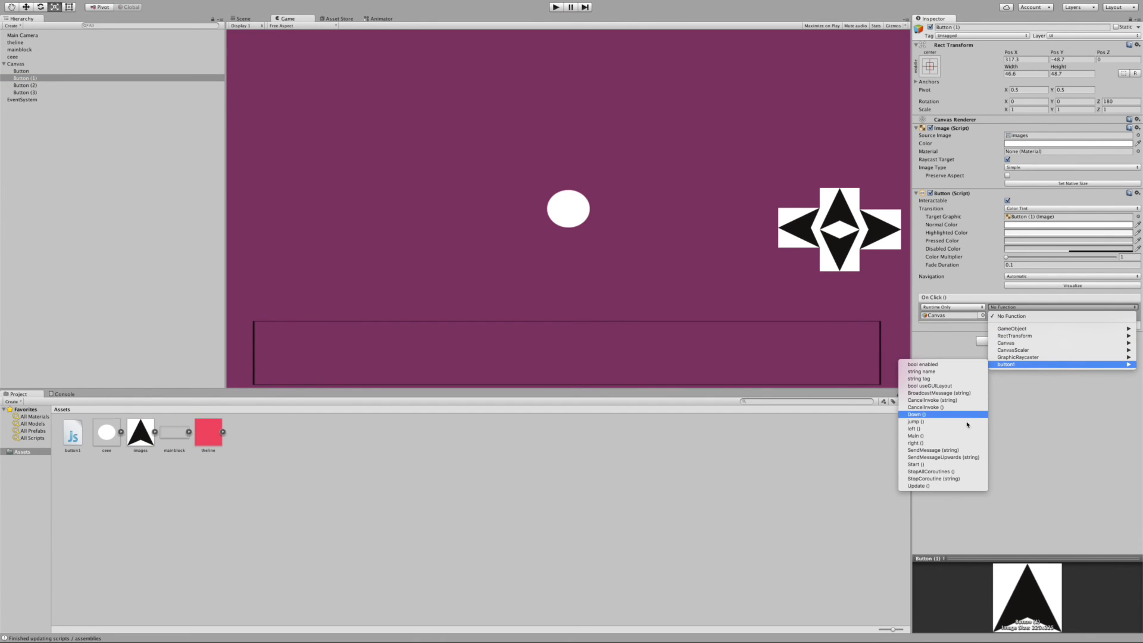
pyautogui.click(916, 415)
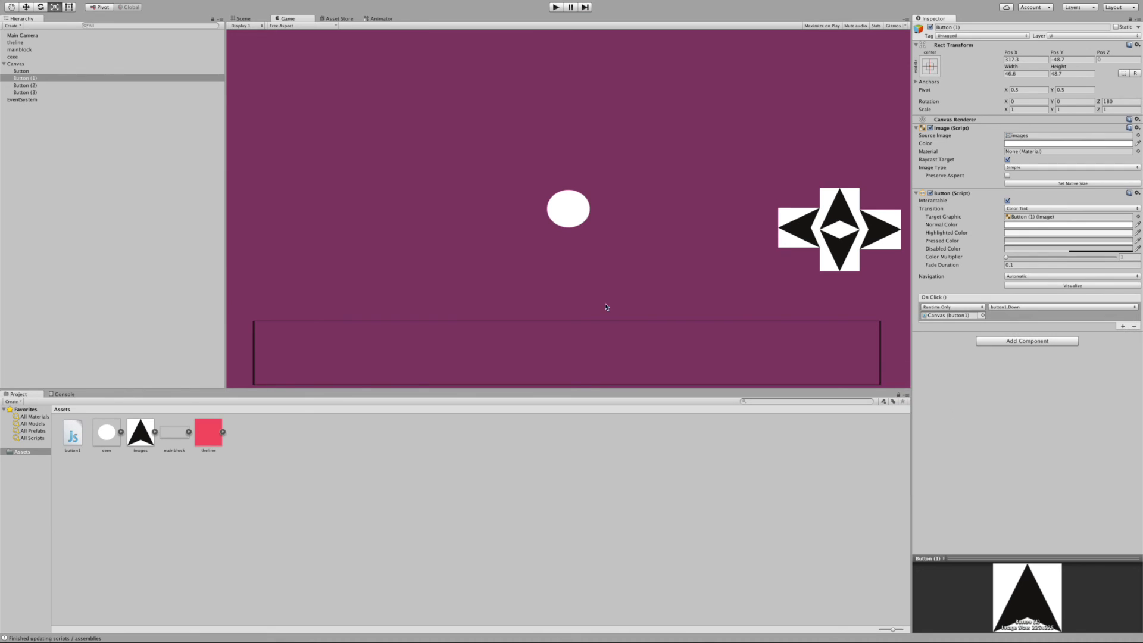
pyautogui.click(25, 86)
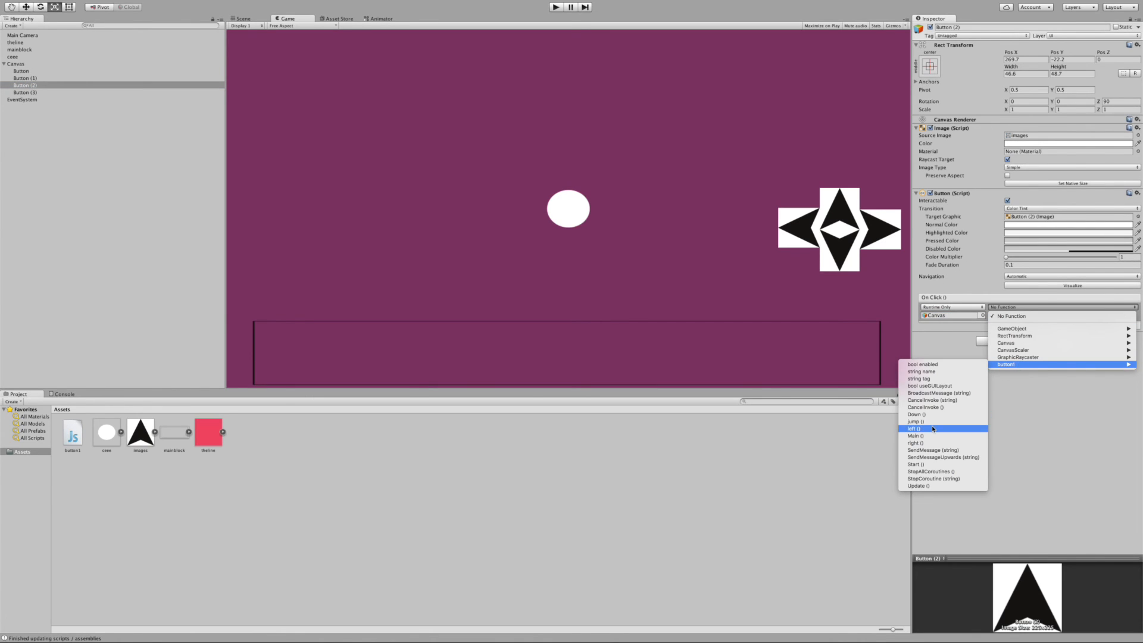
pyautogui.moveTo(915, 421)
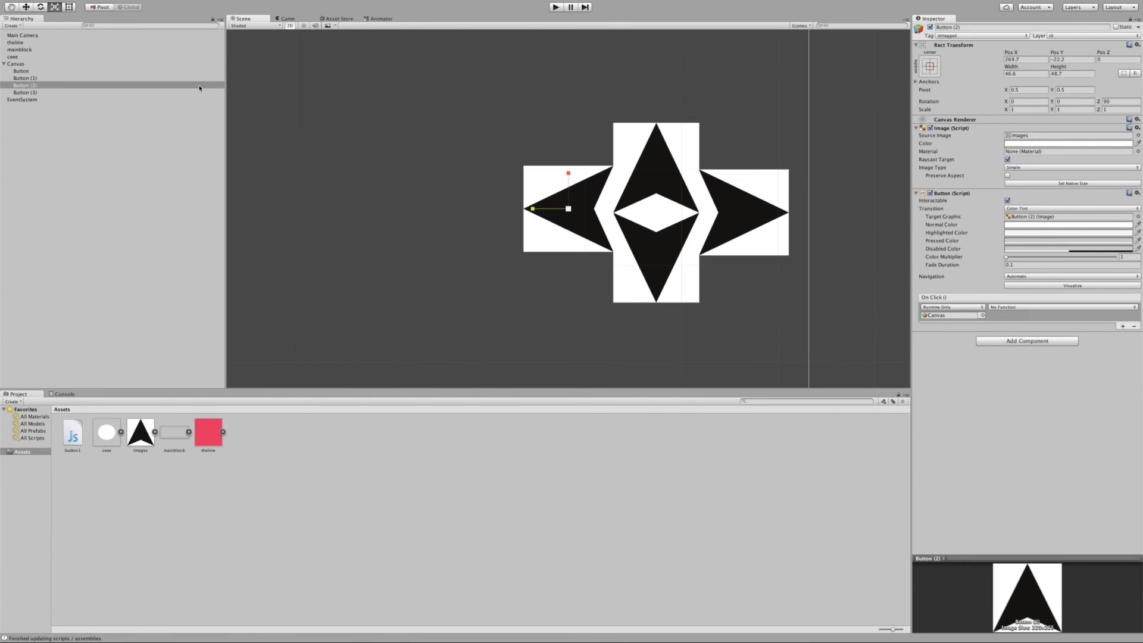
# Set Button (2)'s click function to button1 > left() and select Button (3).
pyautogui.click(287, 17)
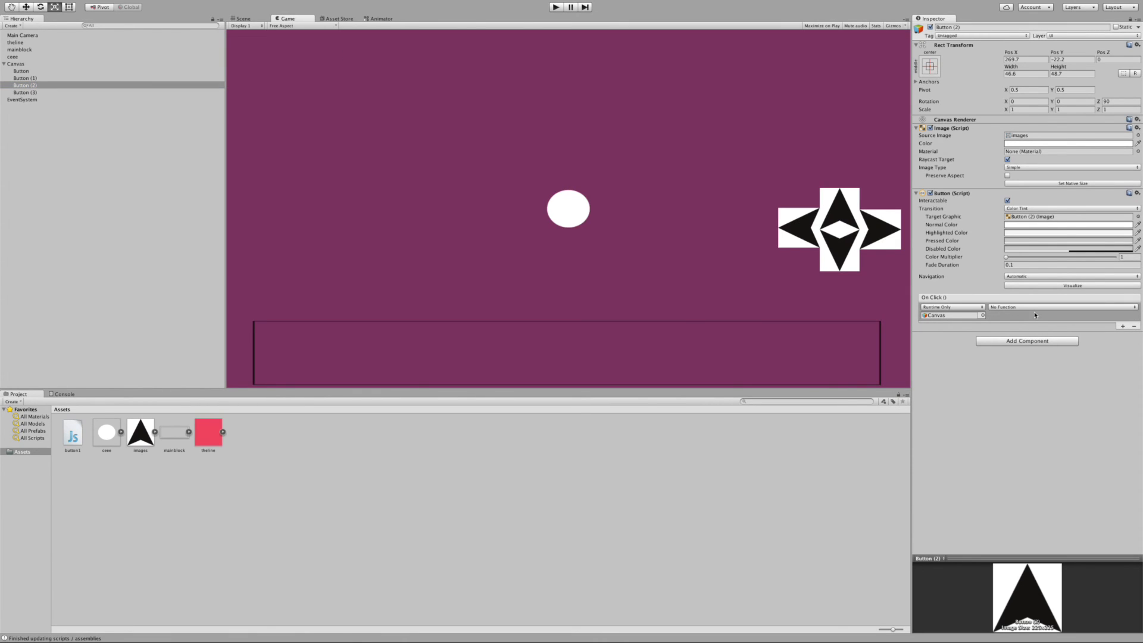
pyautogui.click(1061, 306)
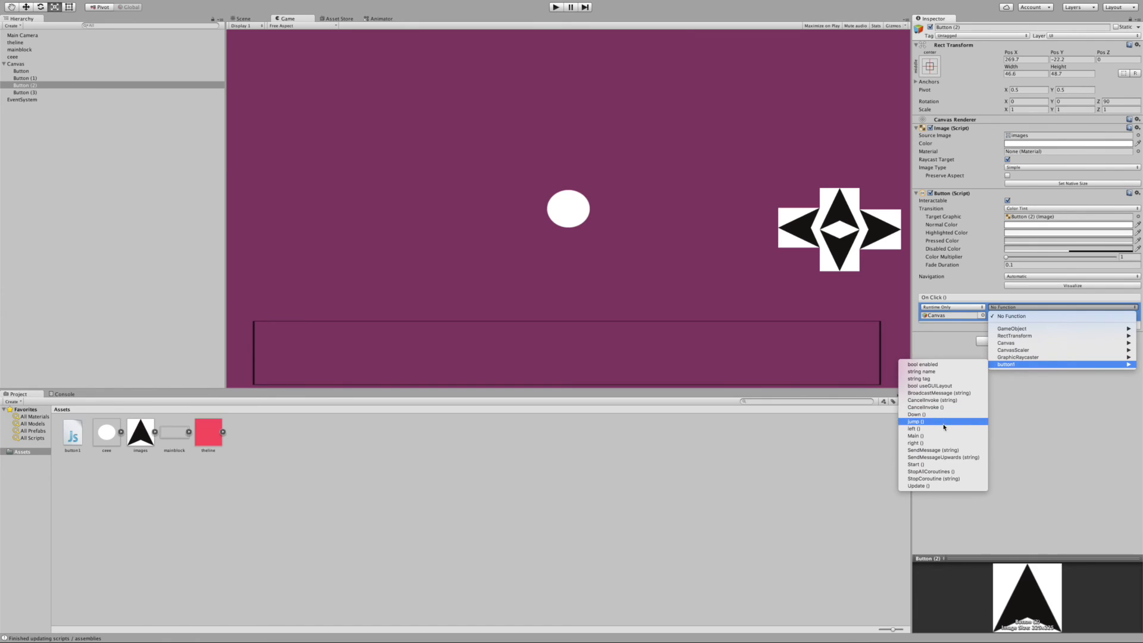
pyautogui.click(912, 429)
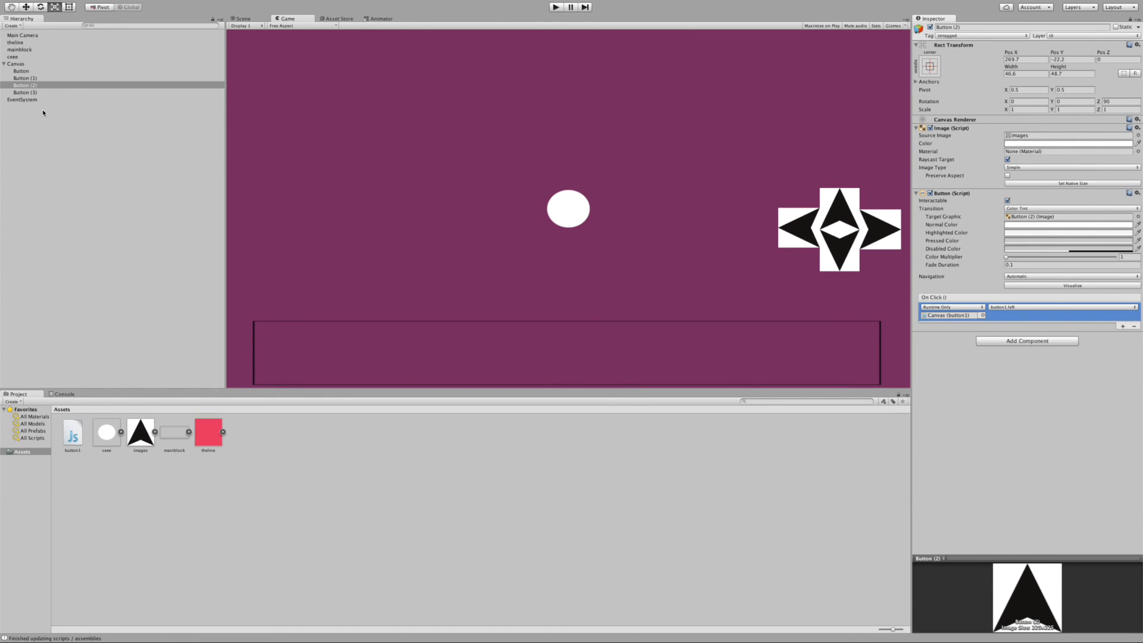
pyautogui.click(24, 93)
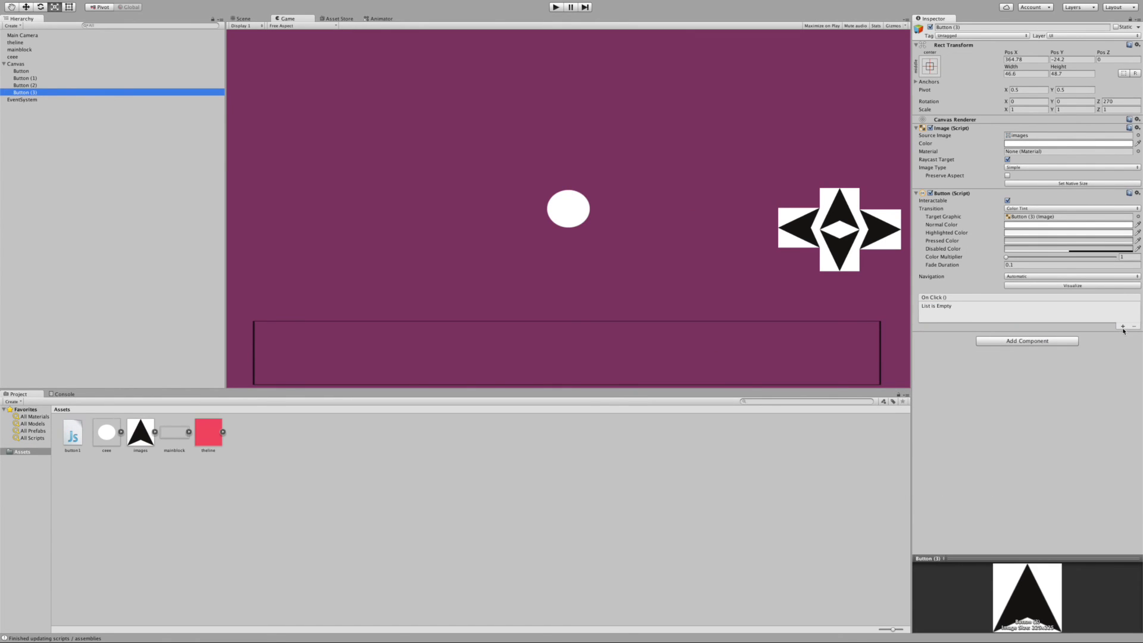
# Add an On Click entry to Button (3) calling button1 > right().
pyautogui.click(1123, 326)
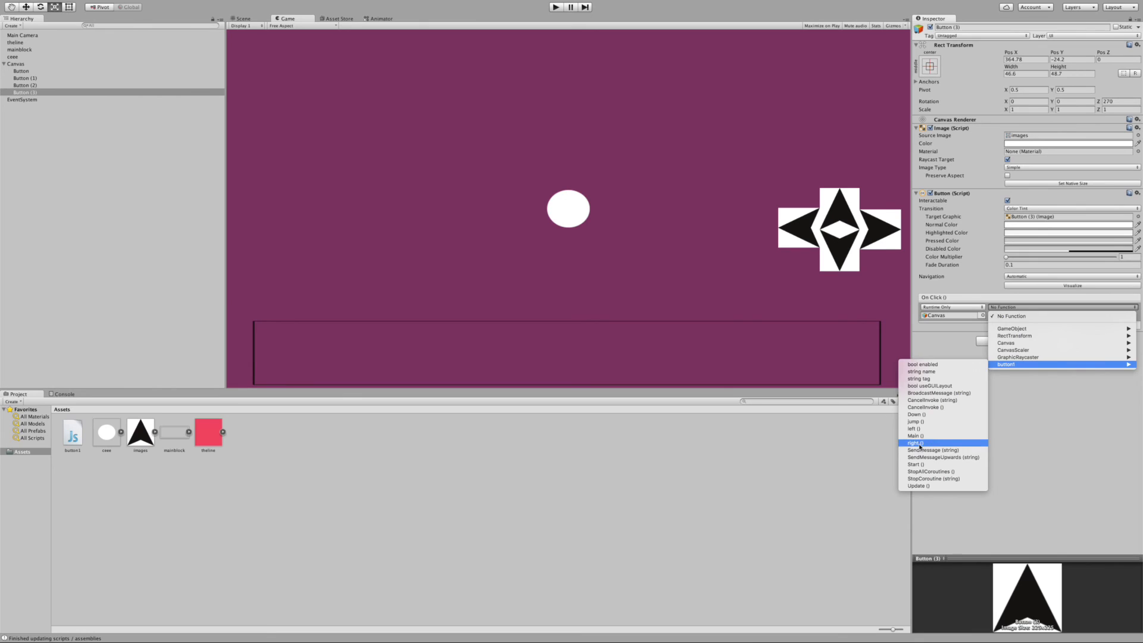
pyautogui.click(915, 443)
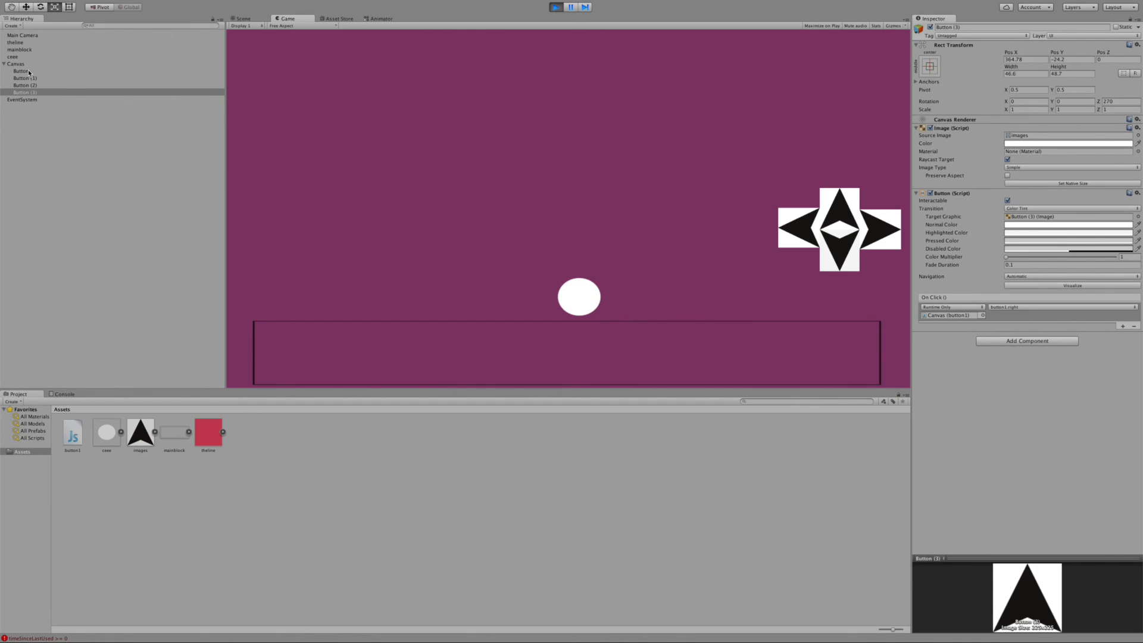
# Test the arrow buttons on the ball in play mode, then raise a Canvas speed value to 6.
pyautogui.click(15, 63)
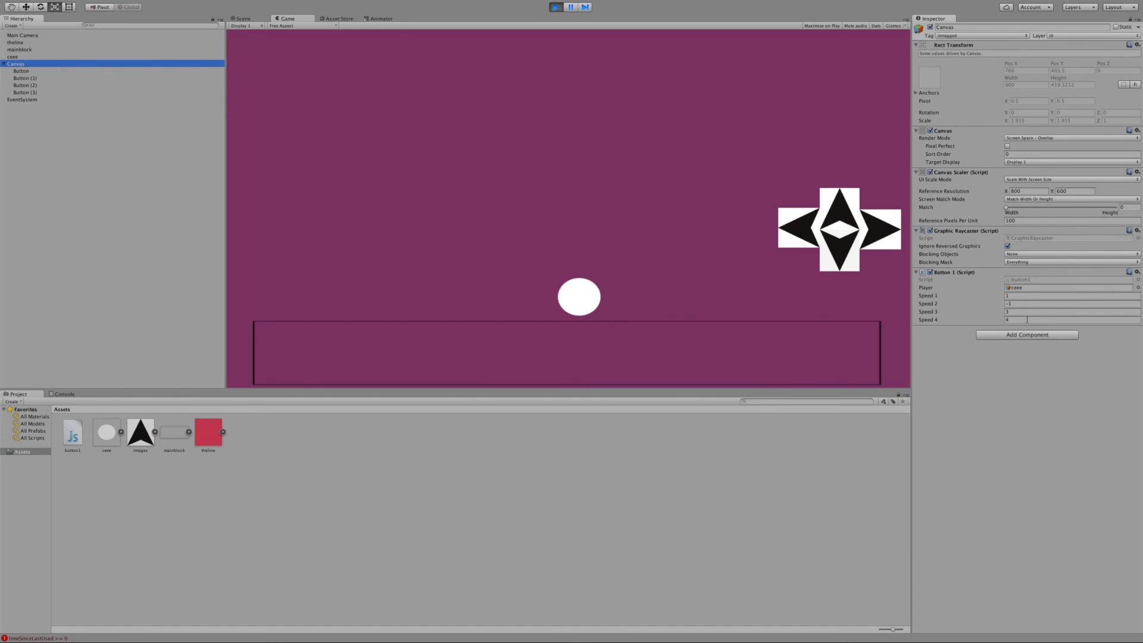
pyautogui.click(1069, 311)
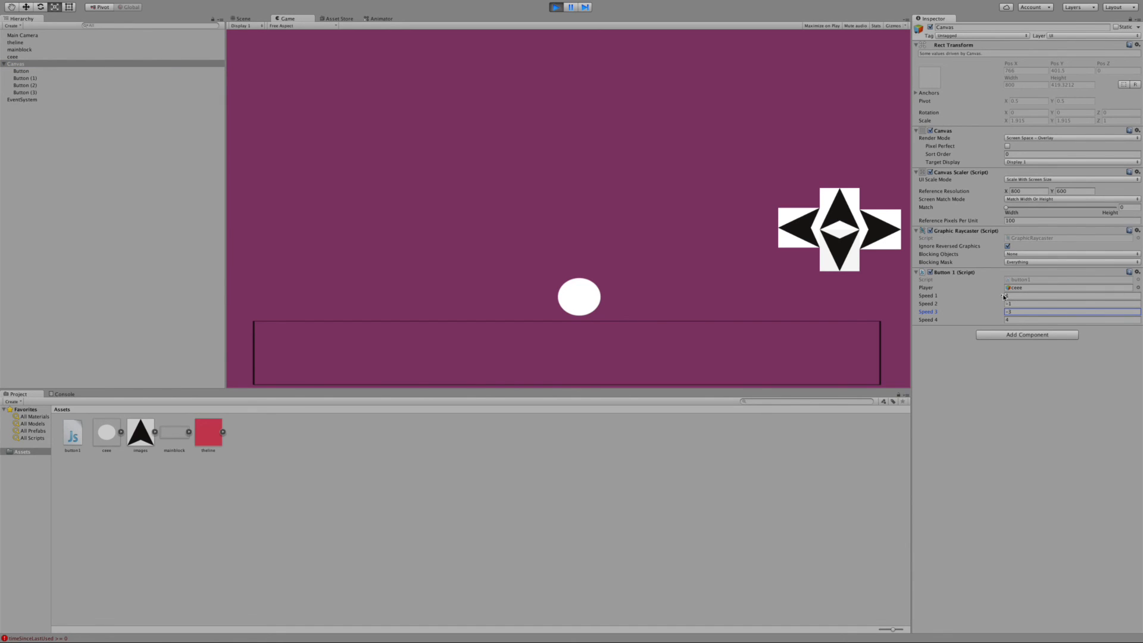
pyautogui.click(1069, 295)
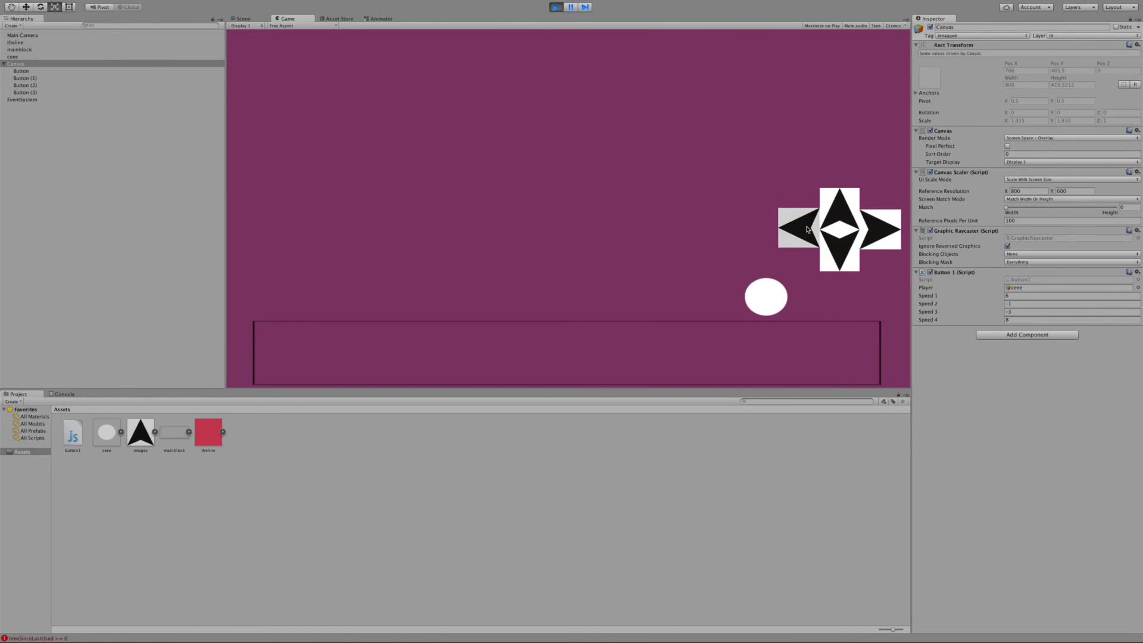
pyautogui.click(1069, 304)
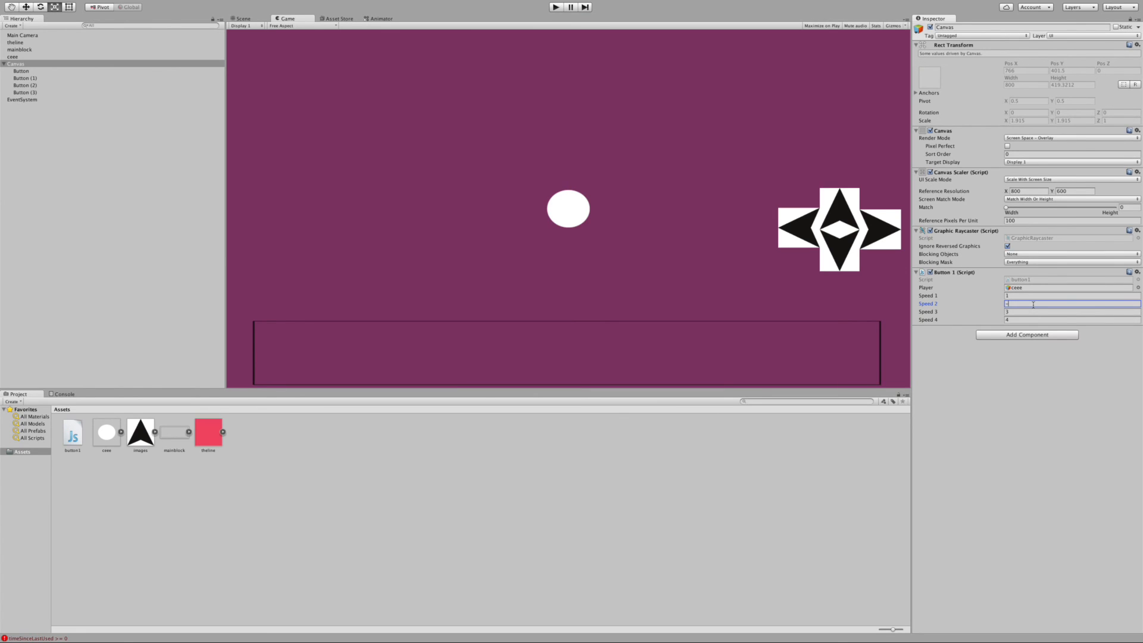
pyautogui.write('6')
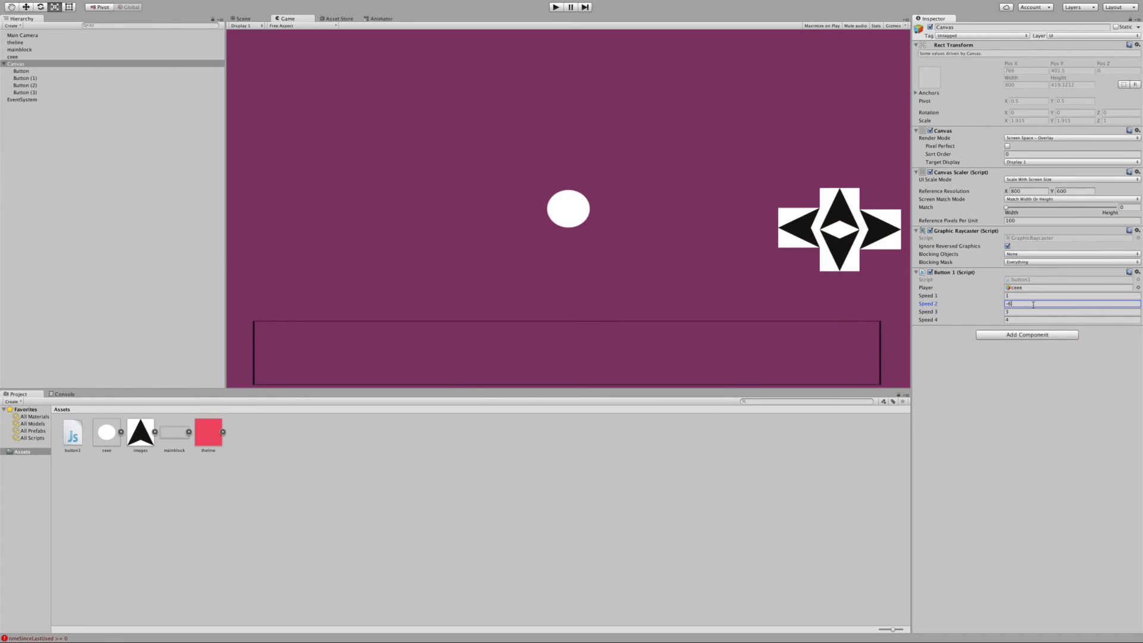